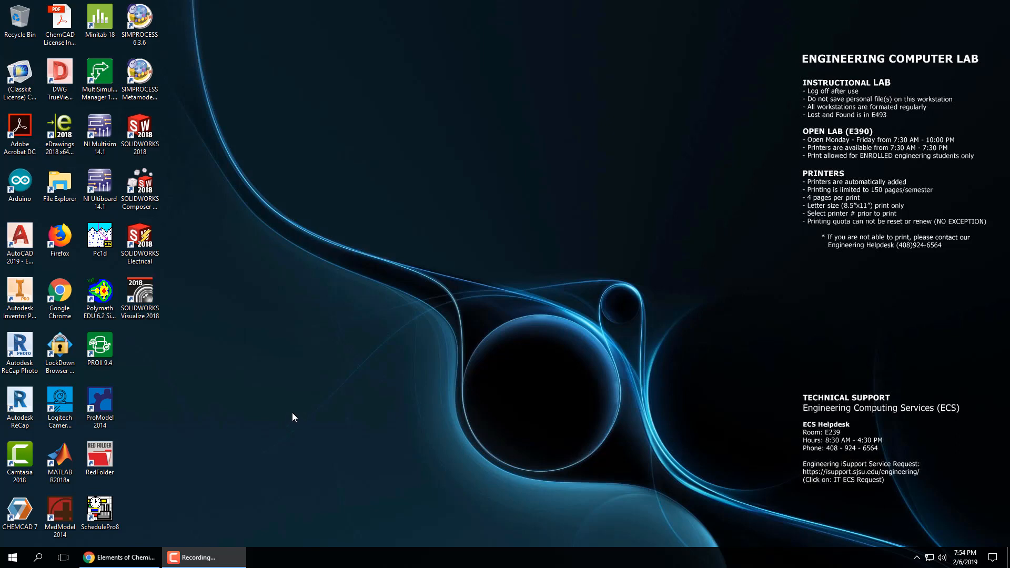
mouse_move(291, 421)
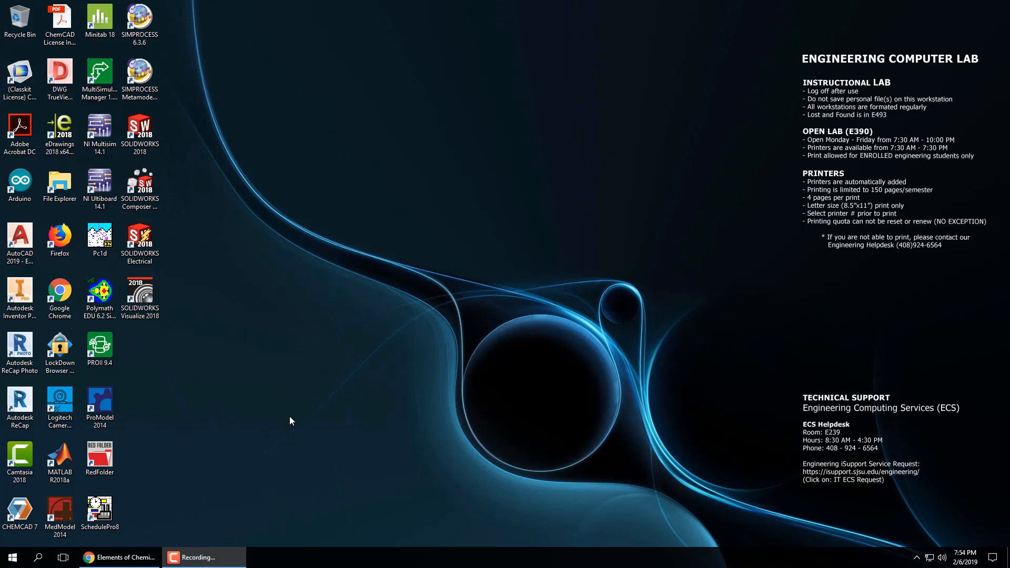
- Bring Chrome back up and switch to the problemsolvingbook.com companion website tab
click(99, 293)
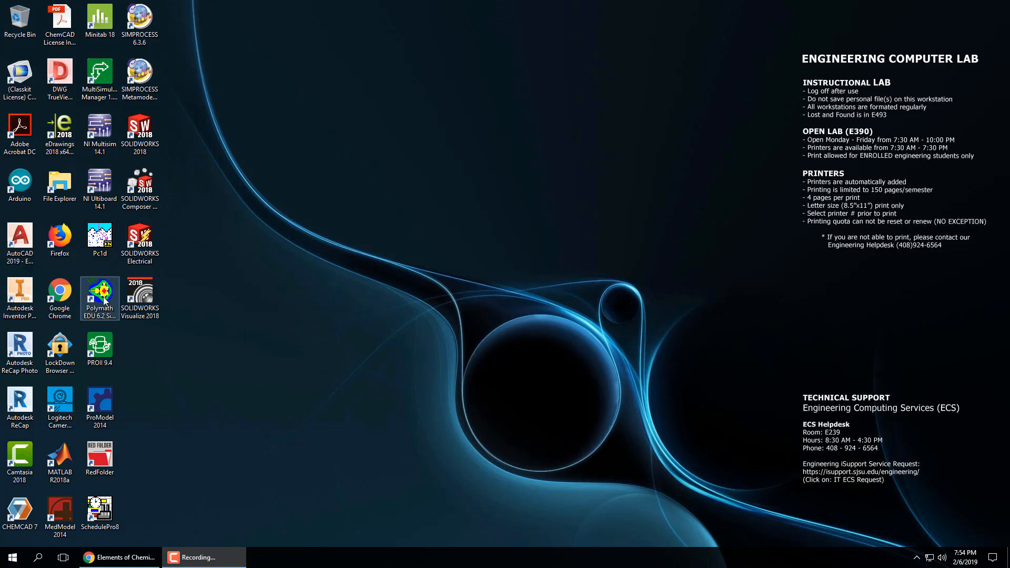
click(118, 557)
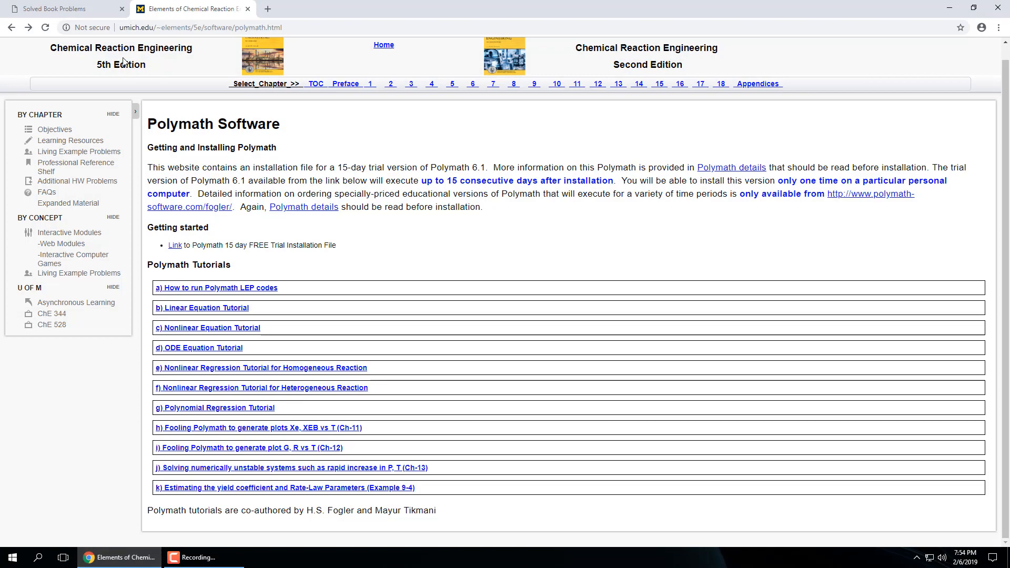
click(58, 8)
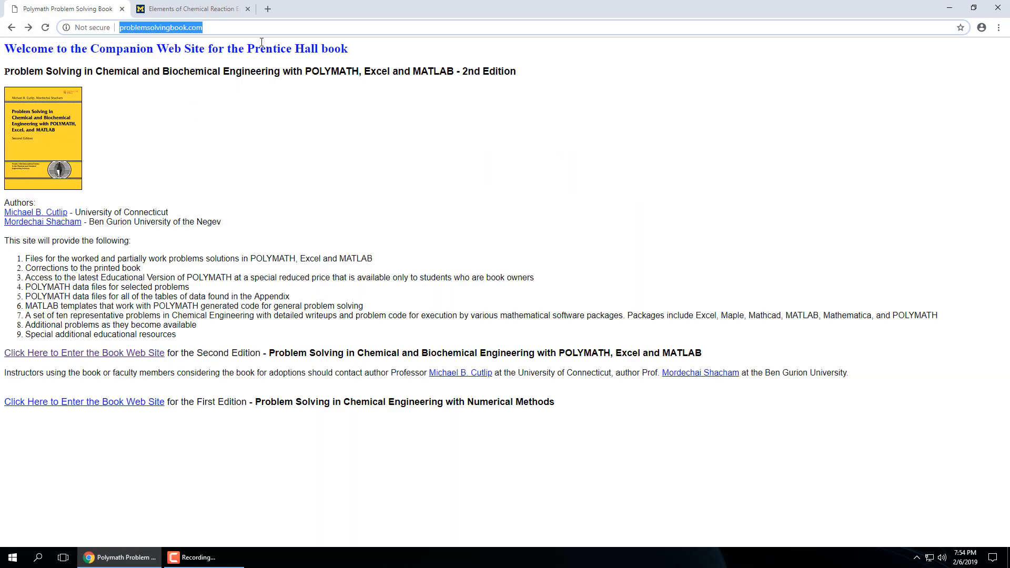
- Go from the companion site into the book owners' page via the book cover
click(257, 25)
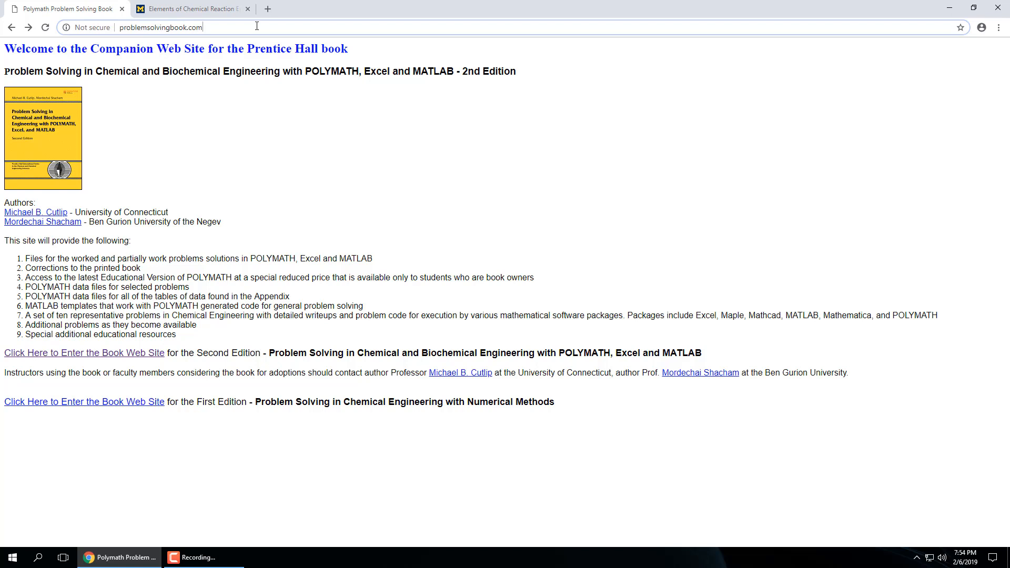
mouse_move(240, 81)
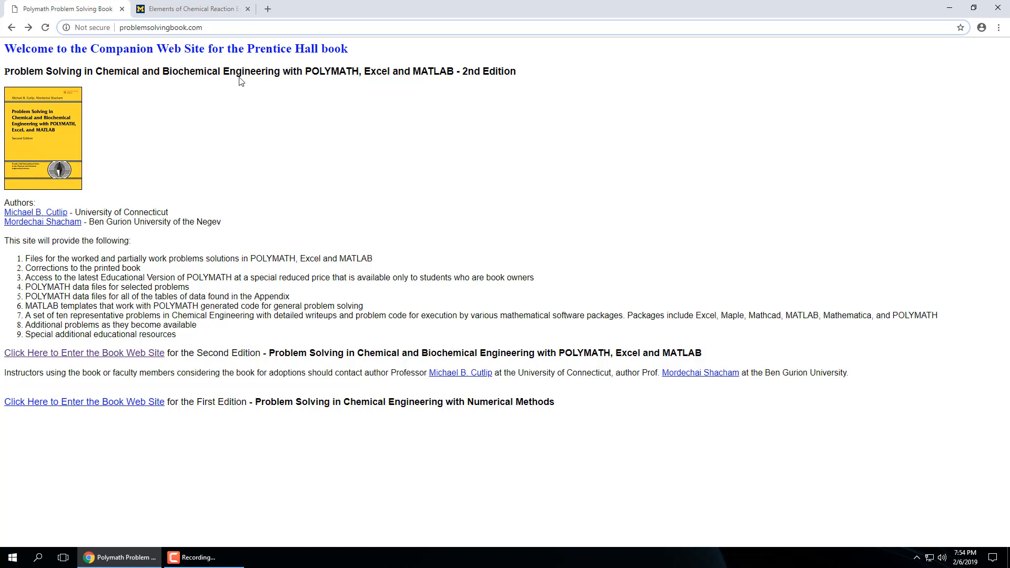
mouse_move(304, 78)
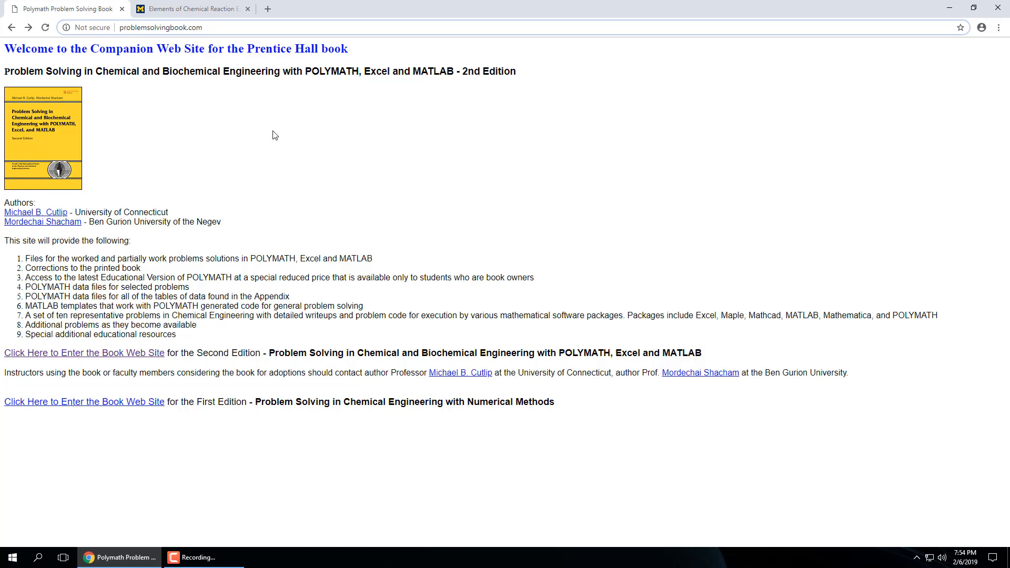
click(161, 27)
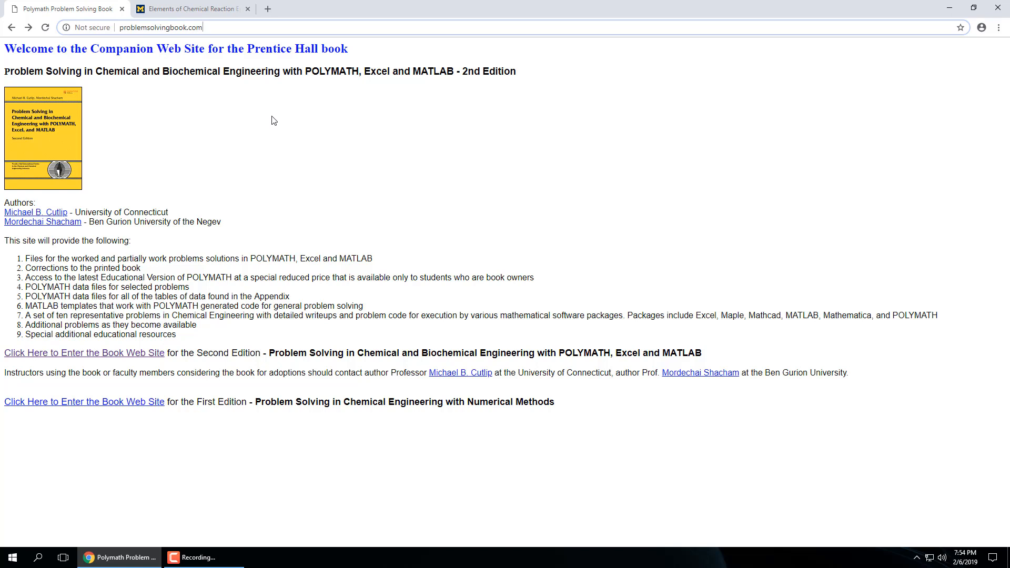
mouse_move(70, 145)
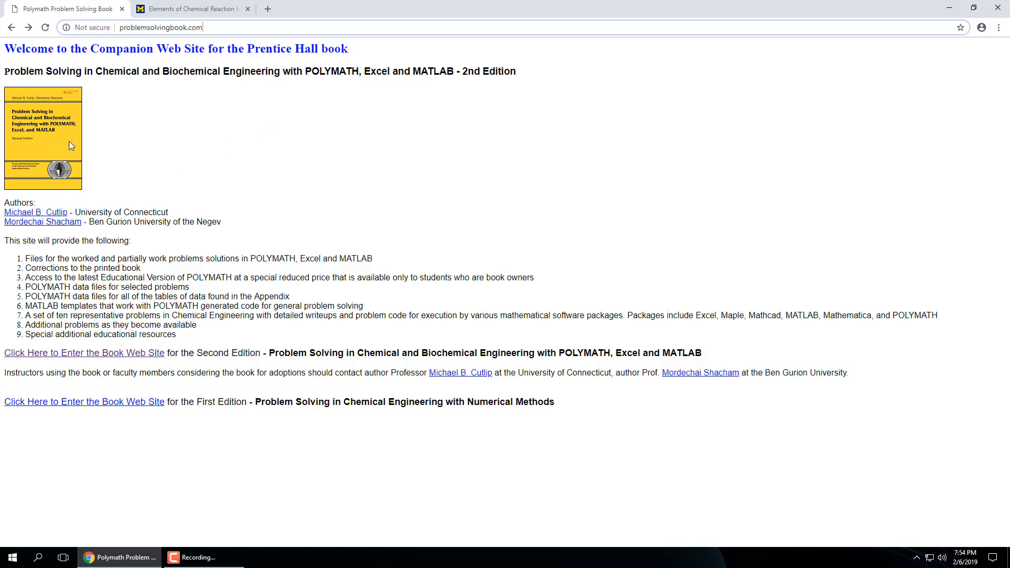
click(84, 352)
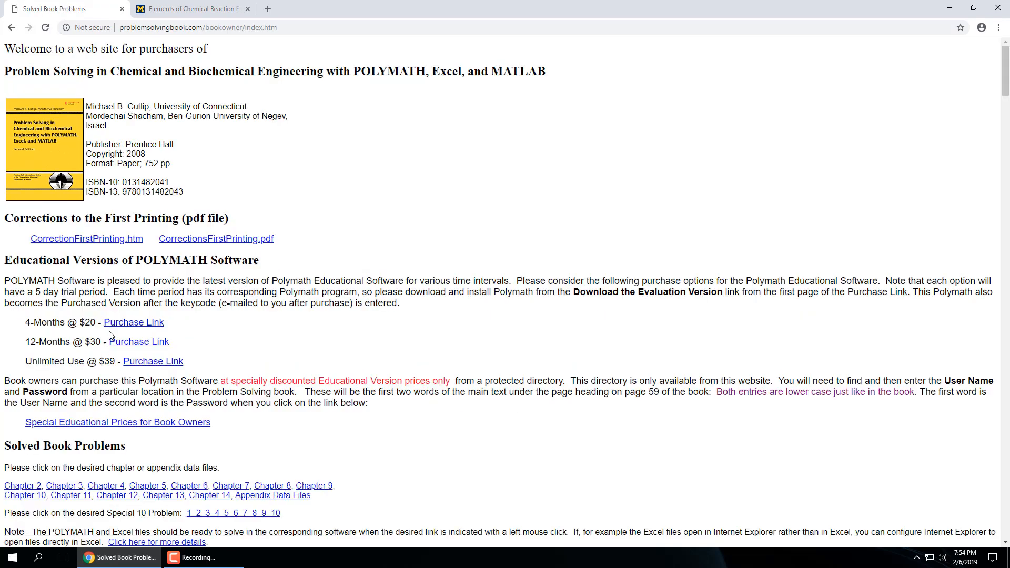
mouse_move(177, 286)
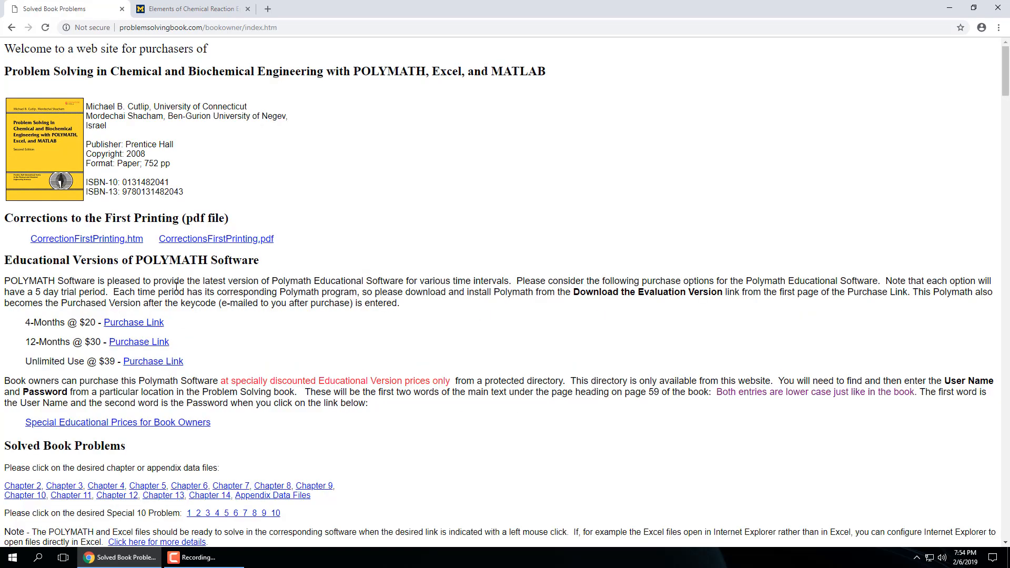
mouse_move(117, 261)
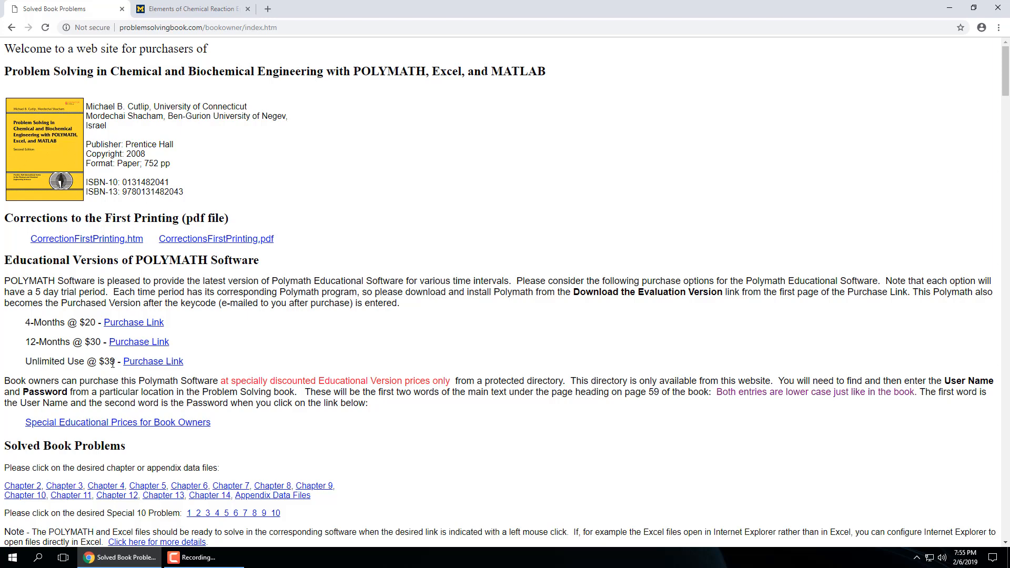
mouse_move(138, 342)
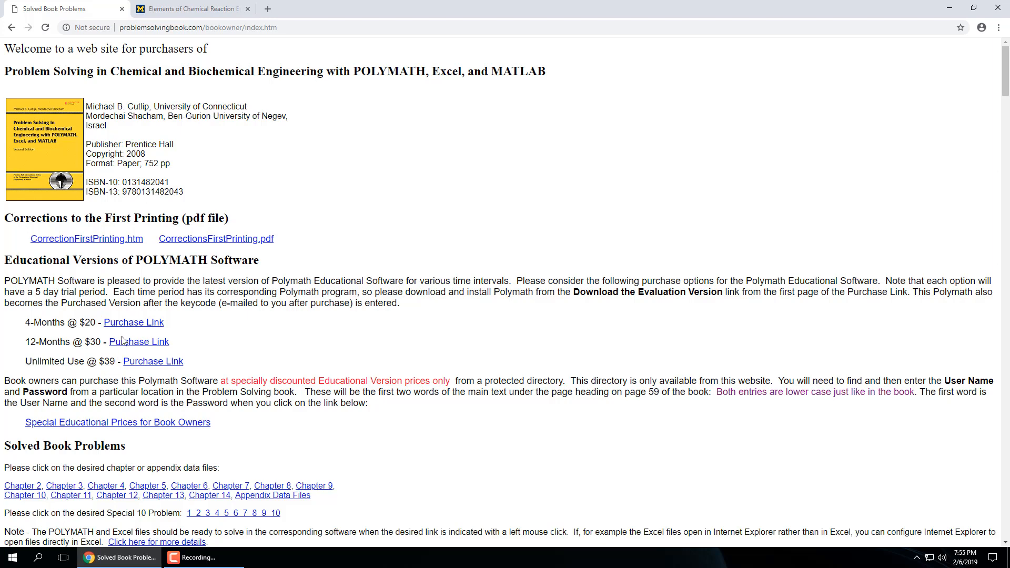
- Scroll the book owners' page down to the Chapter 11 Solved Problem Files table
scroll(down, 3)
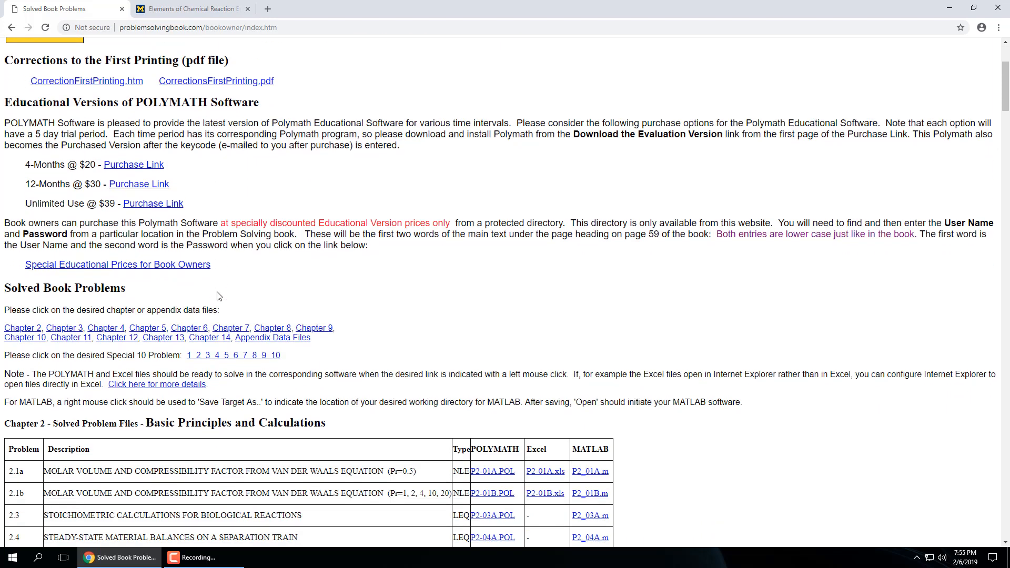
scroll(down, 3)
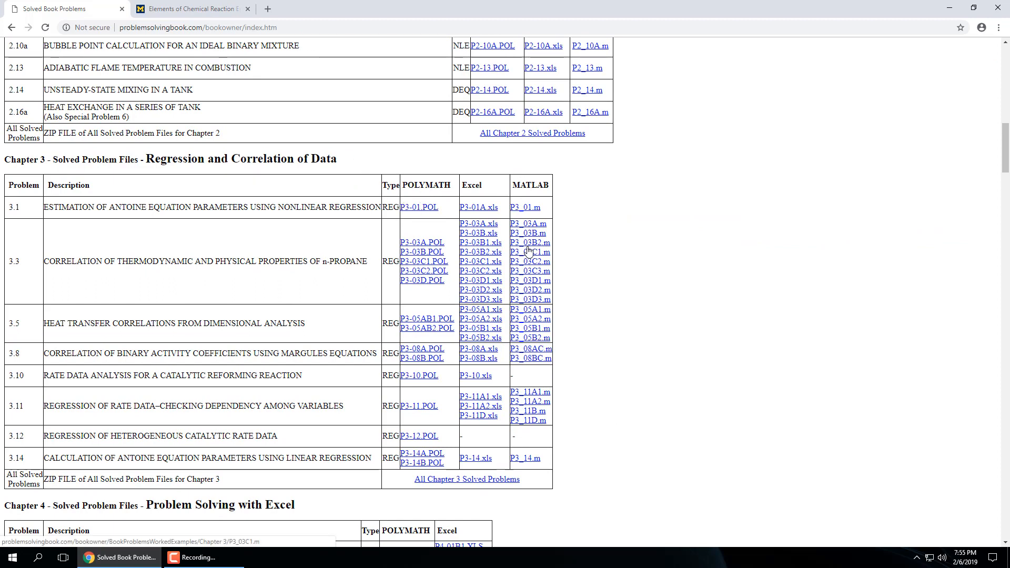
scroll(down, 3)
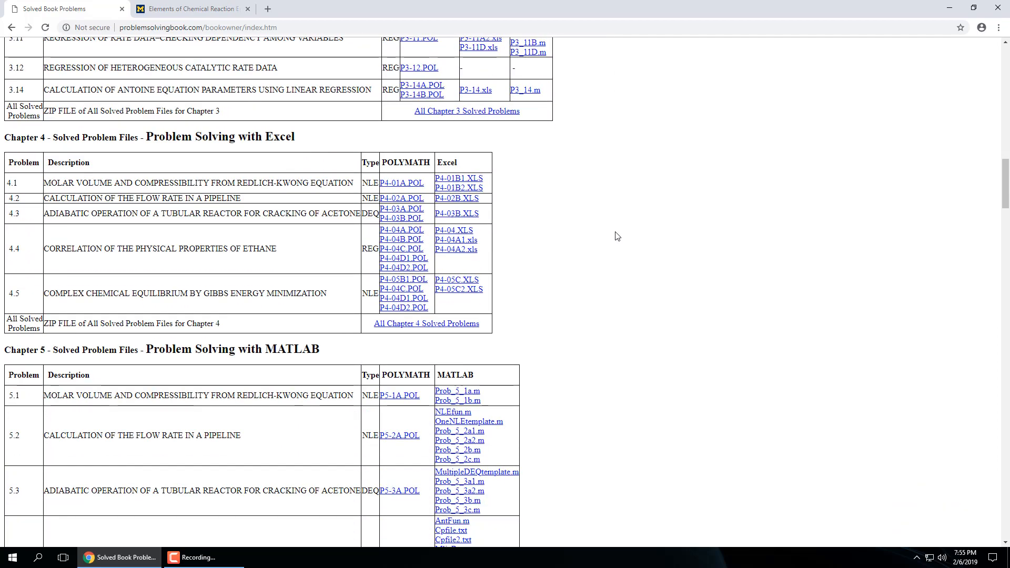
scroll(down, 3)
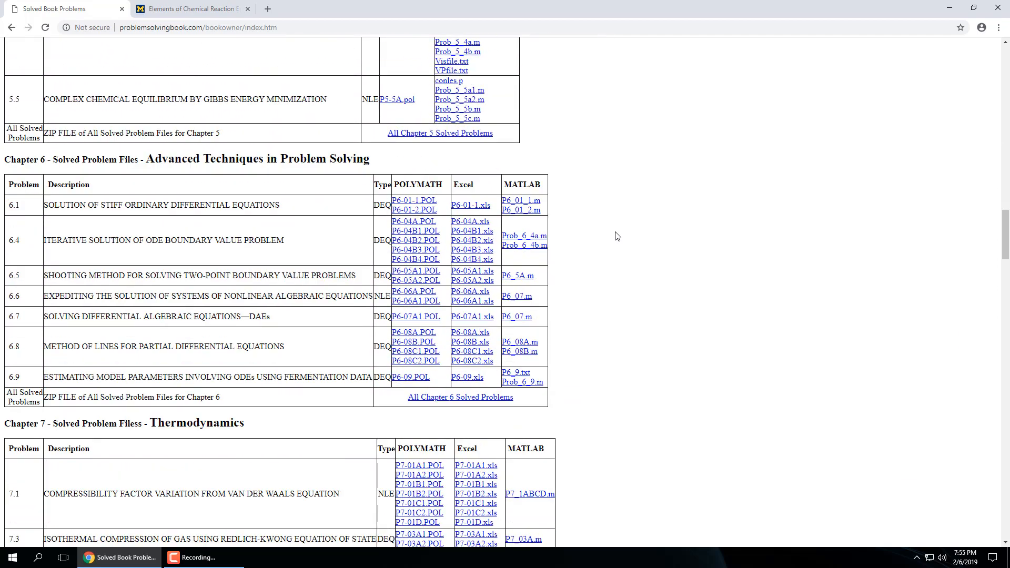
scroll(down, 3)
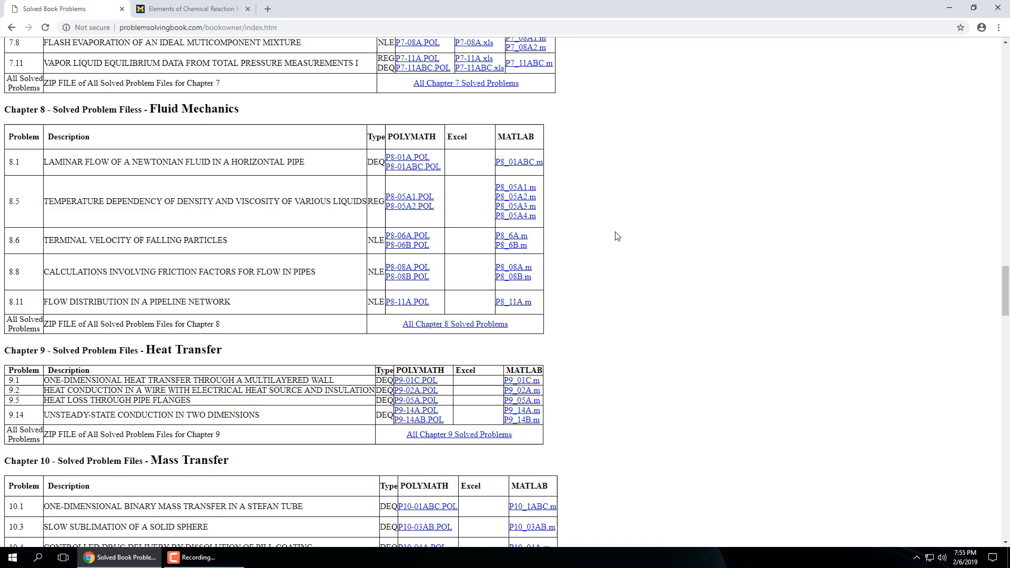
scroll(down, 3)
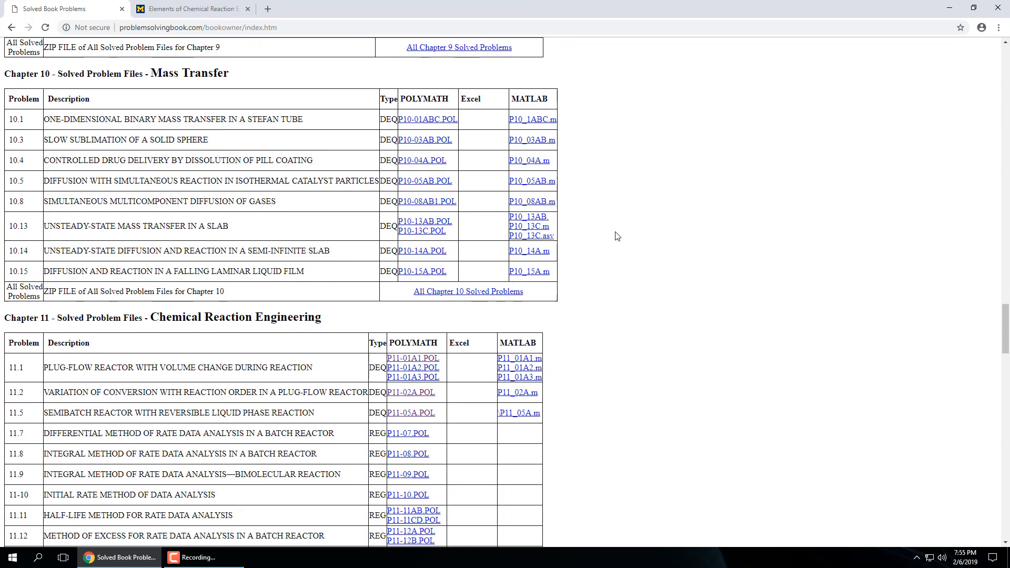
scroll(down, 3)
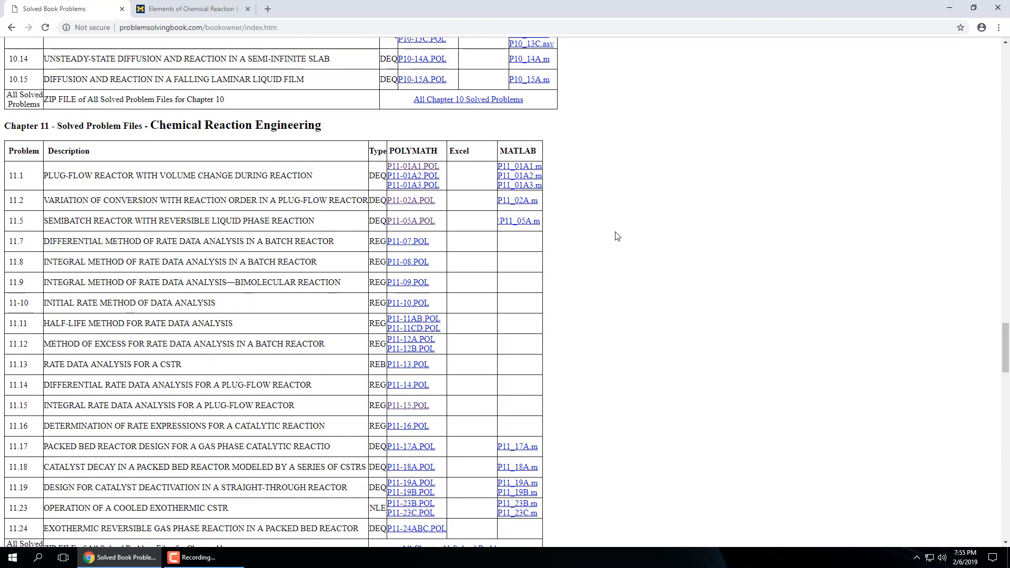
scroll(down, 3)
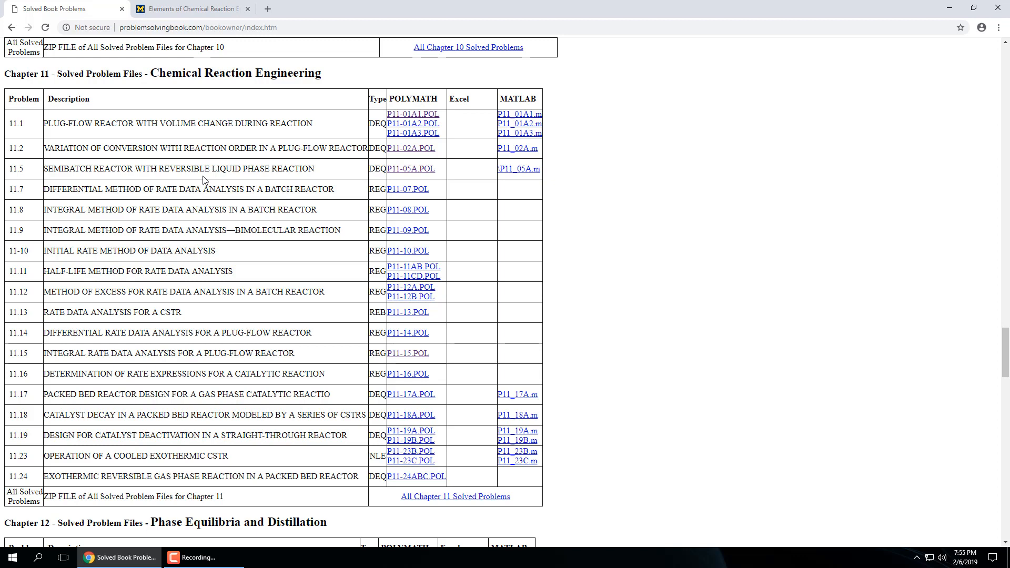
mouse_move(310, 181)
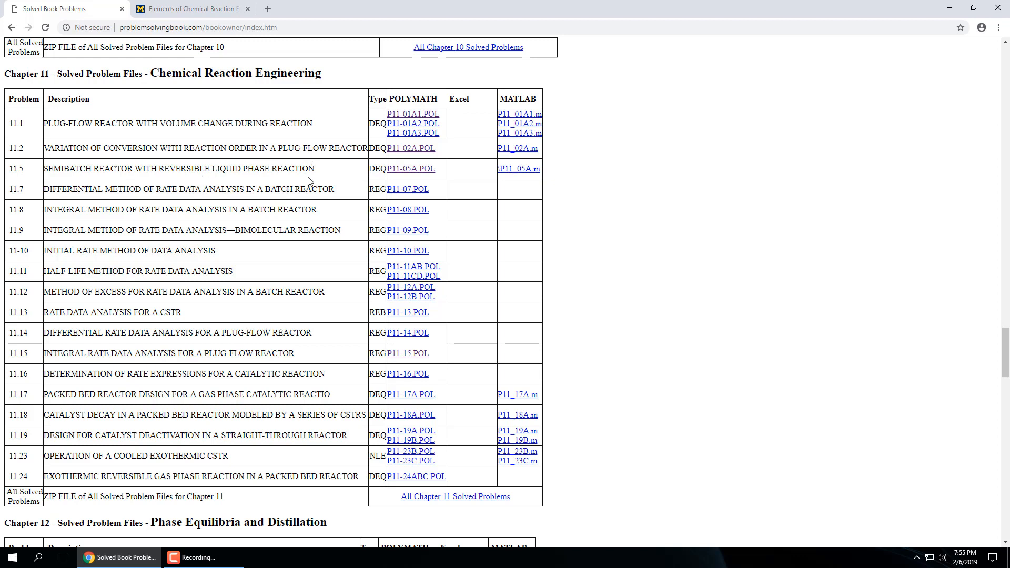
mouse_move(407, 251)
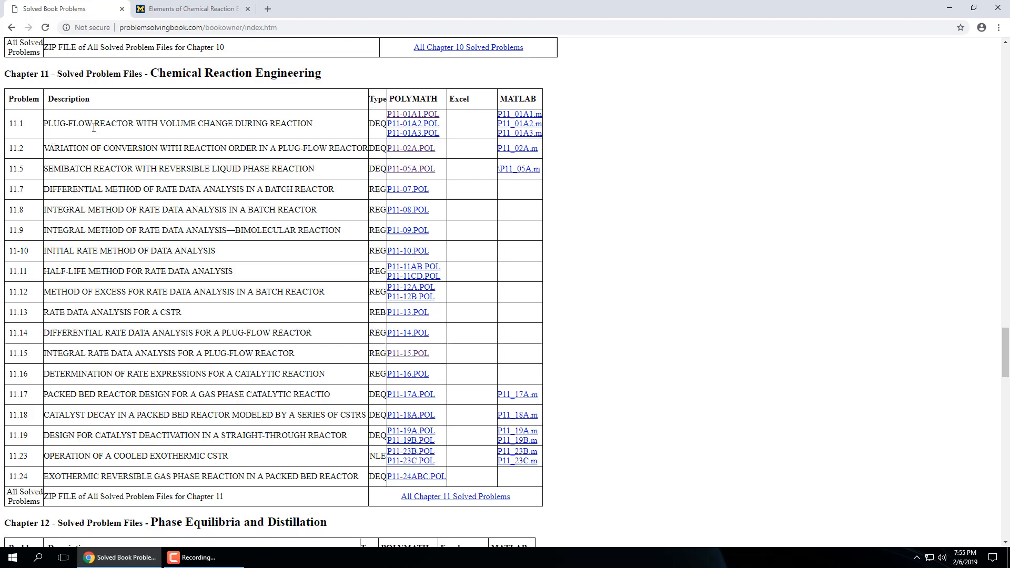
mouse_move(315, 133)
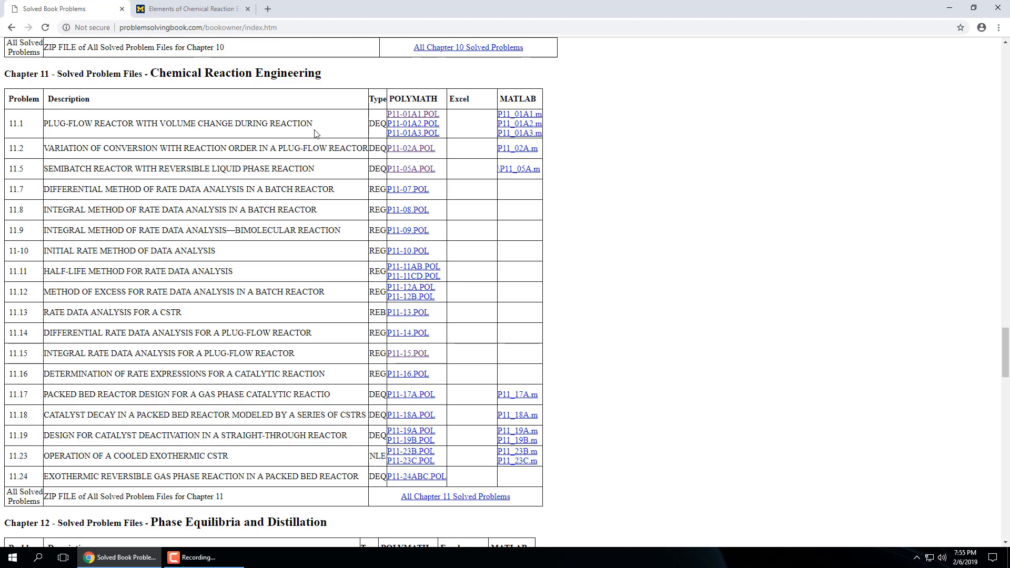
mouse_move(394, 115)
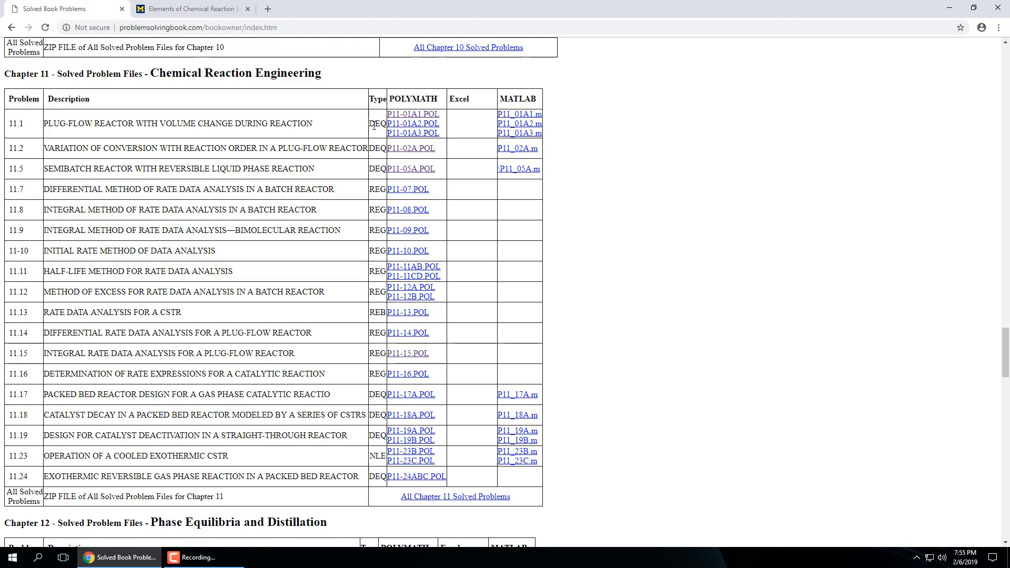
- Open P11-01A1.POL, the problem 11.1(a) plug-flow reactor with volume change file
click(414, 114)
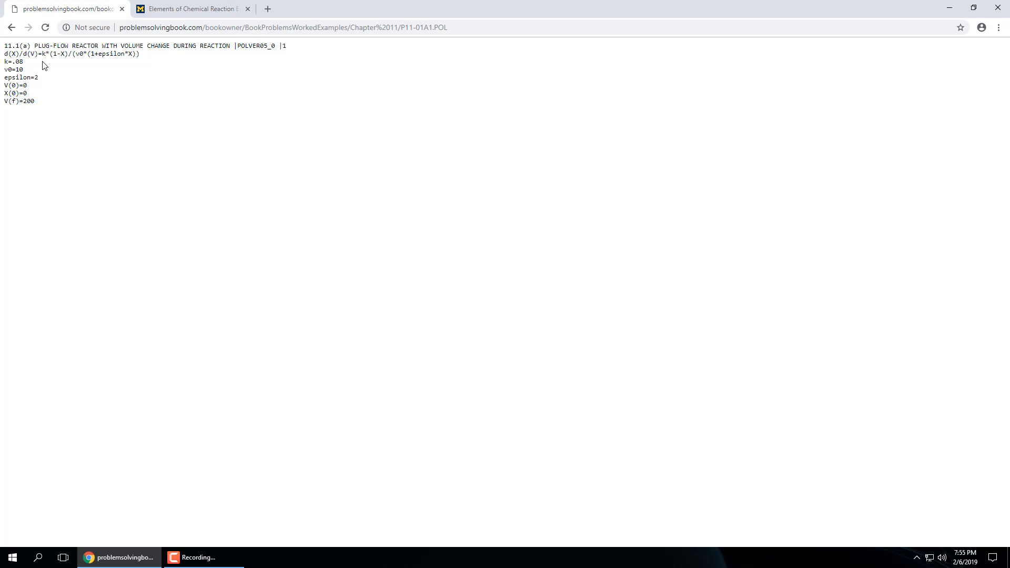
mouse_move(11, 27)
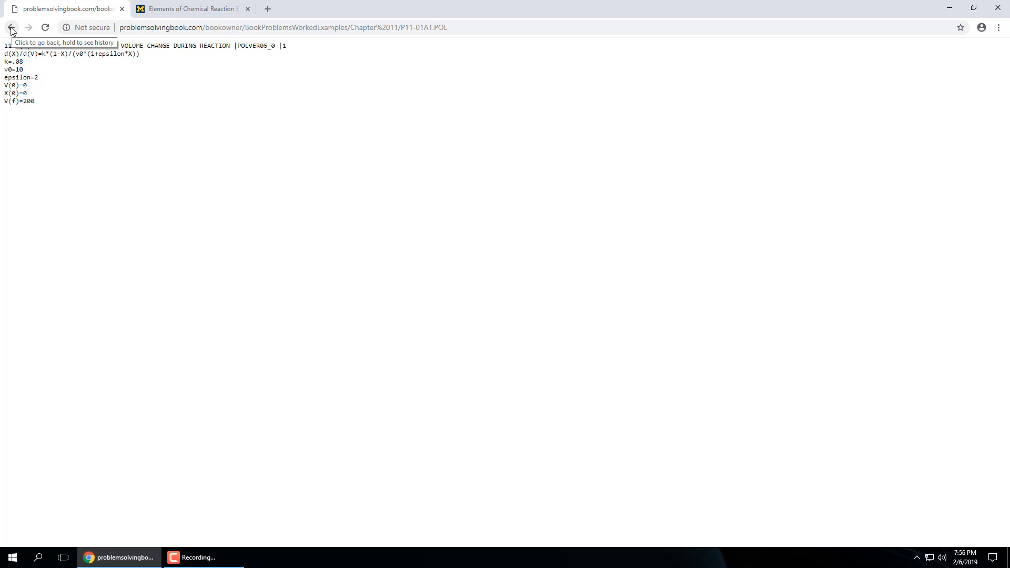
- Go back to the Solved Book Problems page at the Chapter 11 files table
click(11, 27)
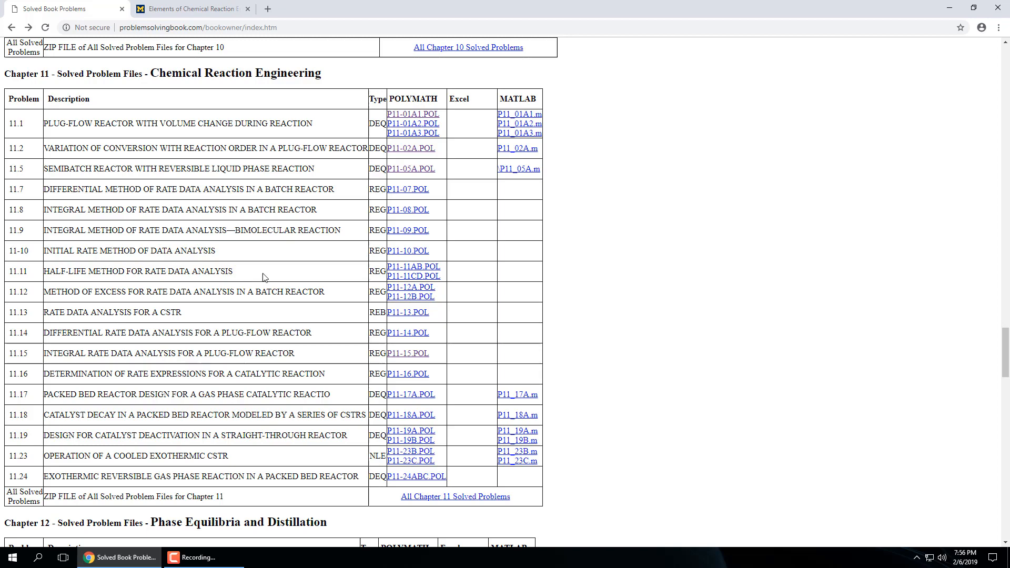
click(414, 267)
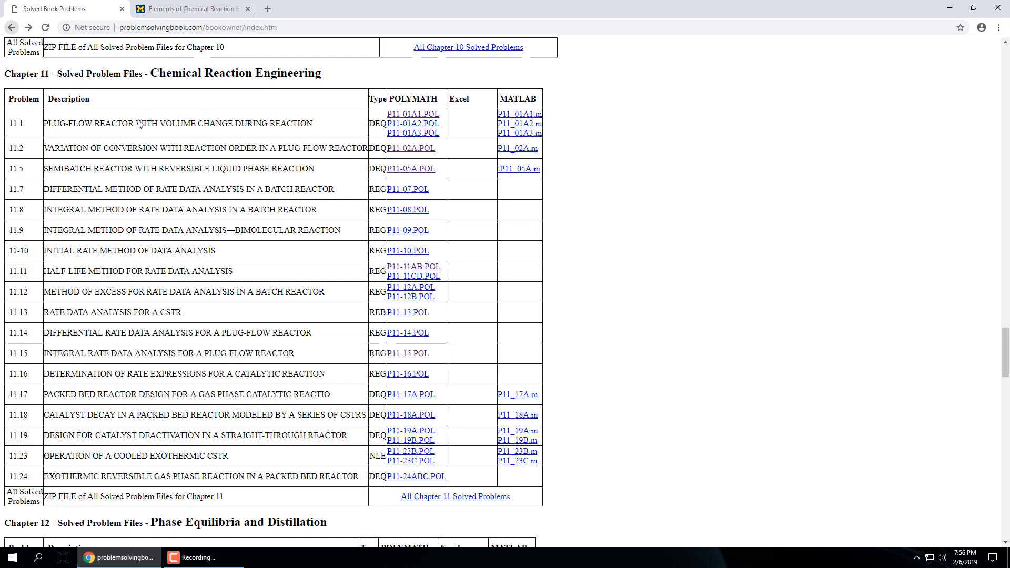
- Scroll past Chapter 14 down to the Appendix Table Data Files table
scroll(down, 3)
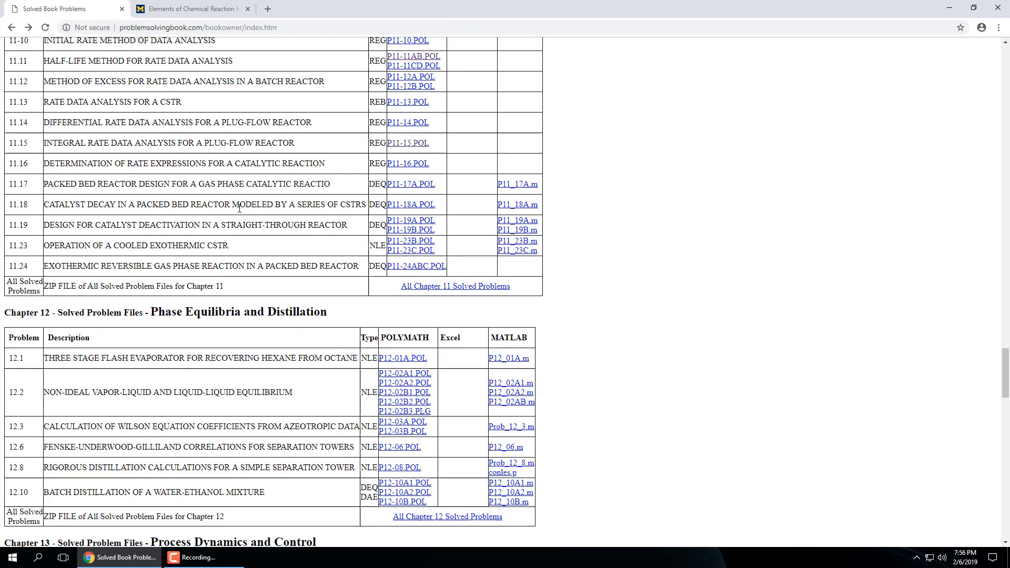
scroll(down, 3)
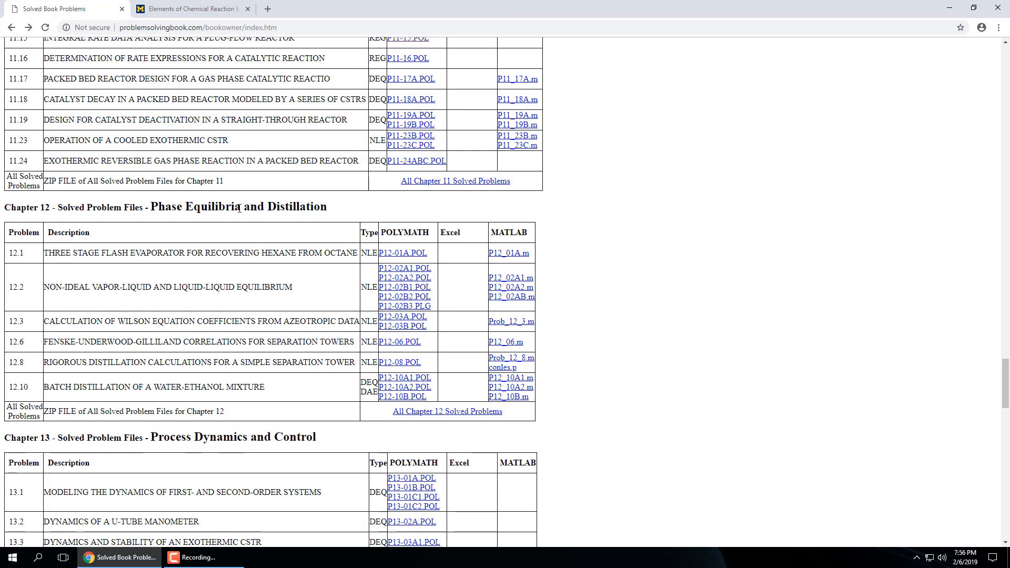
scroll(down, 3)
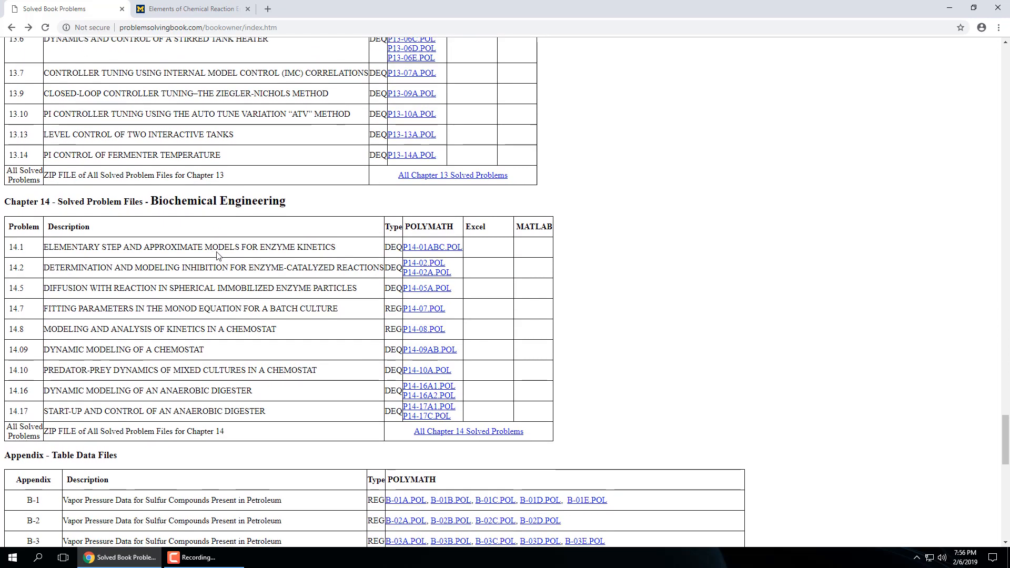
mouse_move(354, 278)
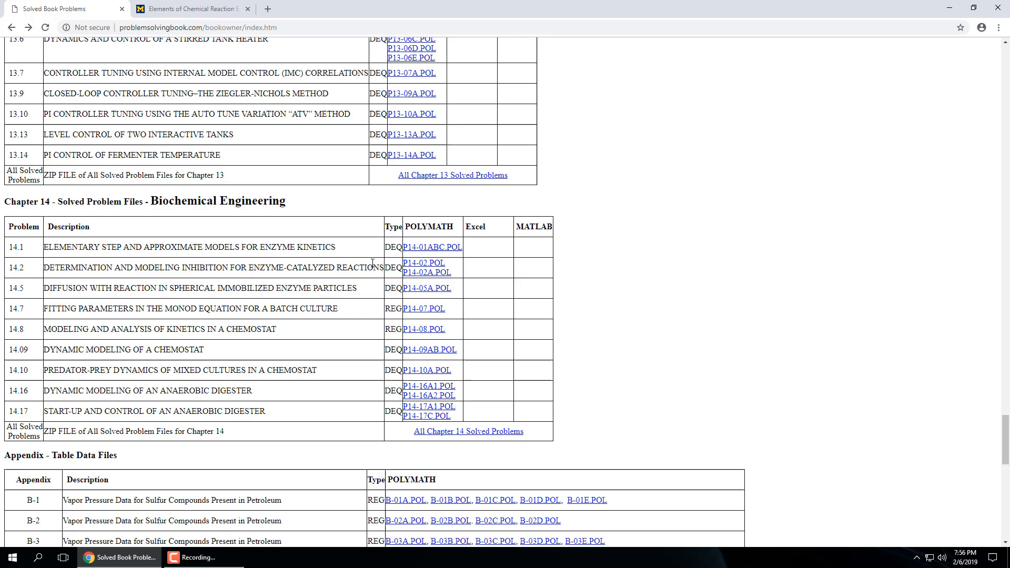
scroll(down, 3)
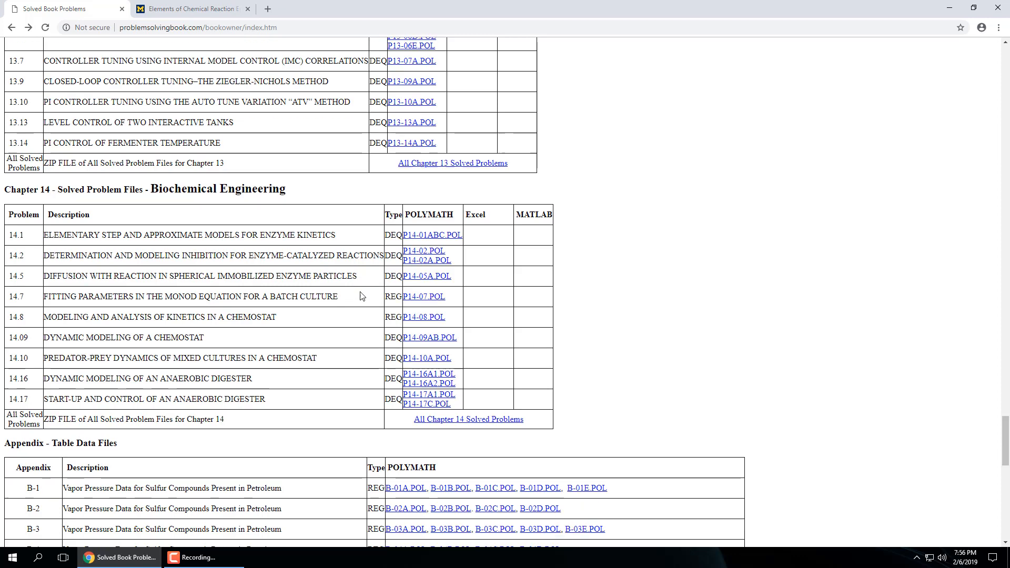
scroll(down, 3)
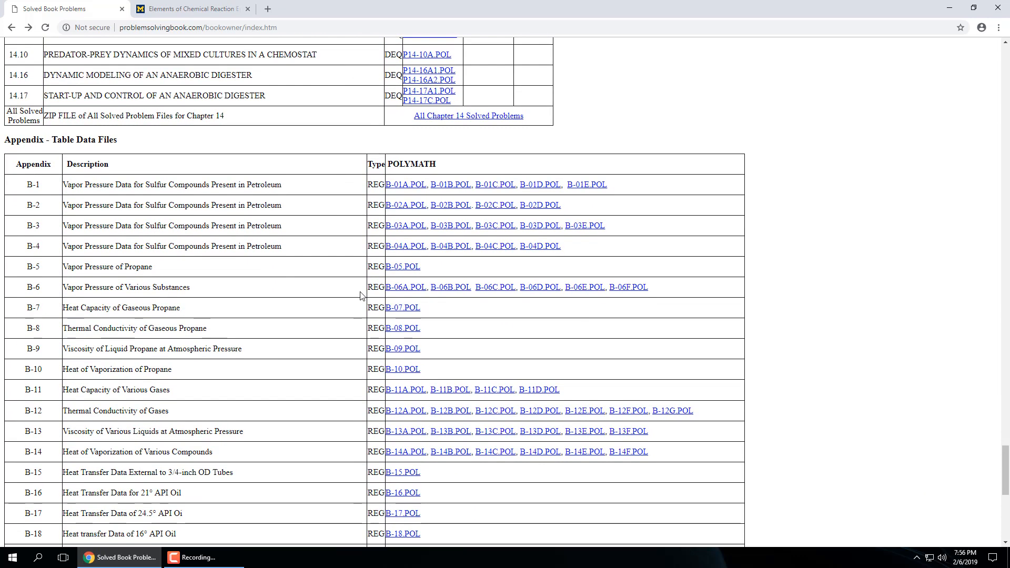
scroll(down, 3)
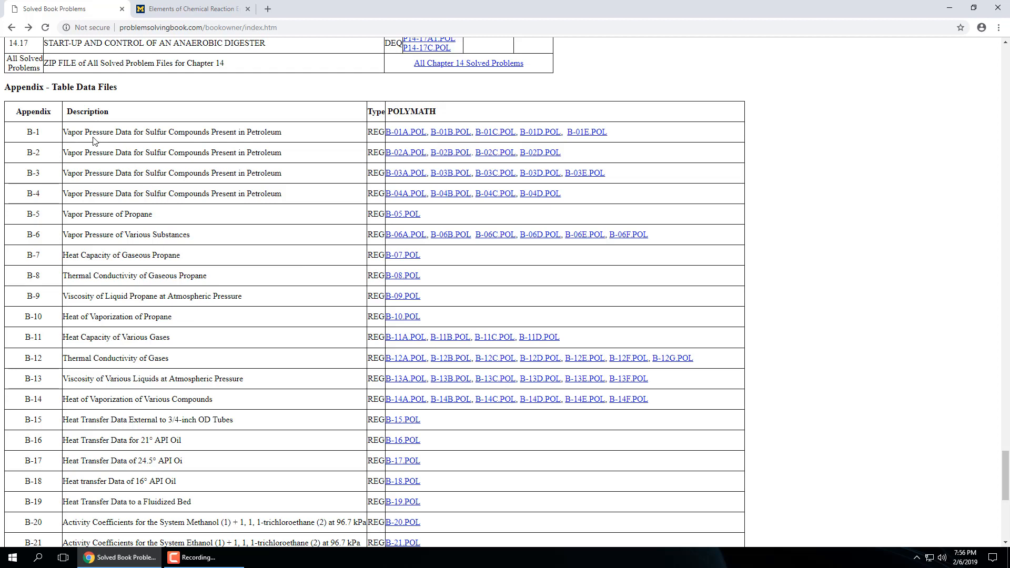
mouse_move(227, 130)
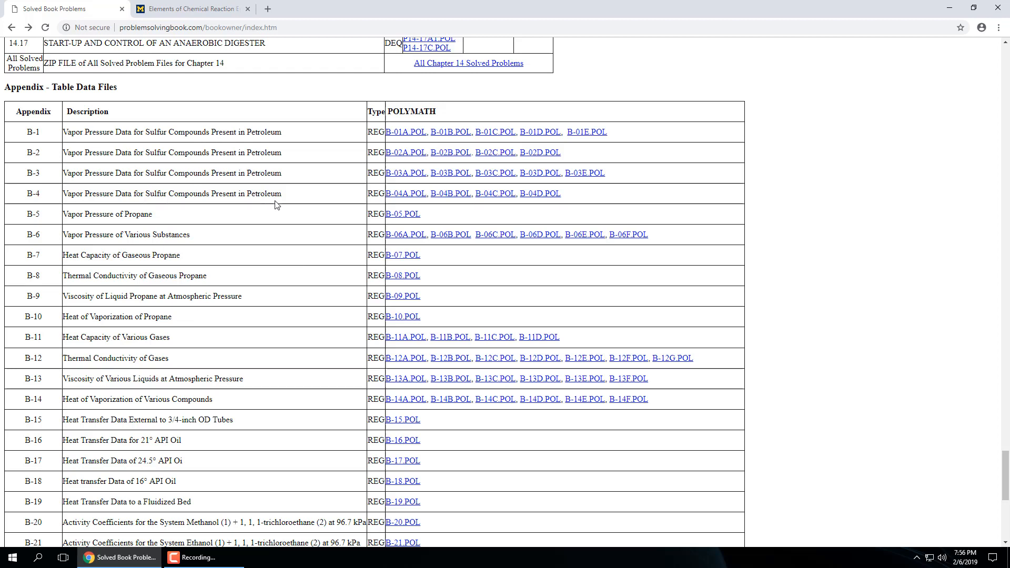
scroll(down, 3)
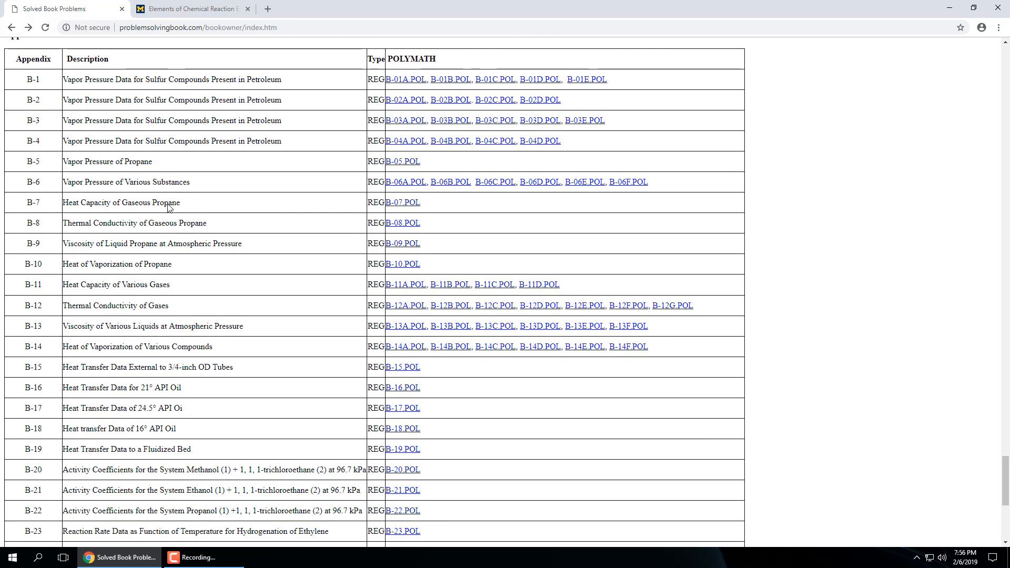
scroll(down, 3)
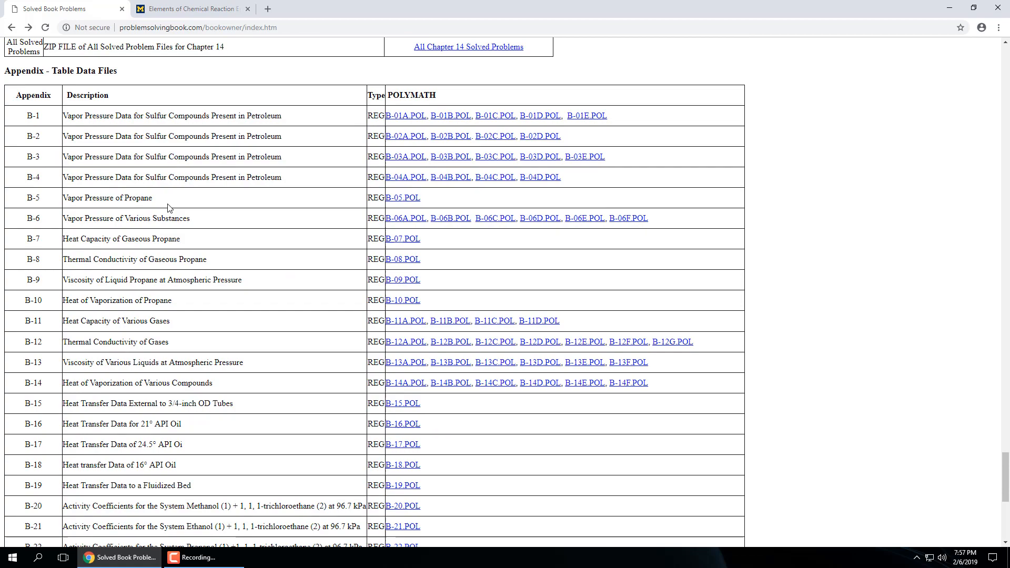
scroll(down, 3)
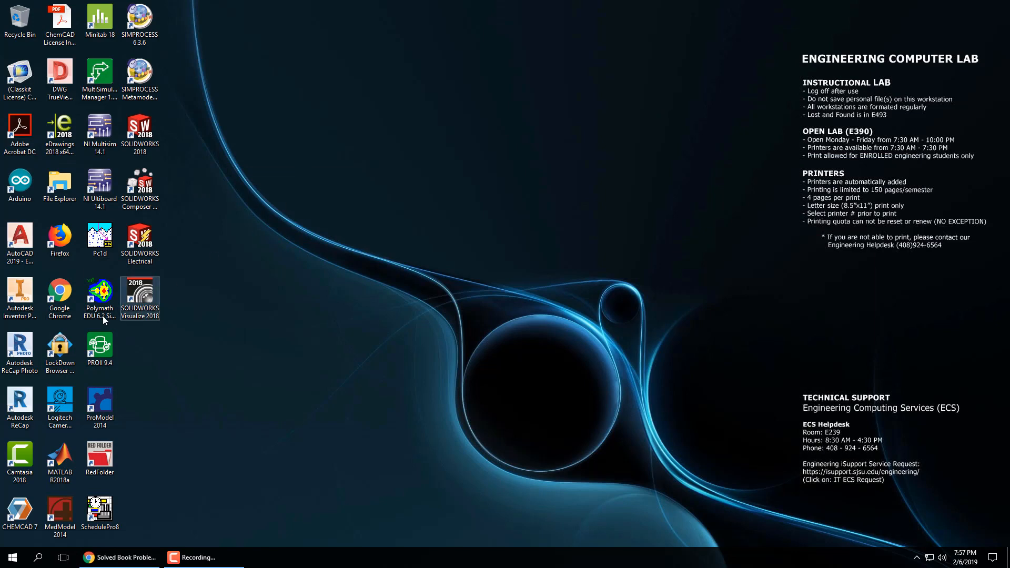
- Launch Polymath EDU 6.2 from its desktop shortcut, then bring Chrome back to front
click(99, 296)
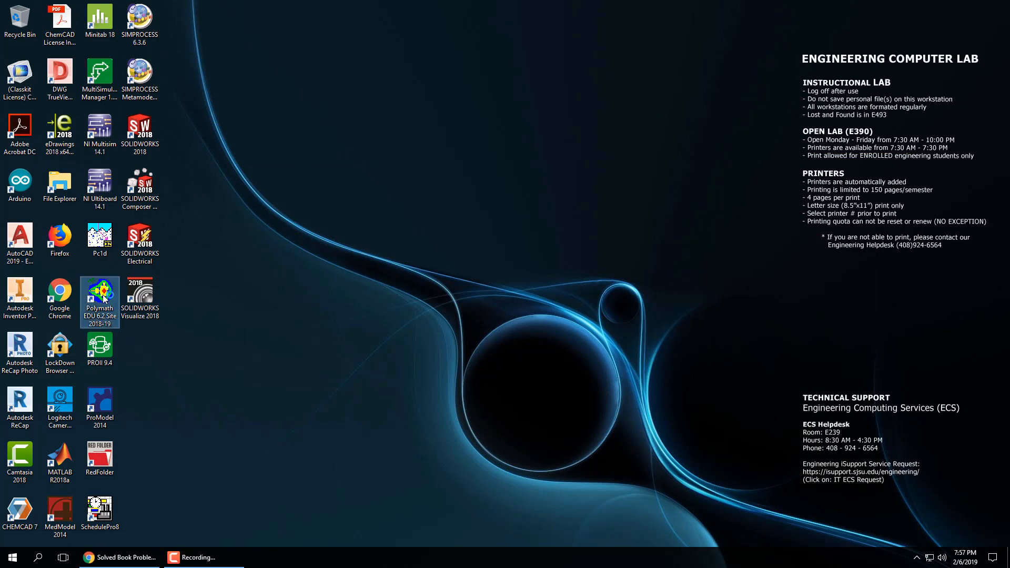
double_click(99, 298)
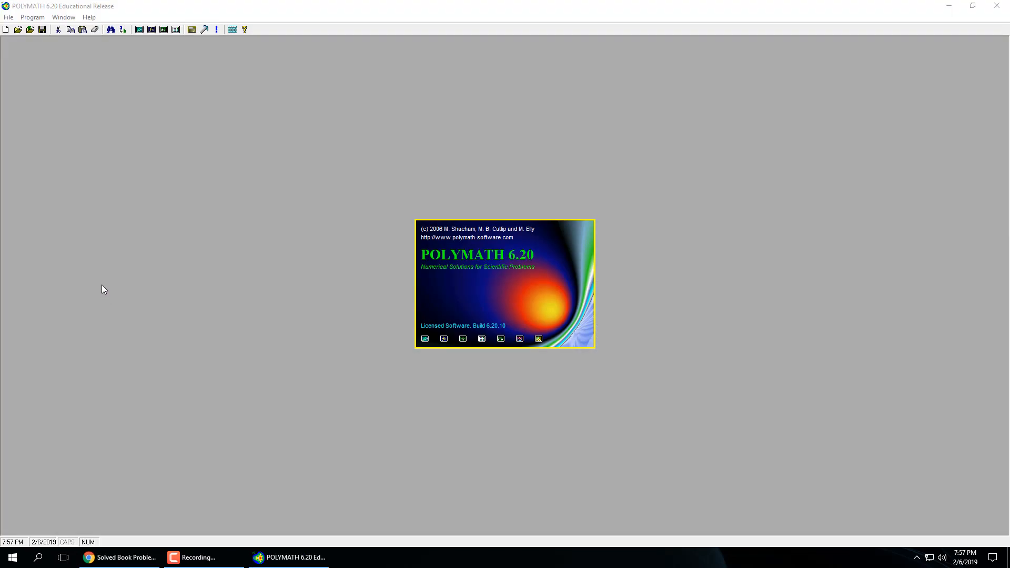
mouse_move(108, 294)
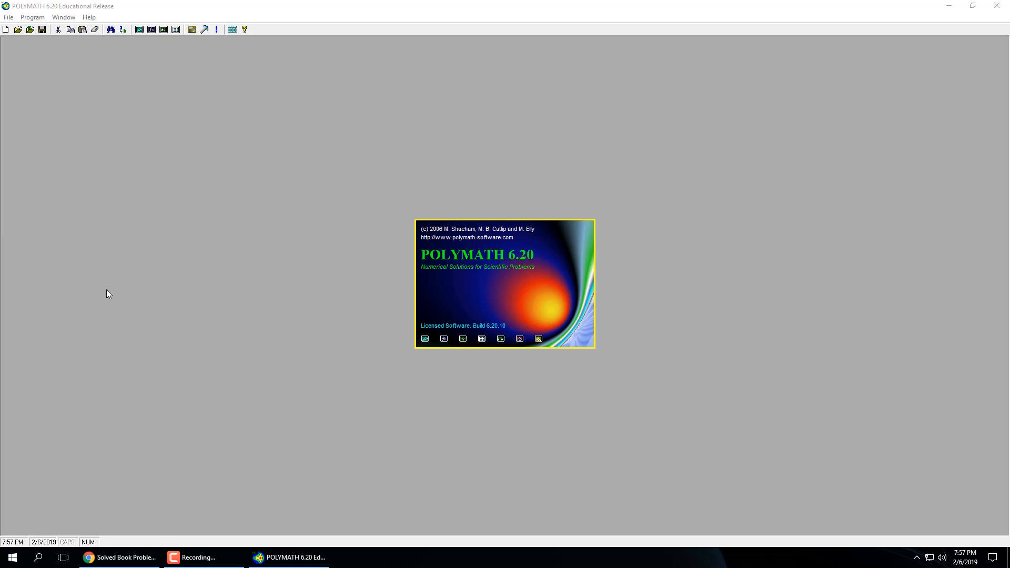
click(118, 557)
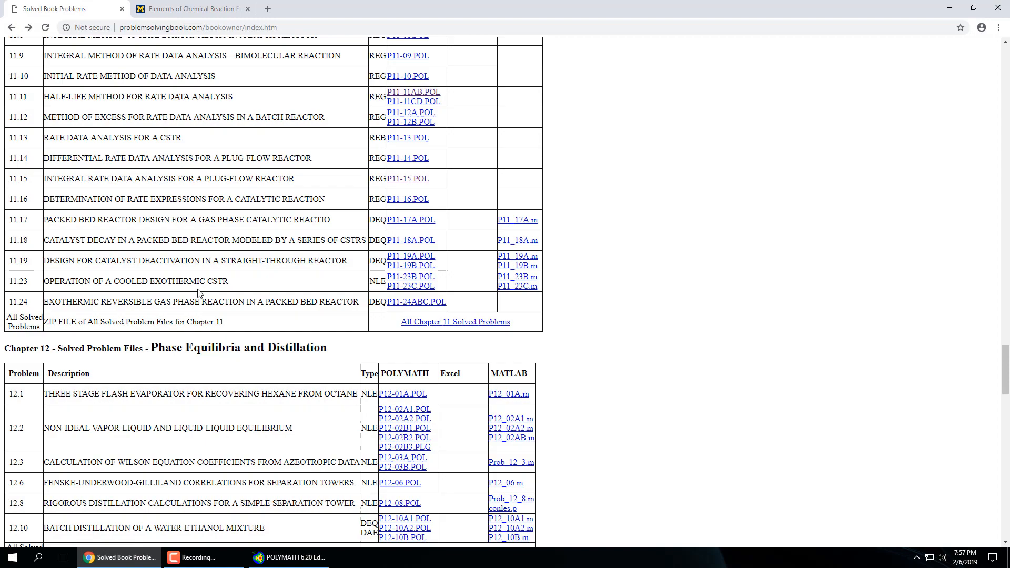
- Reopen the problem 11.1 P11-01A1.POL file and return to Polymath's empty ODE solver
scroll(up, 3)
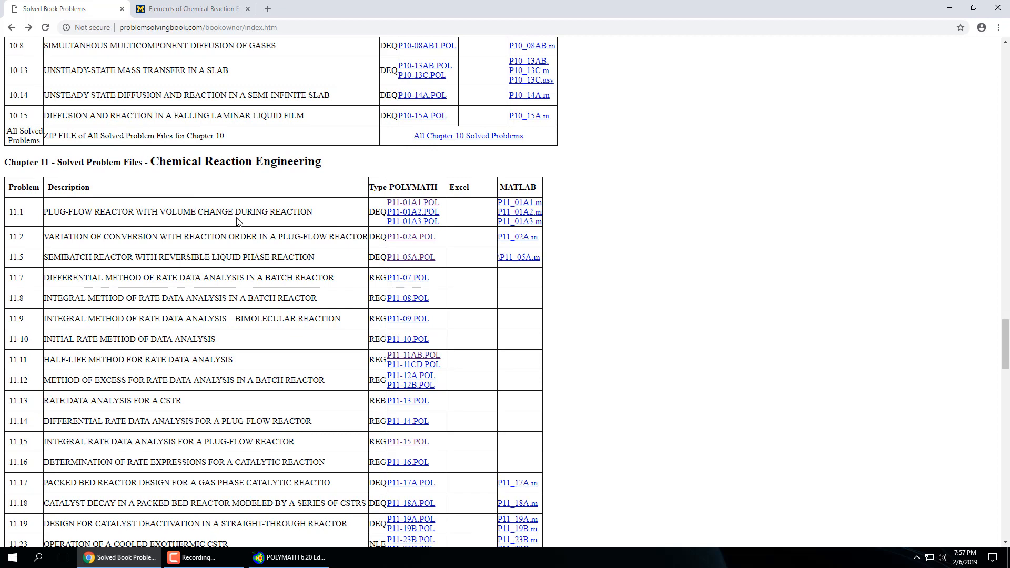
click(413, 202)
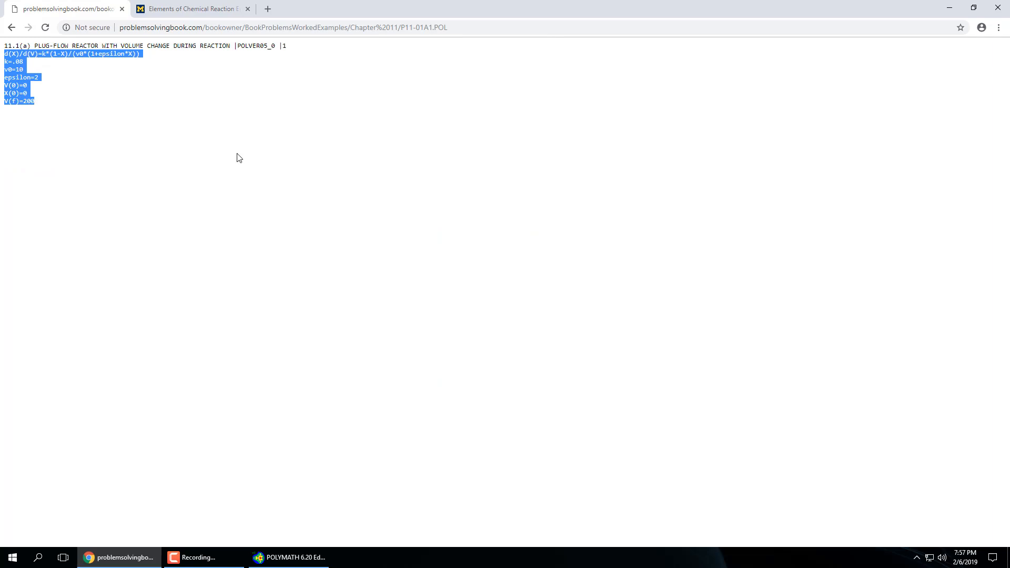
click(288, 557)
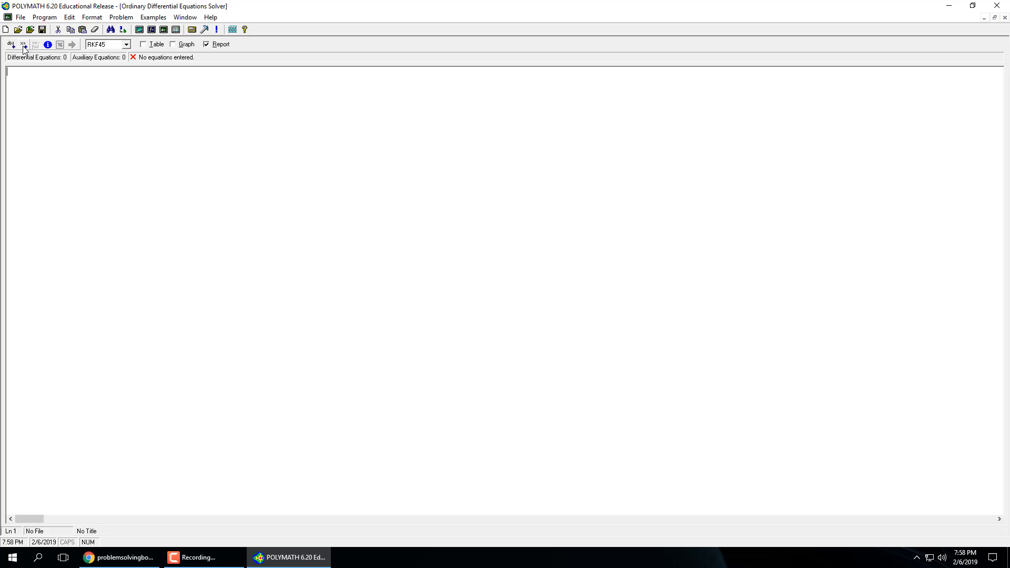
mouse_move(35, 44)
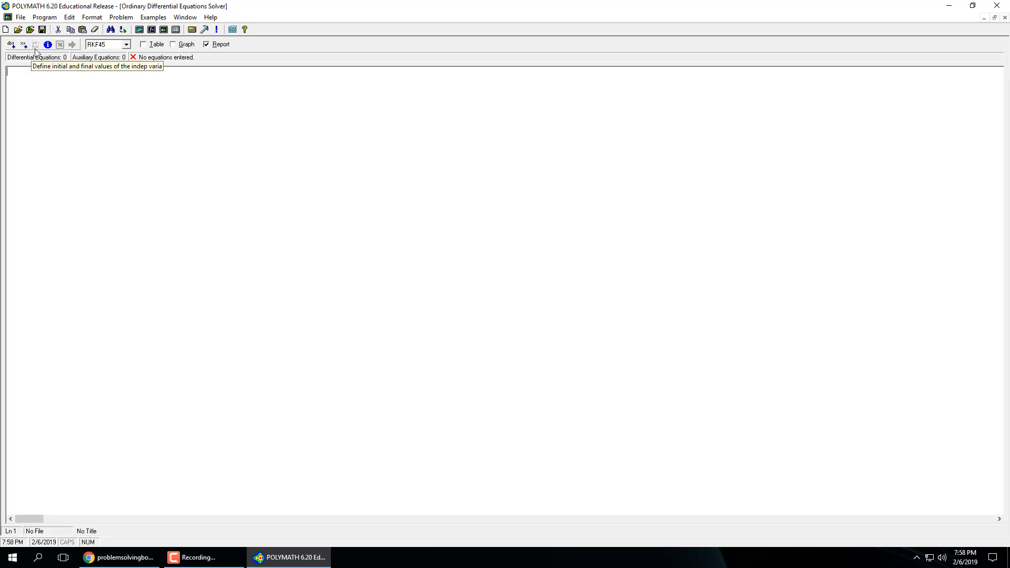
- Enter the first ODE d(N)/d(V) = k*Ca, initial value 10, with a comment
click(11, 44)
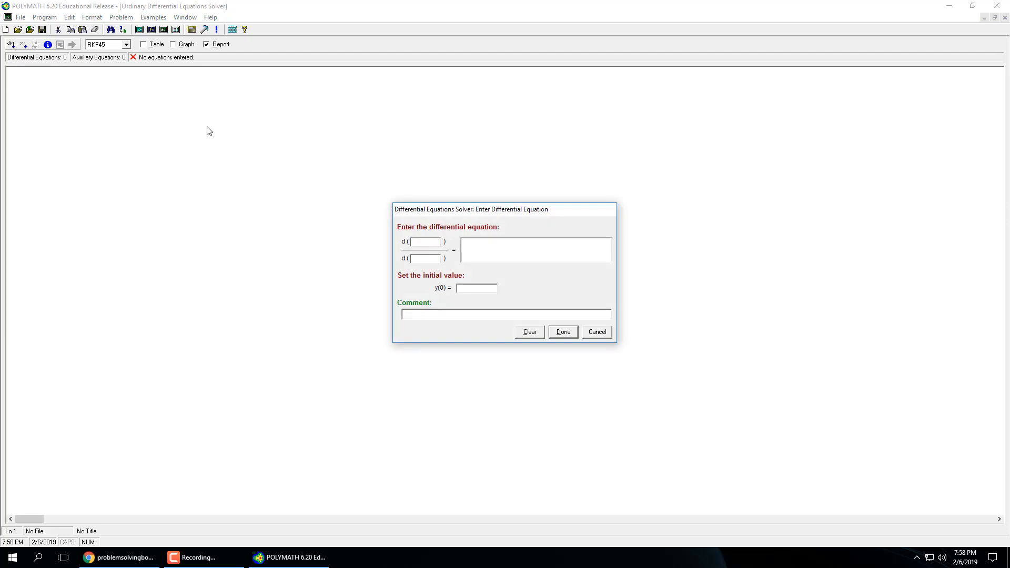
text(N)
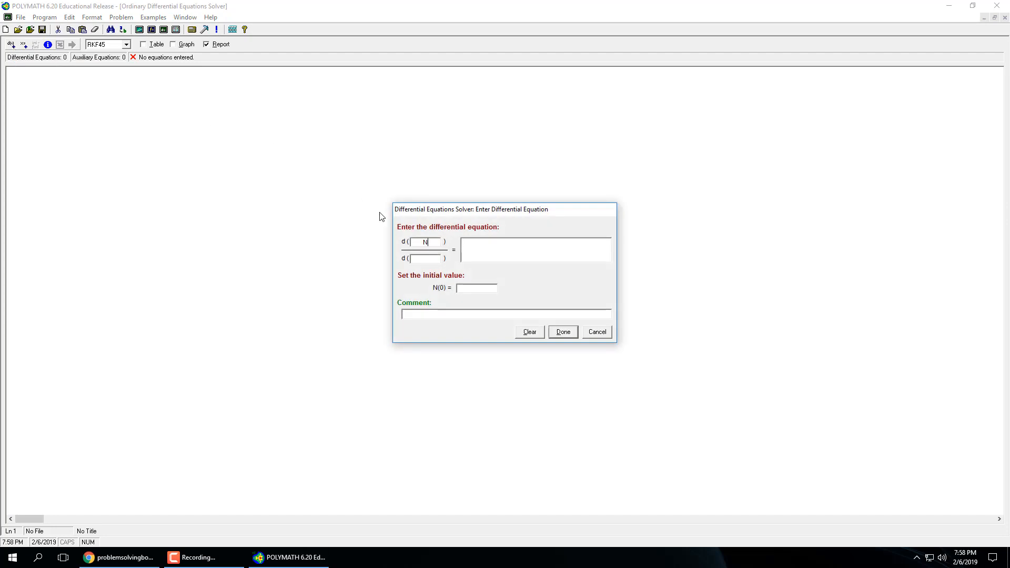
text(V)
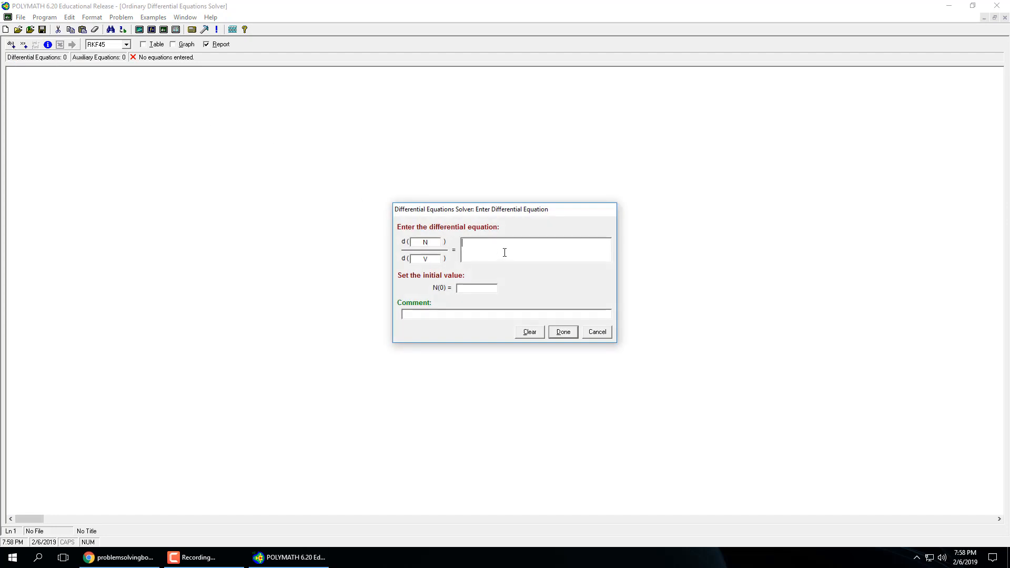
text(x)
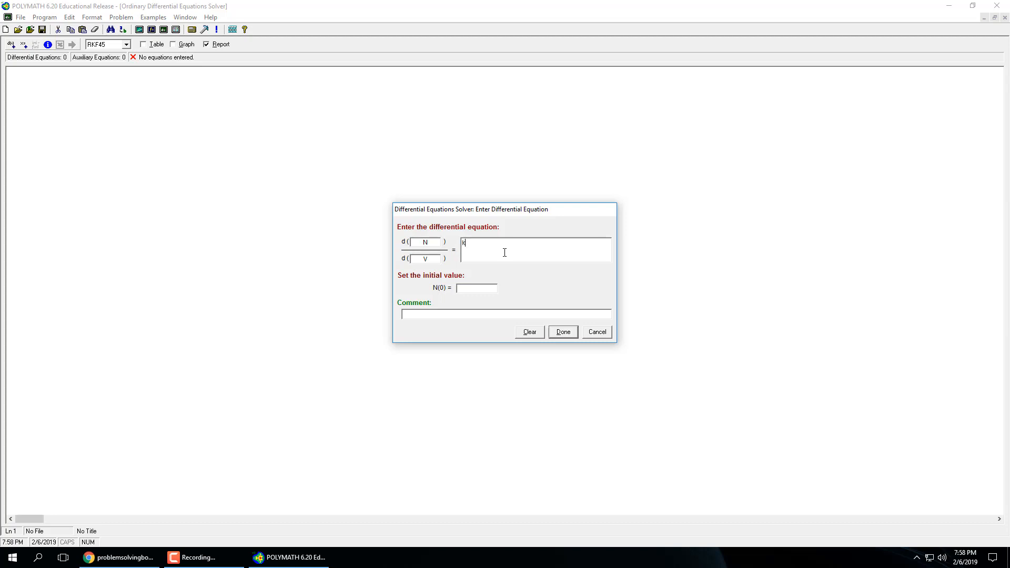
text(*C)
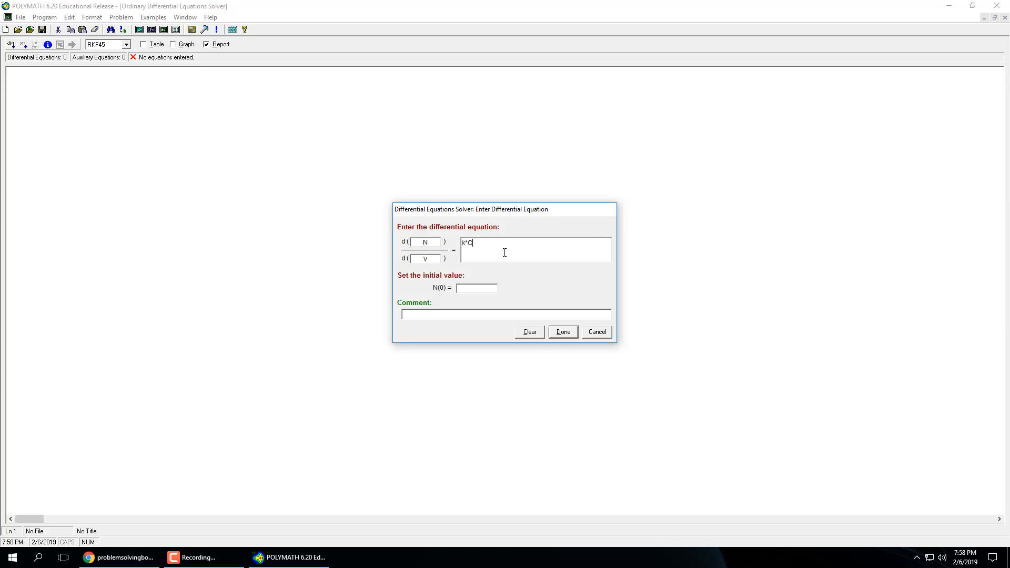
text(a)
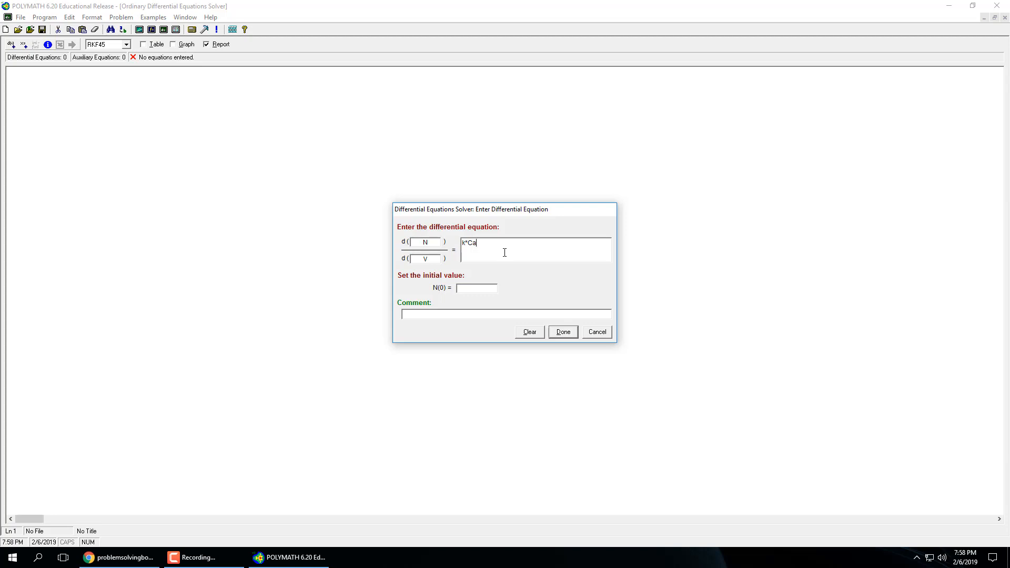
mouse_move(525, 271)
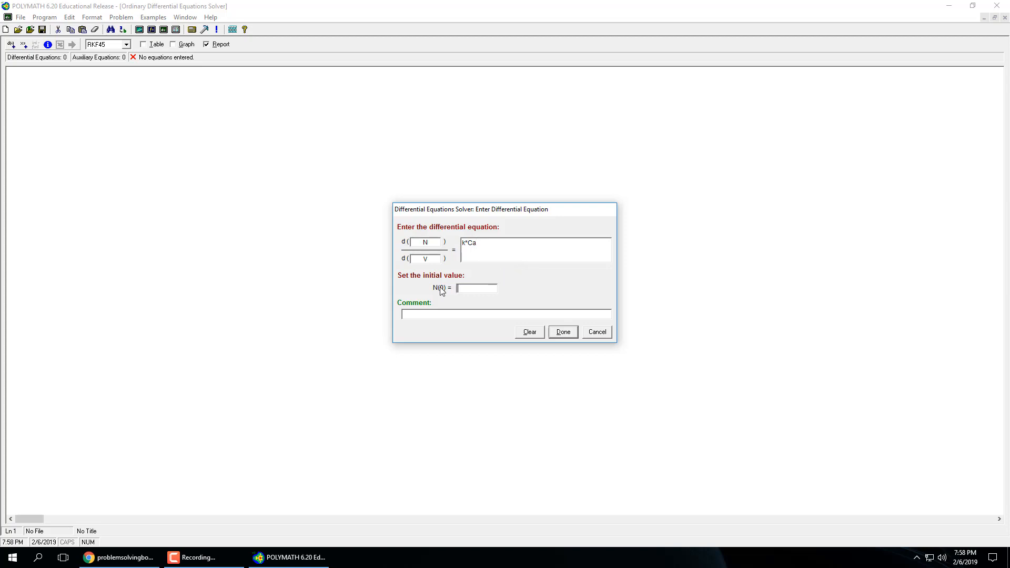
text(10)
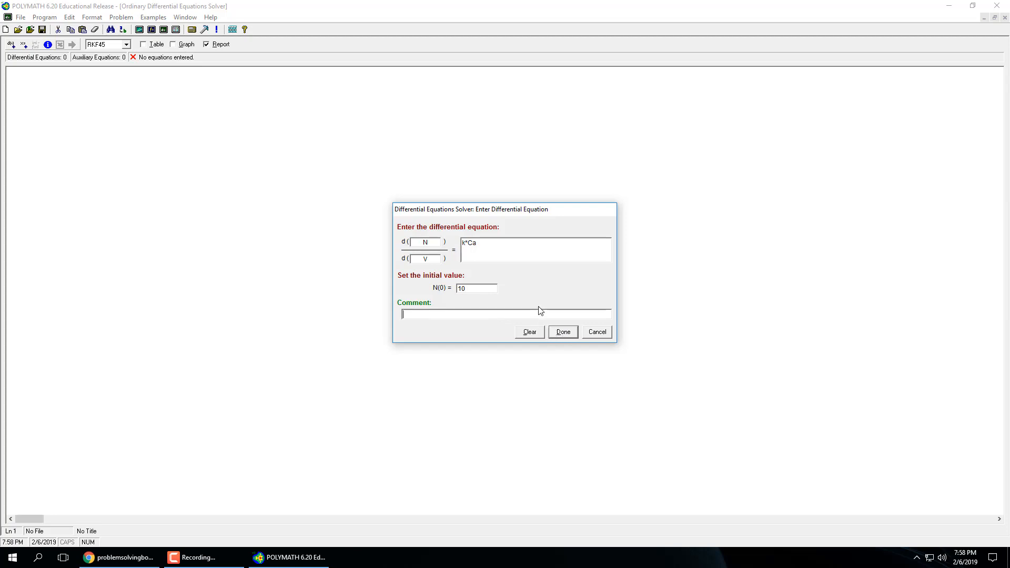
text(Comment)
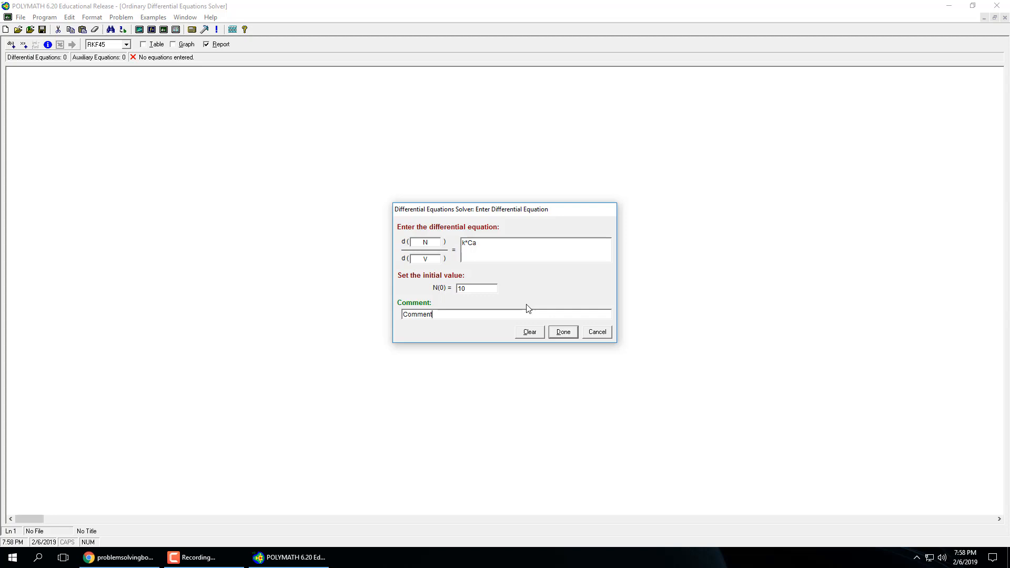
click(562, 332)
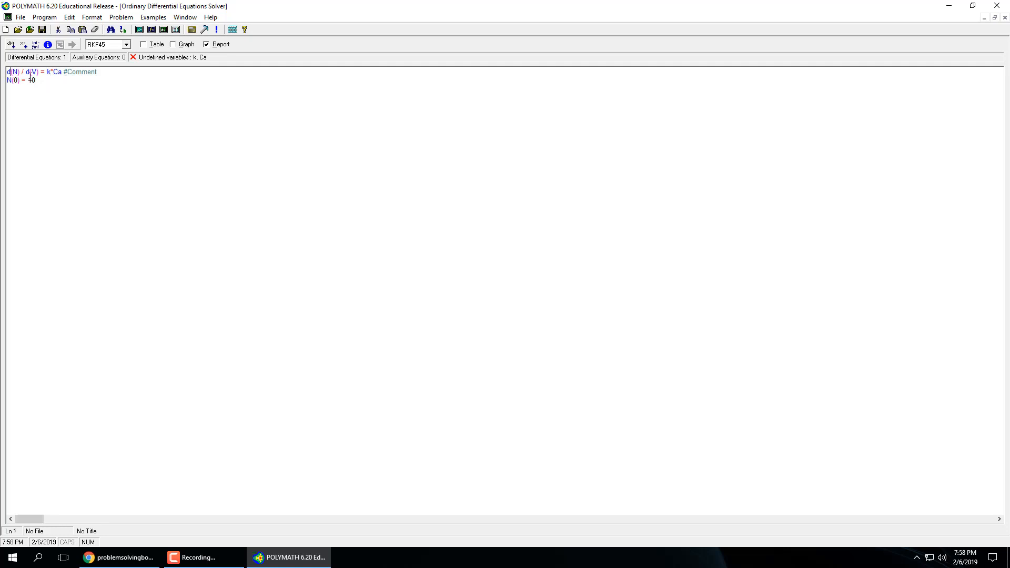
mouse_move(35, 44)
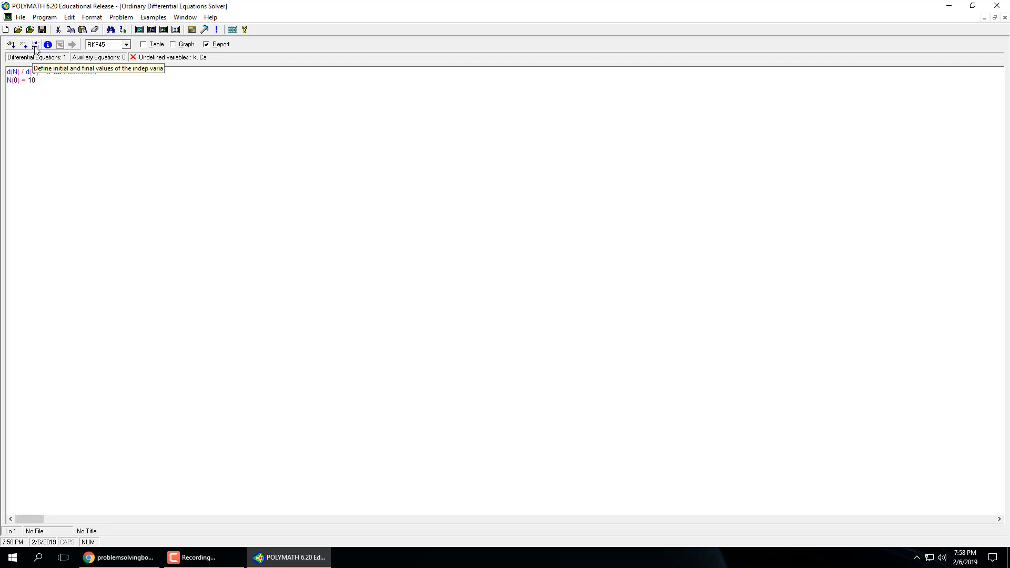
click(36, 44)
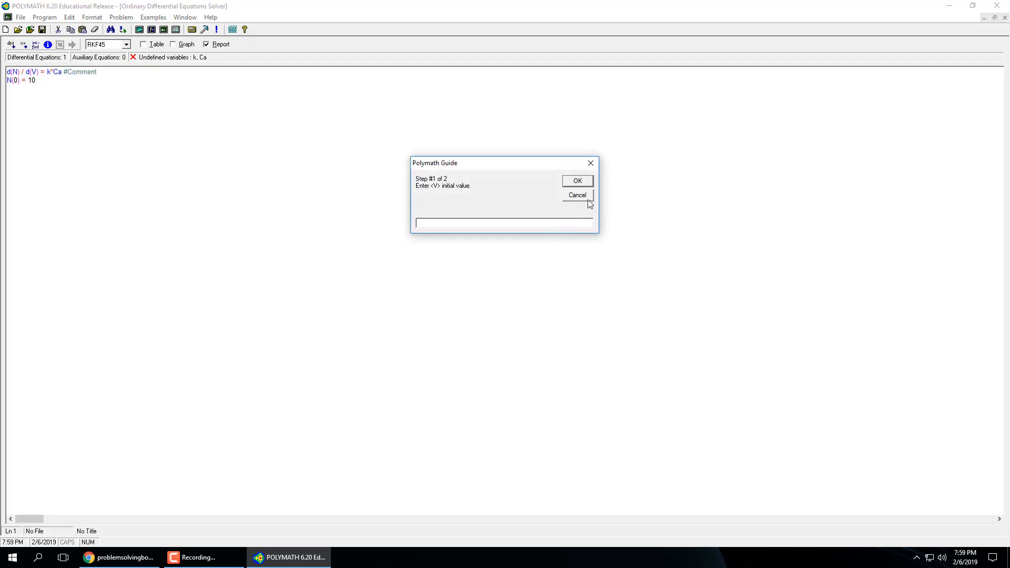
click(576, 195)
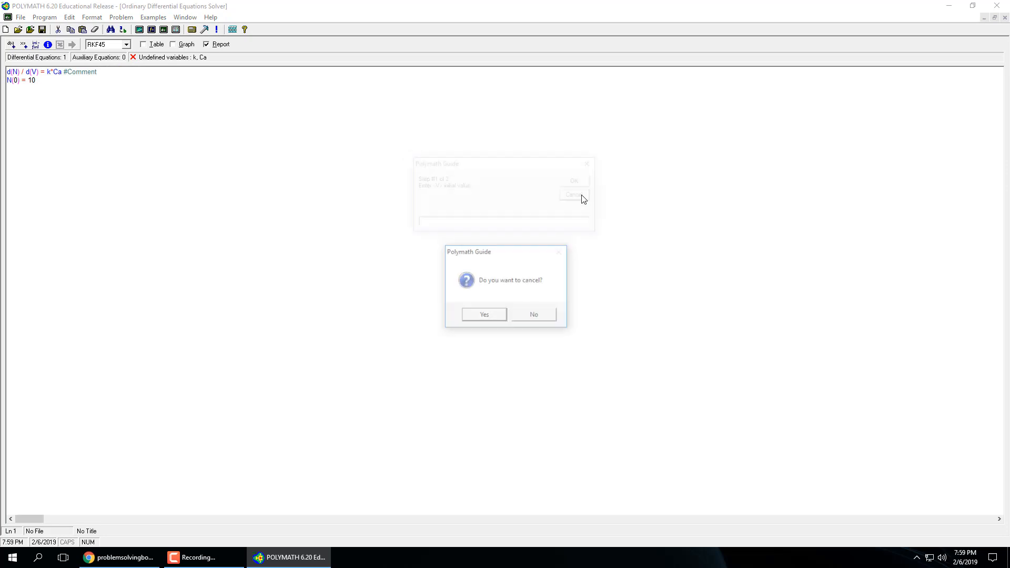
click(484, 315)
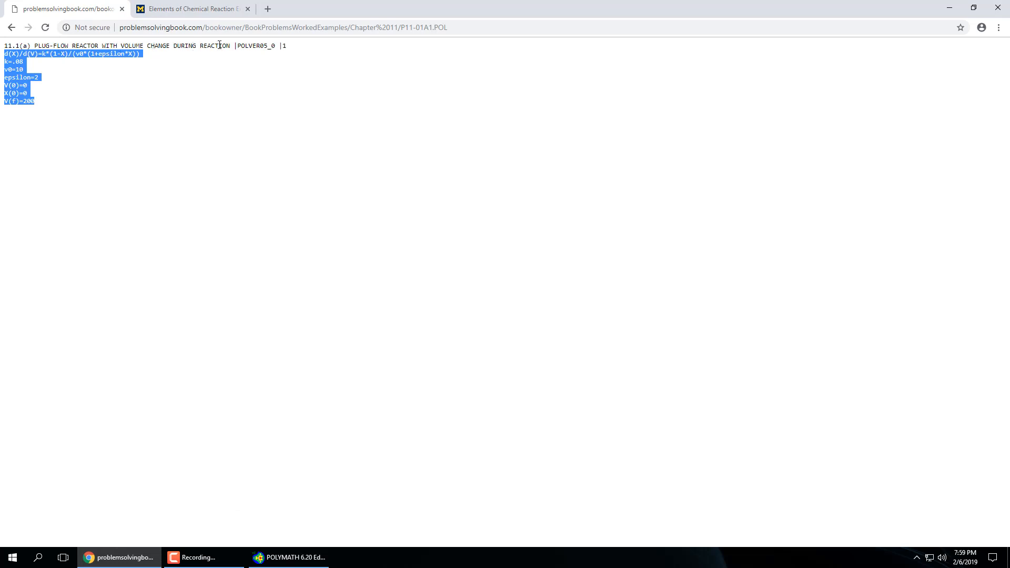
- Bring Polymath's ODE editor to the front holding the full 11.1(a) model
click(290, 557)
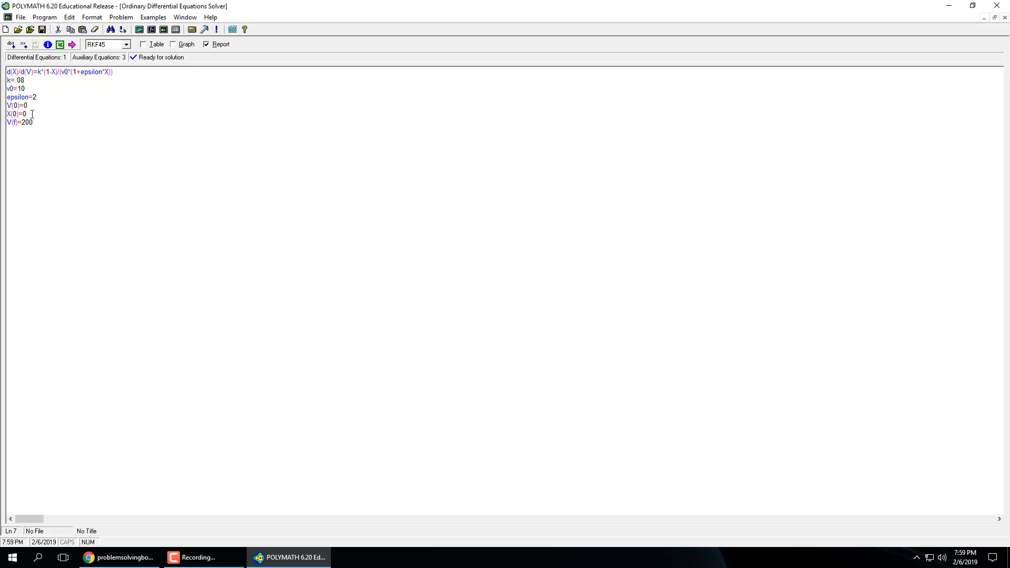
- Finish the 11.1(a) ODE equations and confirm RKF45 in the integration method list
click(37, 122)
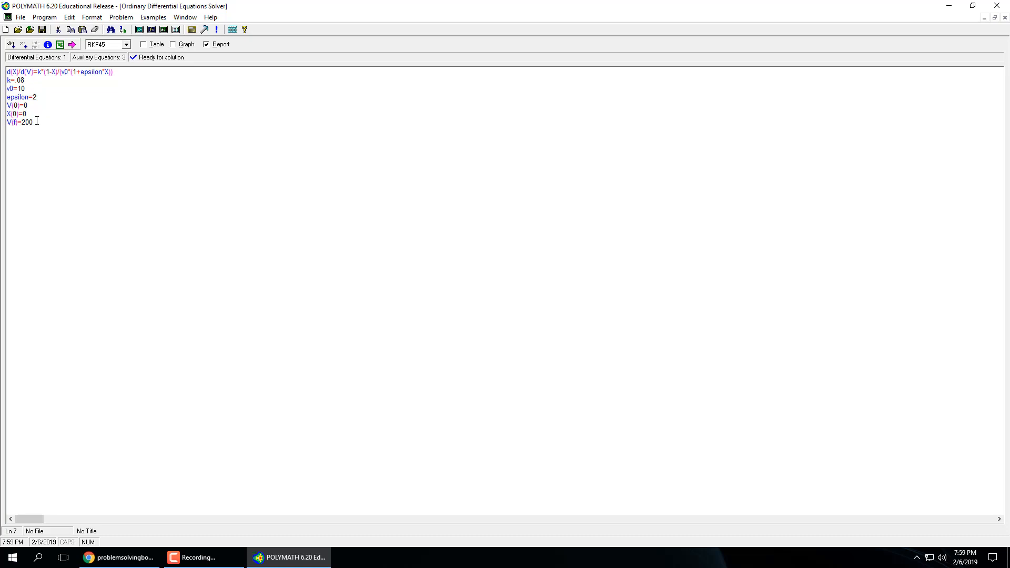
mouse_move(67, 96)
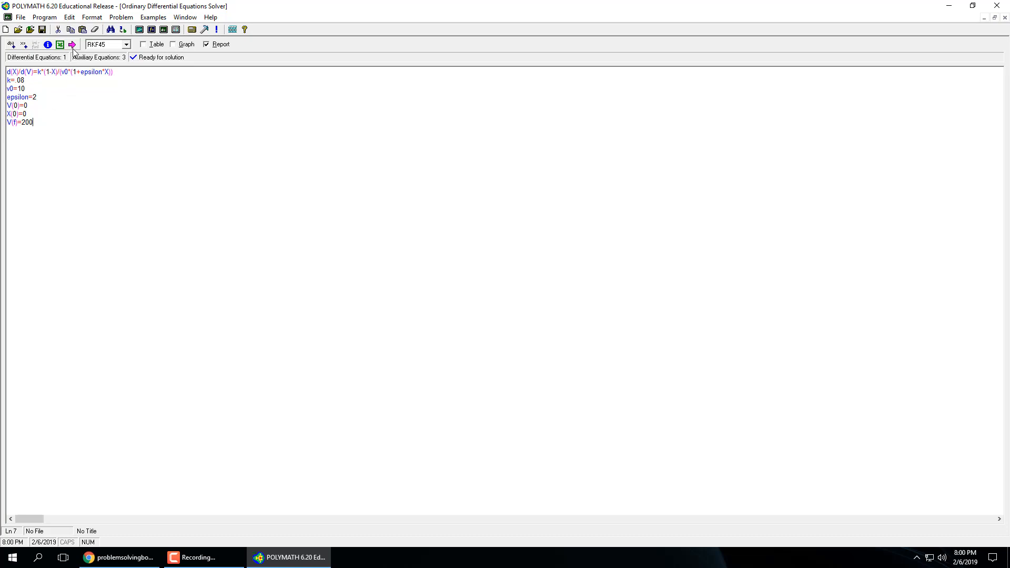
mouse_move(71, 44)
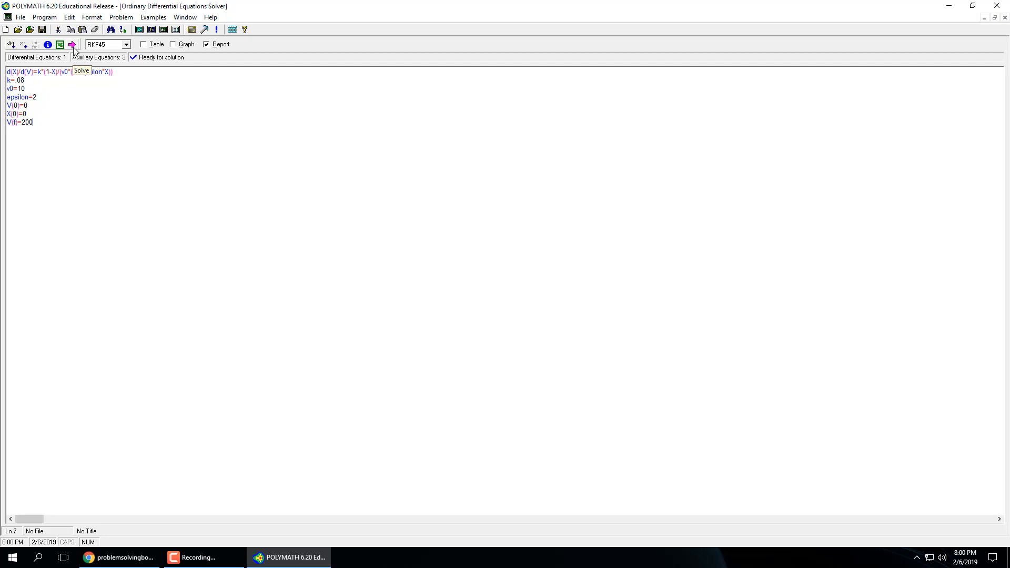
click(126, 44)
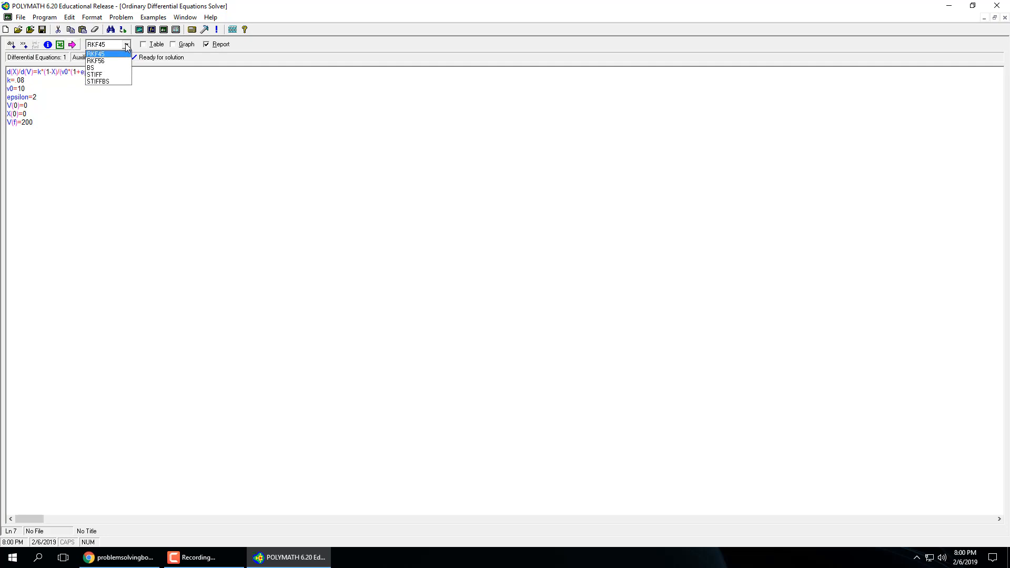
mouse_move(108, 60)
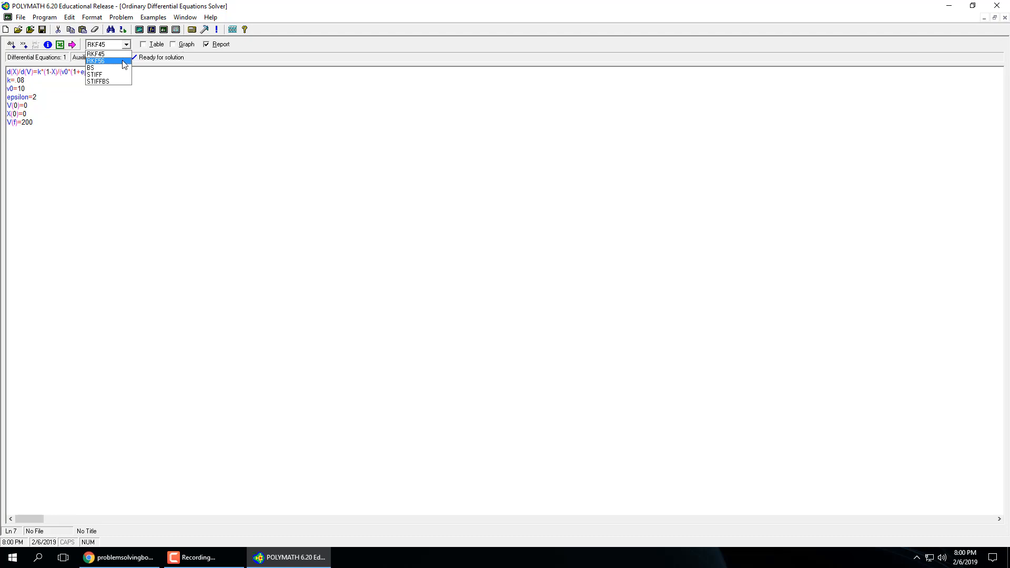
mouse_move(107, 75)
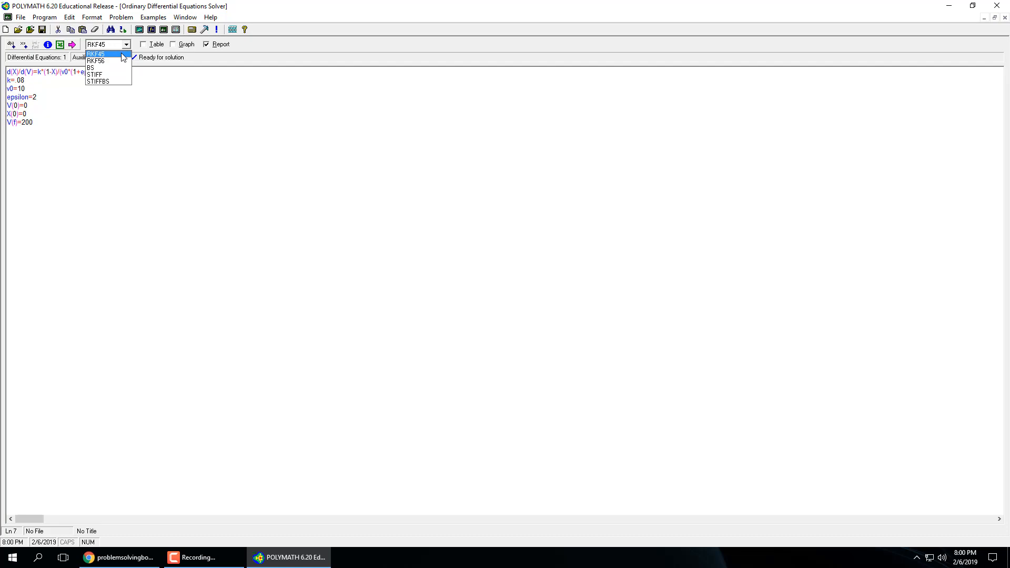
mouse_move(95, 60)
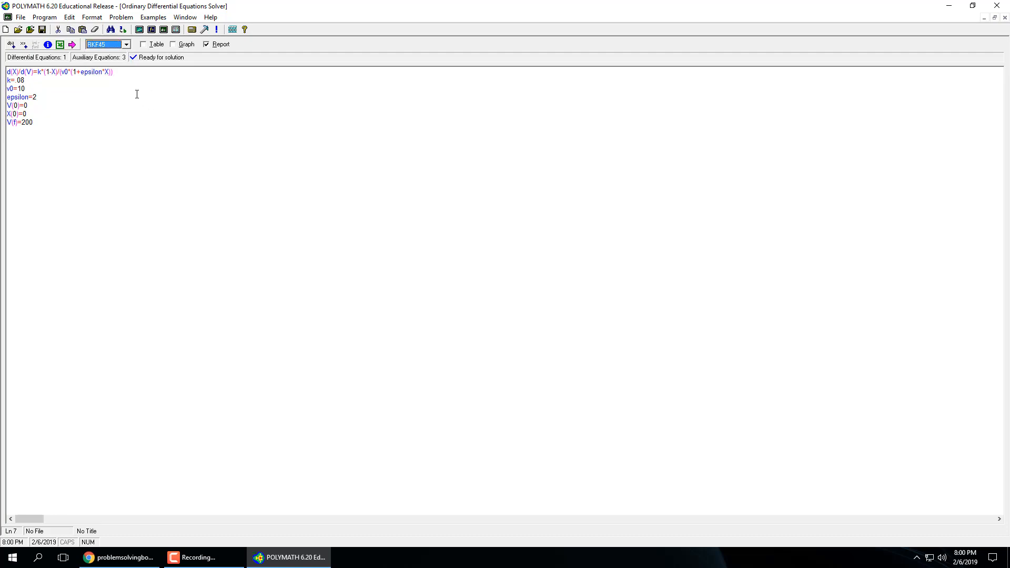
mouse_move(73, 43)
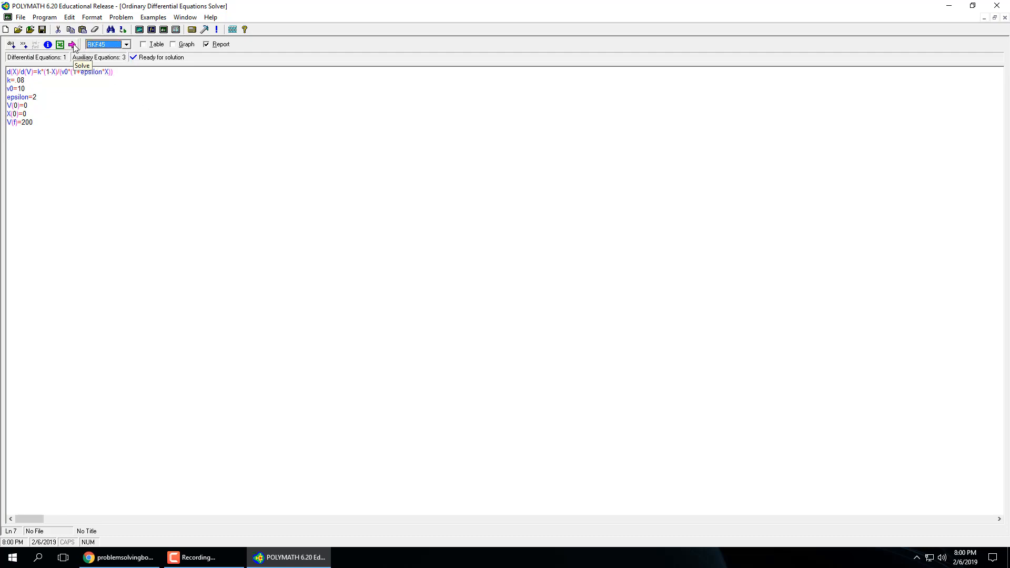
click(72, 44)
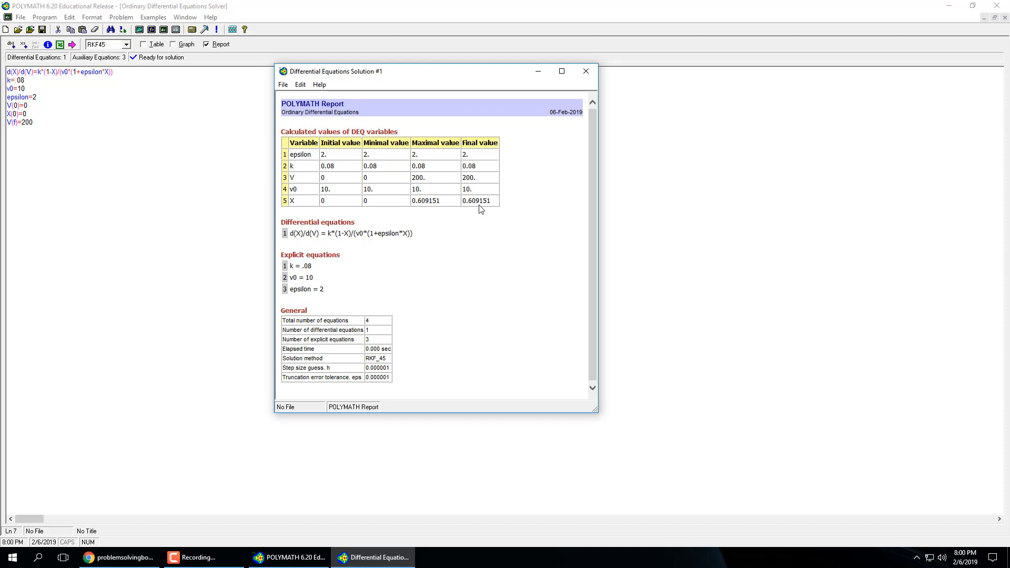
mouse_move(533, 90)
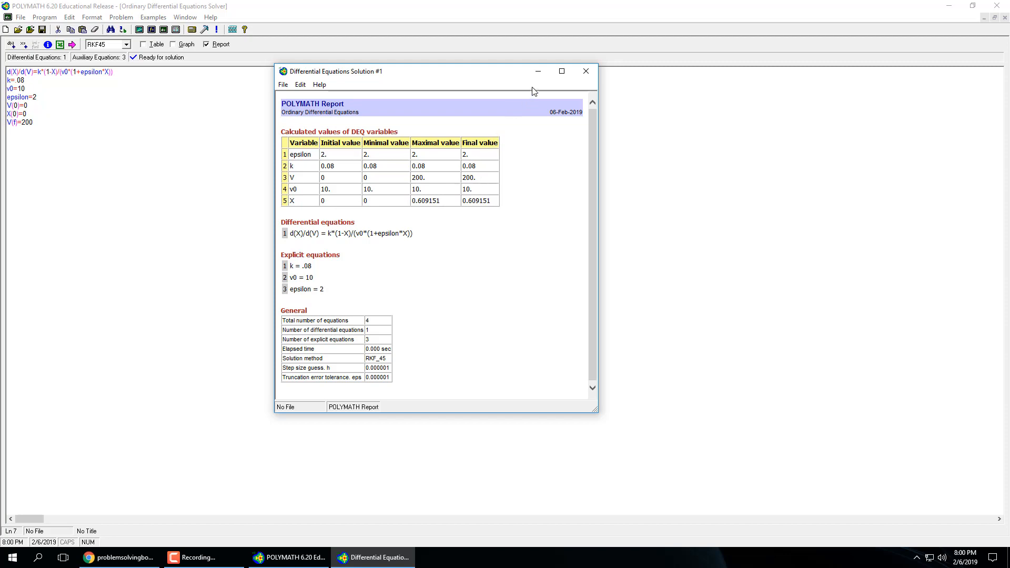
click(585, 71)
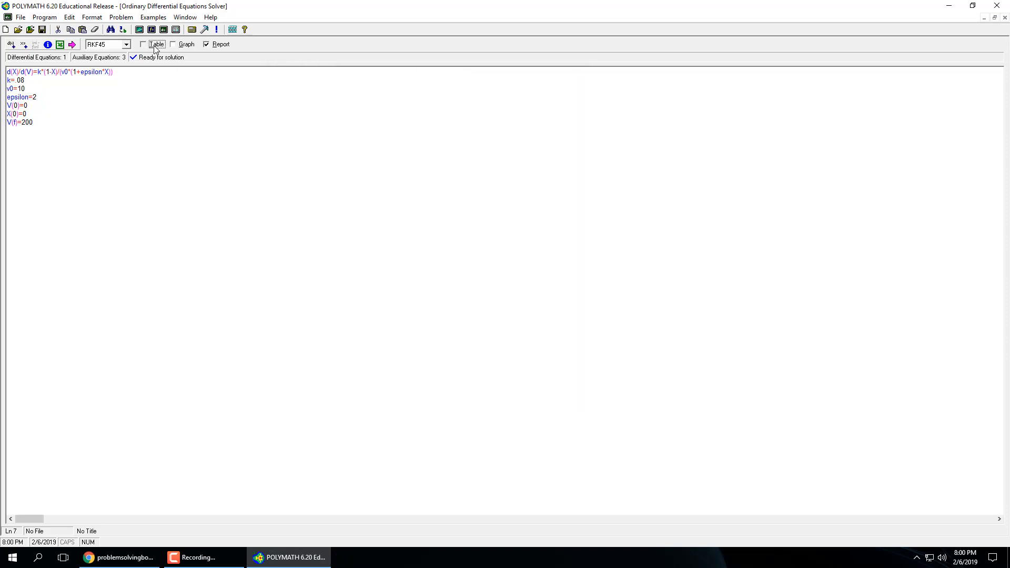
- Re-solve the 11.1(a) model with Table and Graph output enabled
click(144, 44)
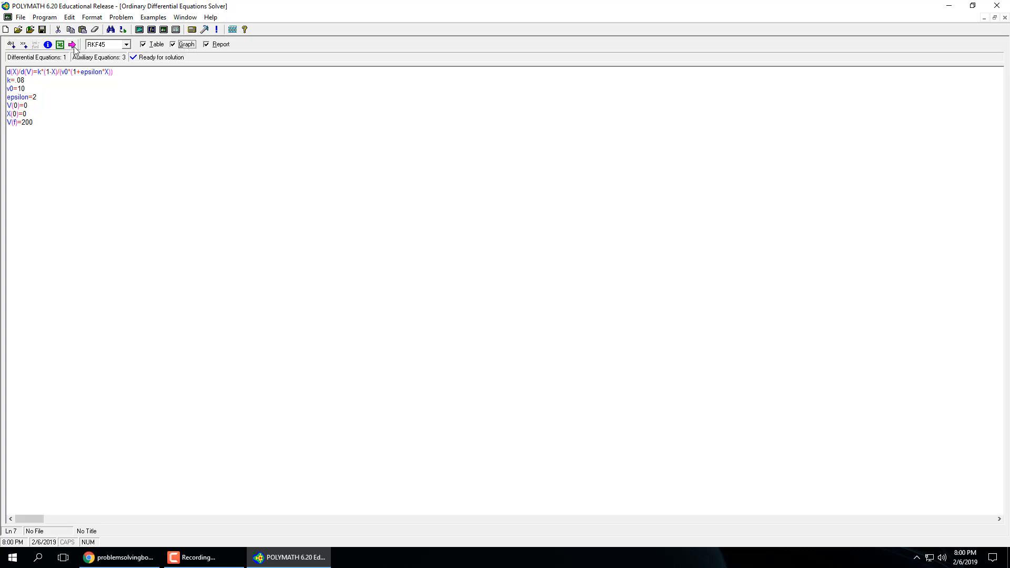
click(71, 43)
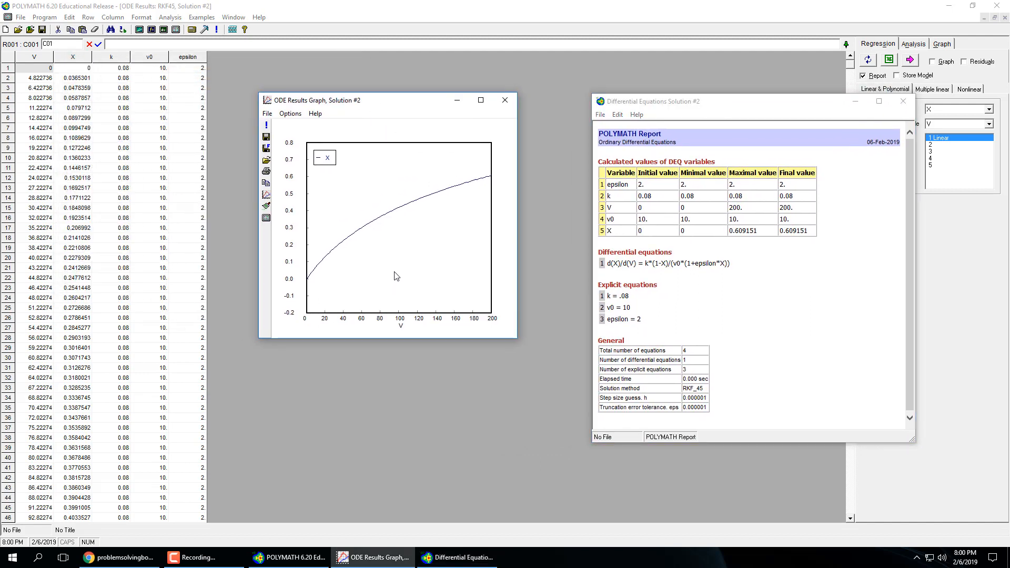
mouse_move(293, 221)
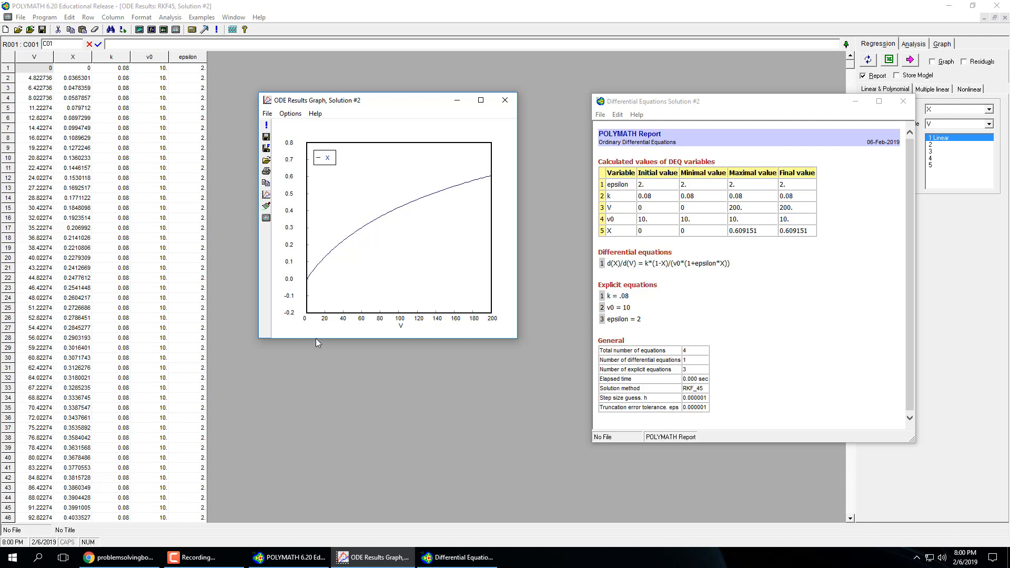
mouse_move(449, 318)
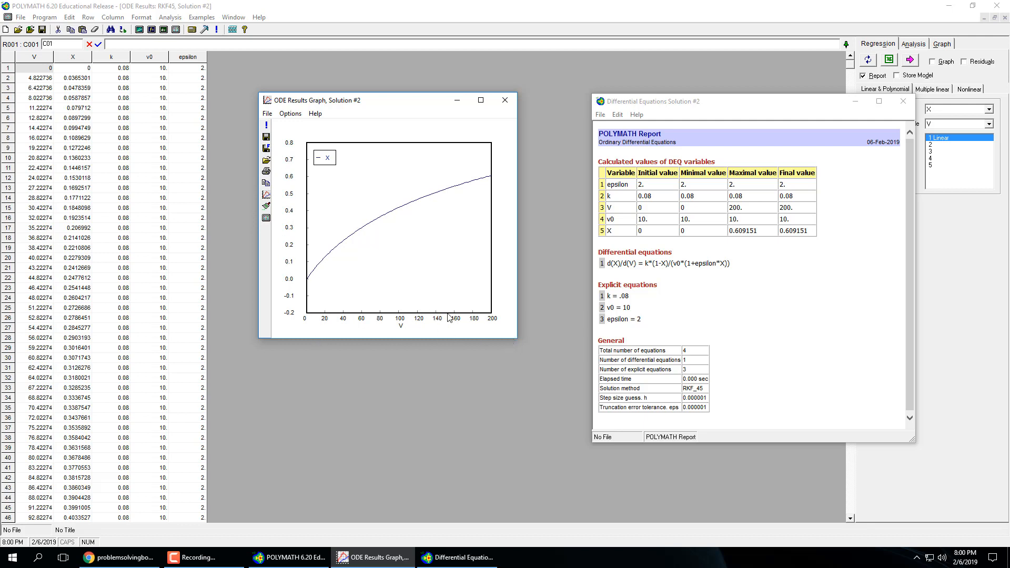
mouse_move(162, 208)
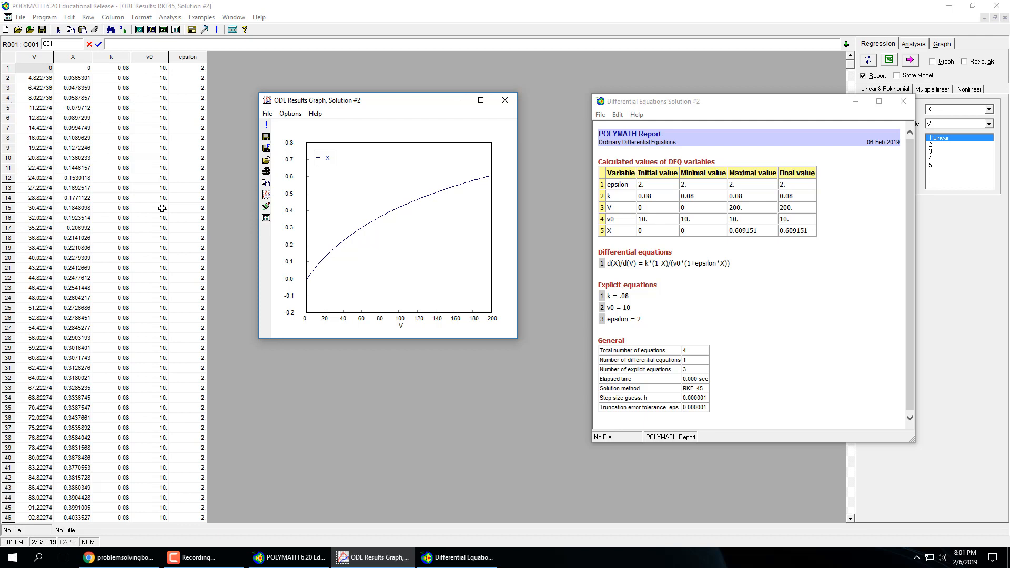
mouse_move(126, 222)
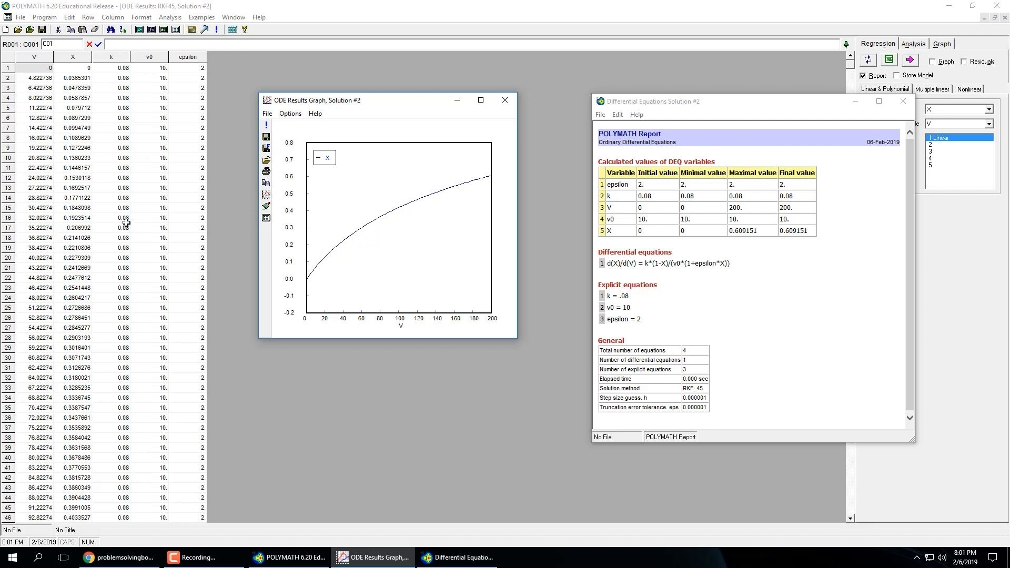
mouse_move(859, 12)
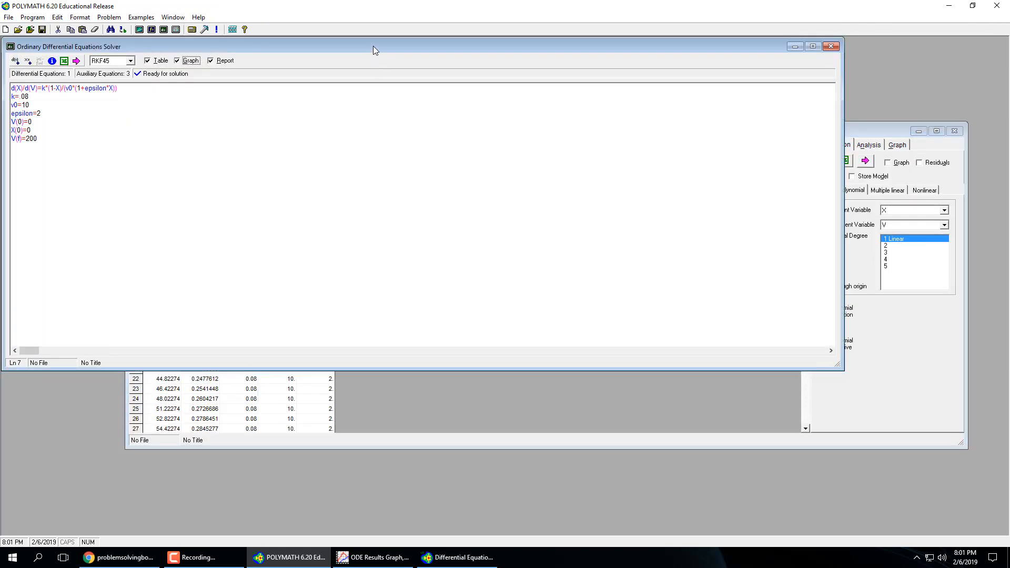
mouse_move(78, 72)
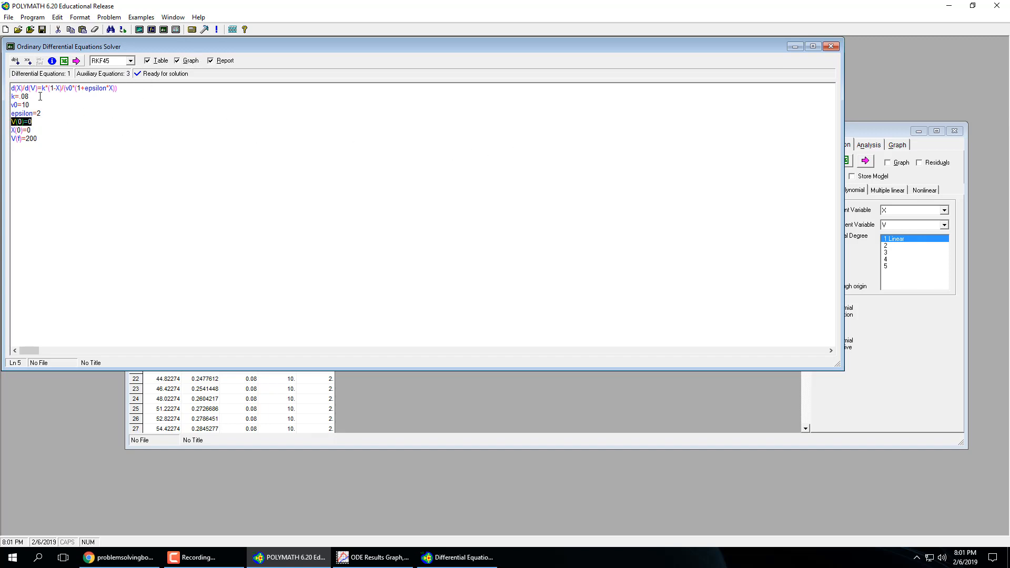
- Replace the removed k definition by entering k=.08 on line 2
click(18, 97)
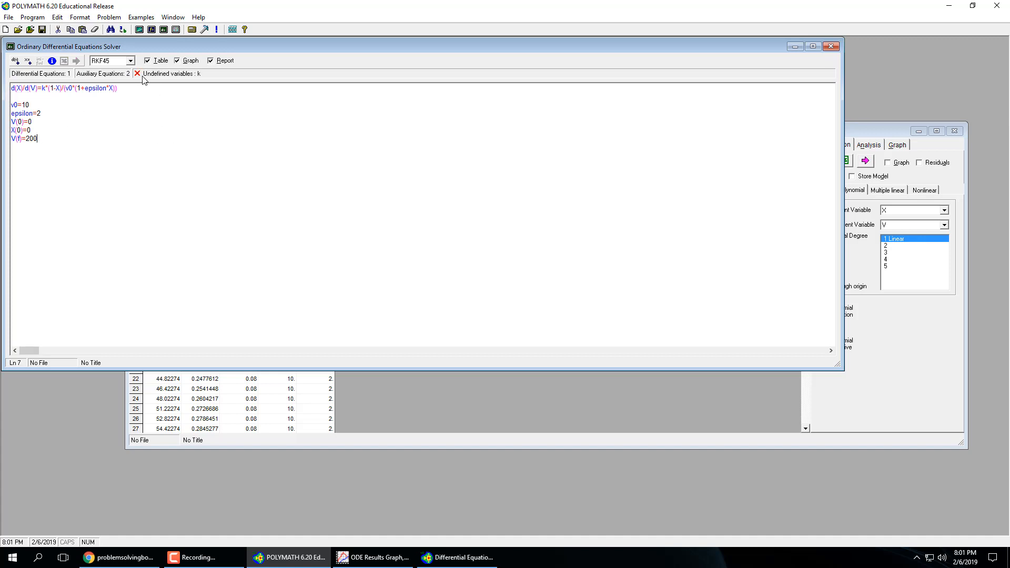
mouse_move(138, 80)
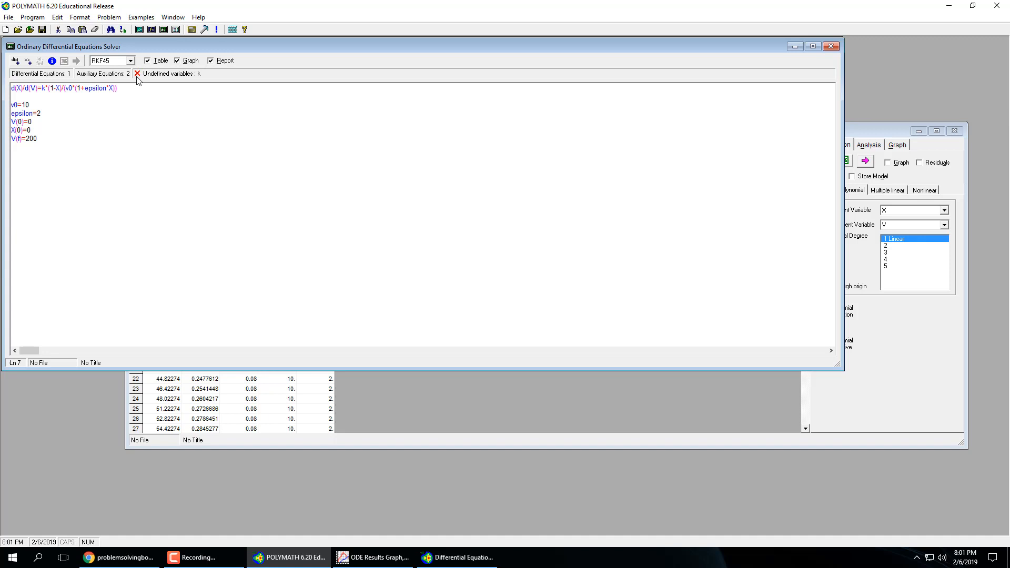
mouse_move(176, 78)
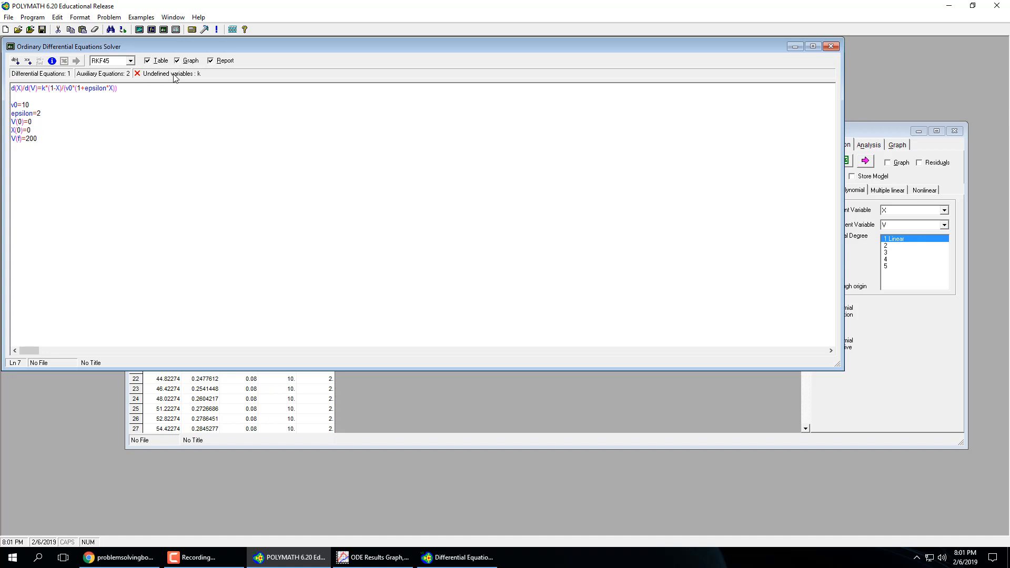
click(11, 97)
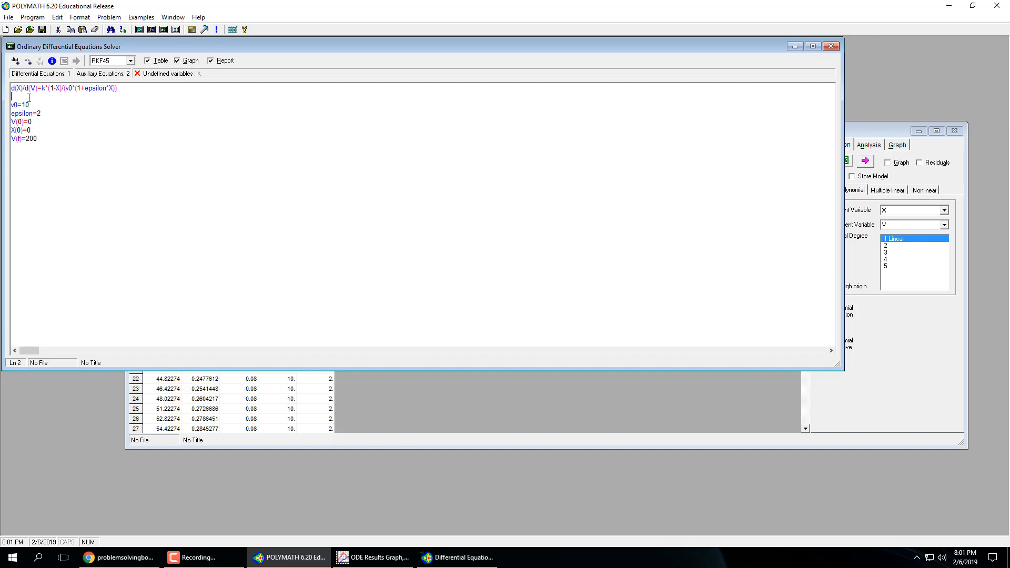
text(k=.08)
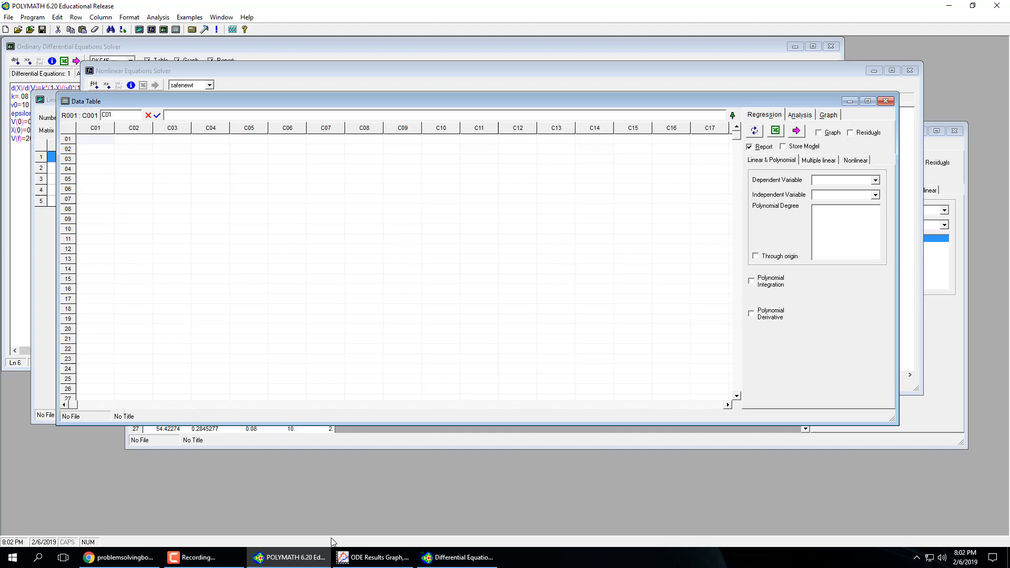
- Open P11-07.POL, problem 11.7's batch reactor rate data, from the Chapter 11 table
click(118, 557)
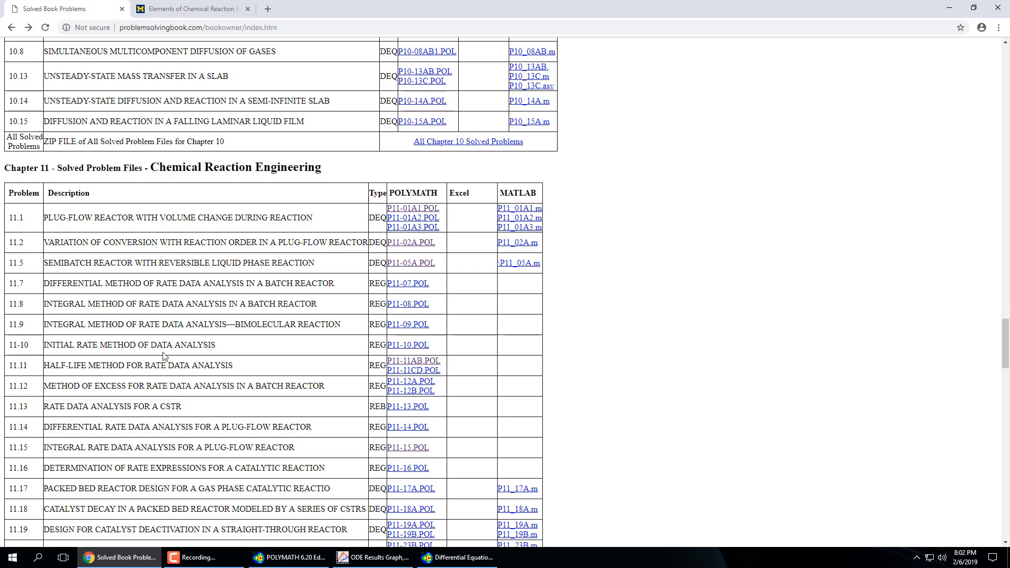
mouse_move(324, 311)
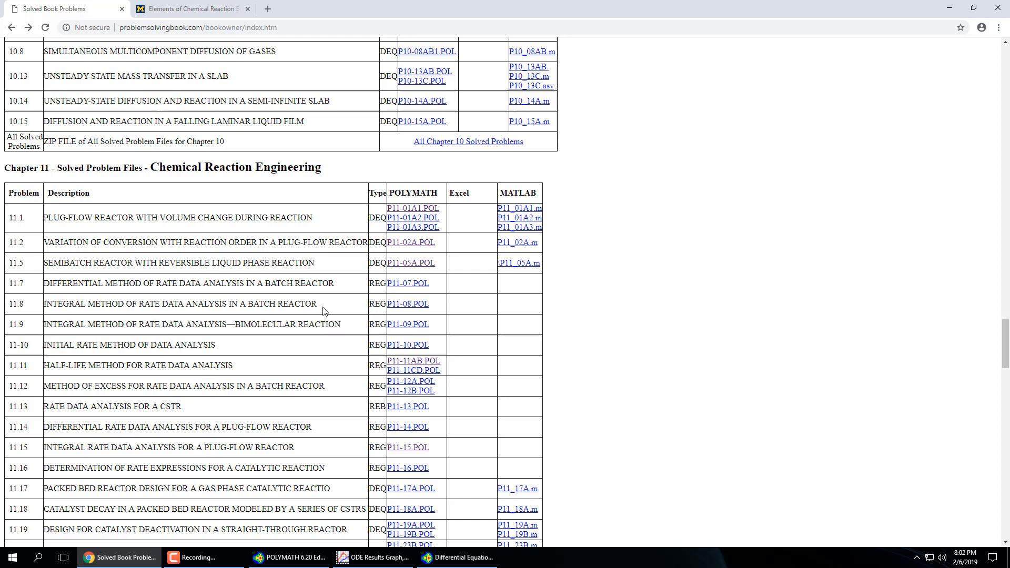
mouse_move(109, 298)
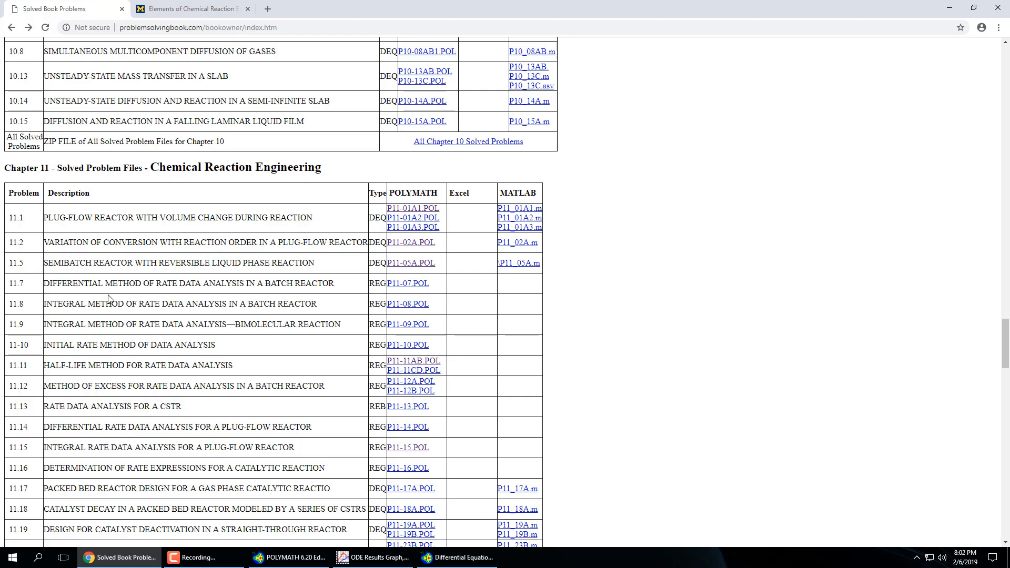
mouse_move(319, 284)
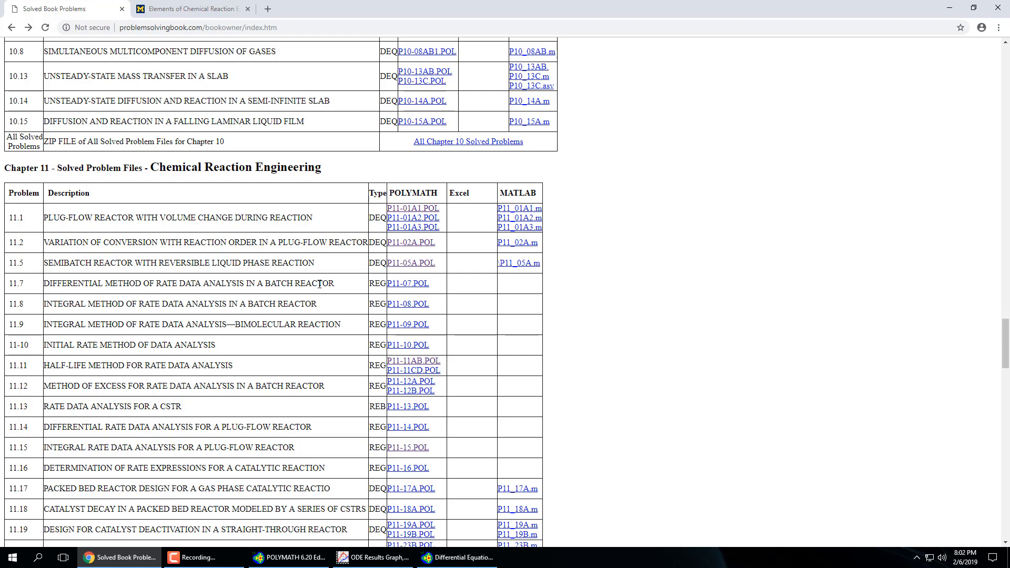
click(407, 284)
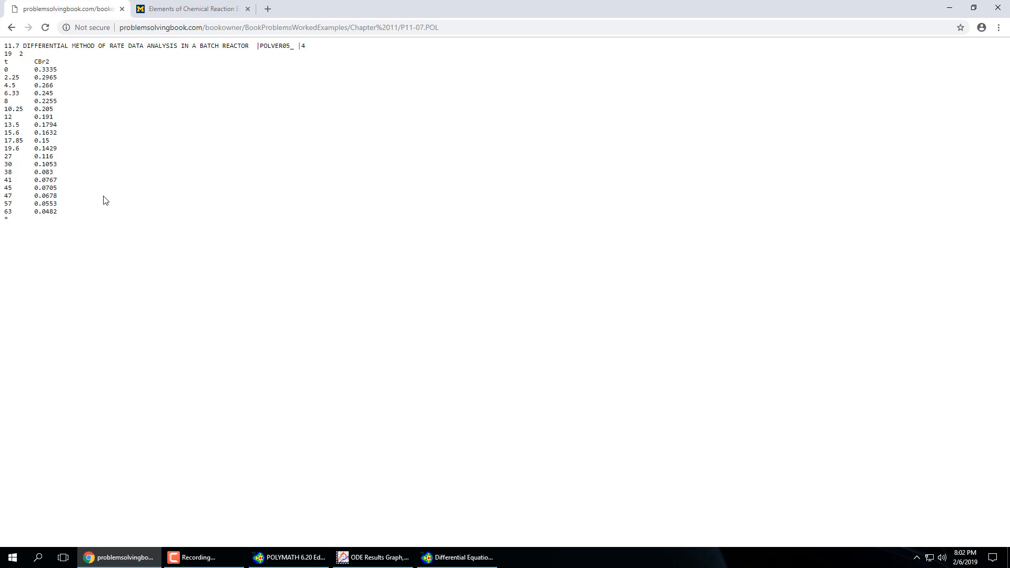
- Highlight the t and CBr2 data columns of problem 11.7
drag(10, 117, 48, 212)
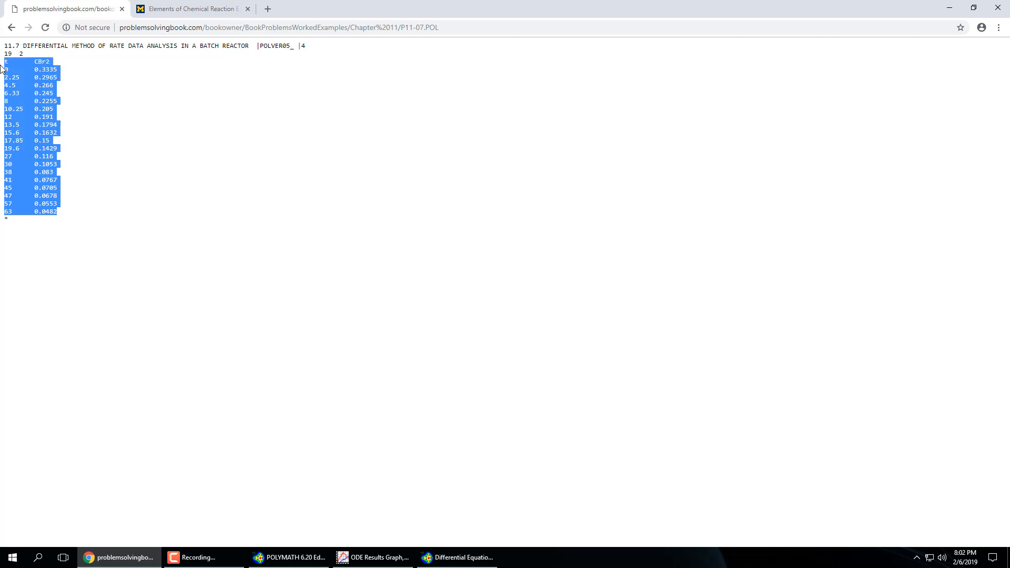
mouse_move(64, 89)
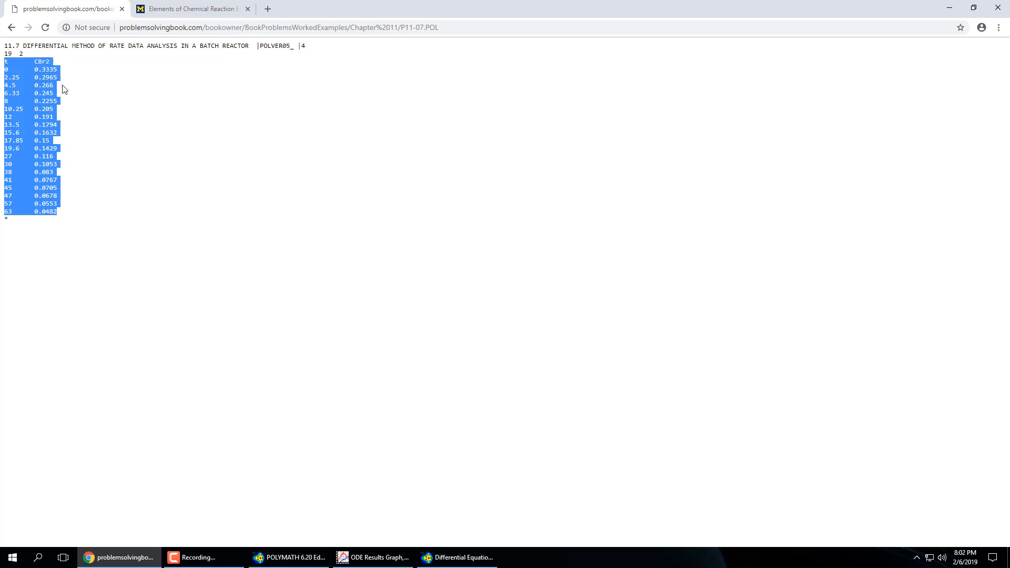
mouse_move(144, 120)
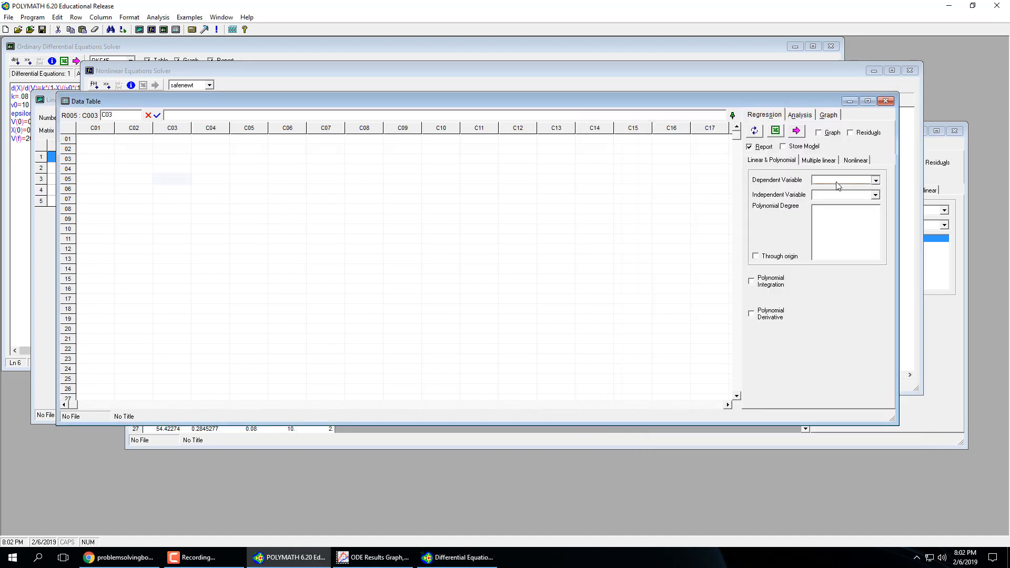
- Load the 19 points, name columns t and C, drop the label row, regress C on t
click(874, 195)
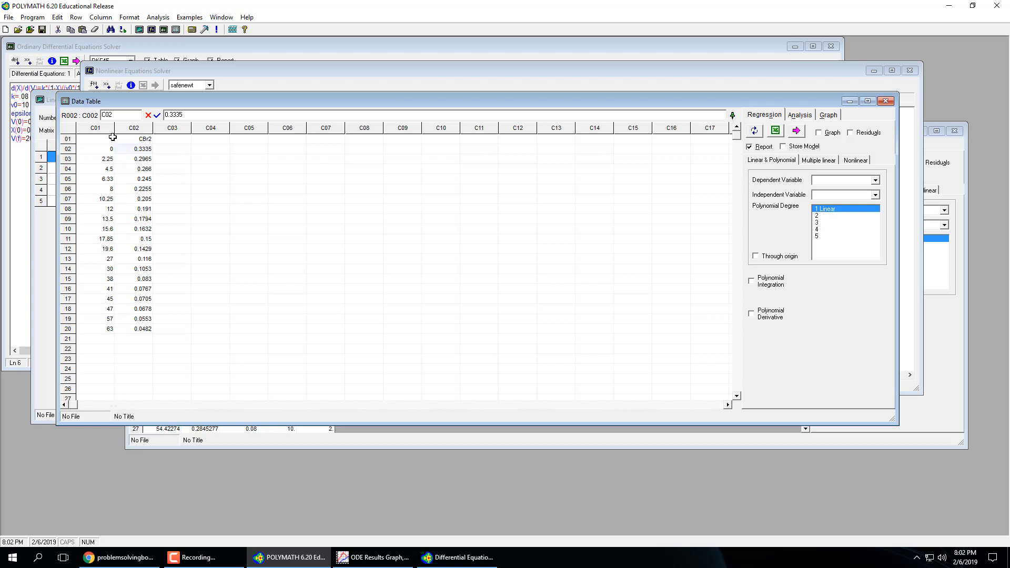
double_click(94, 128)
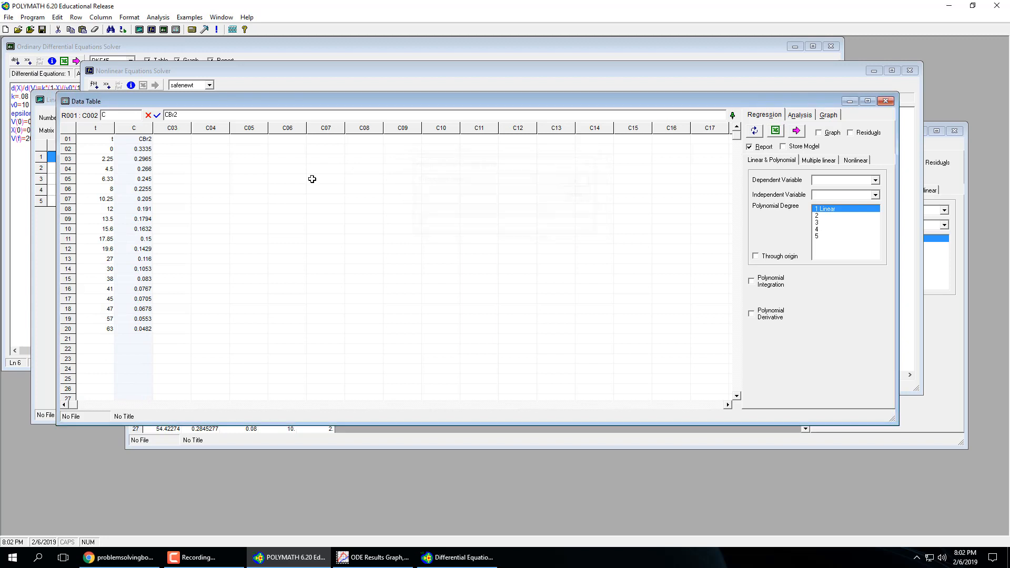
right_click(133, 149)
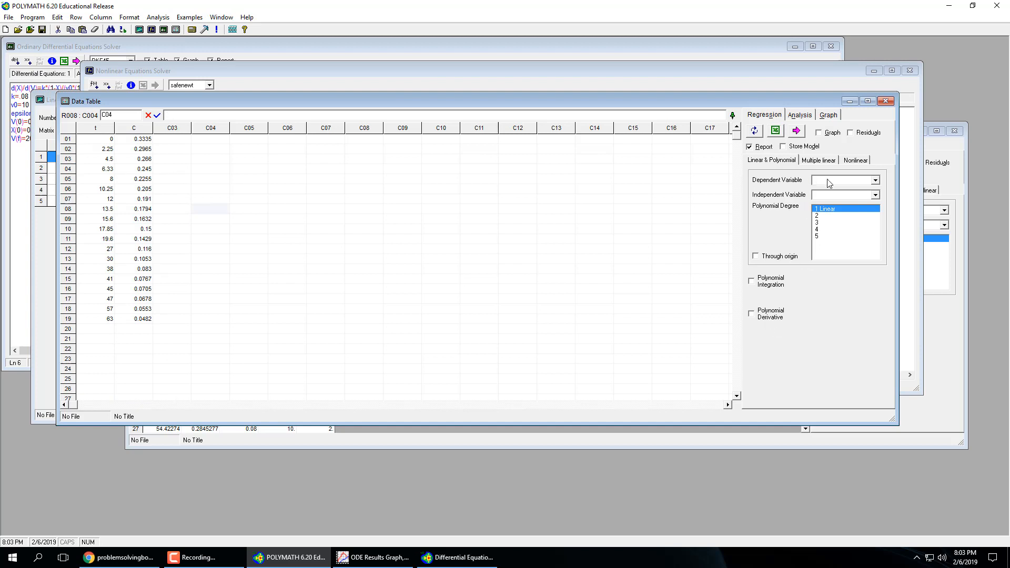
click(875, 180)
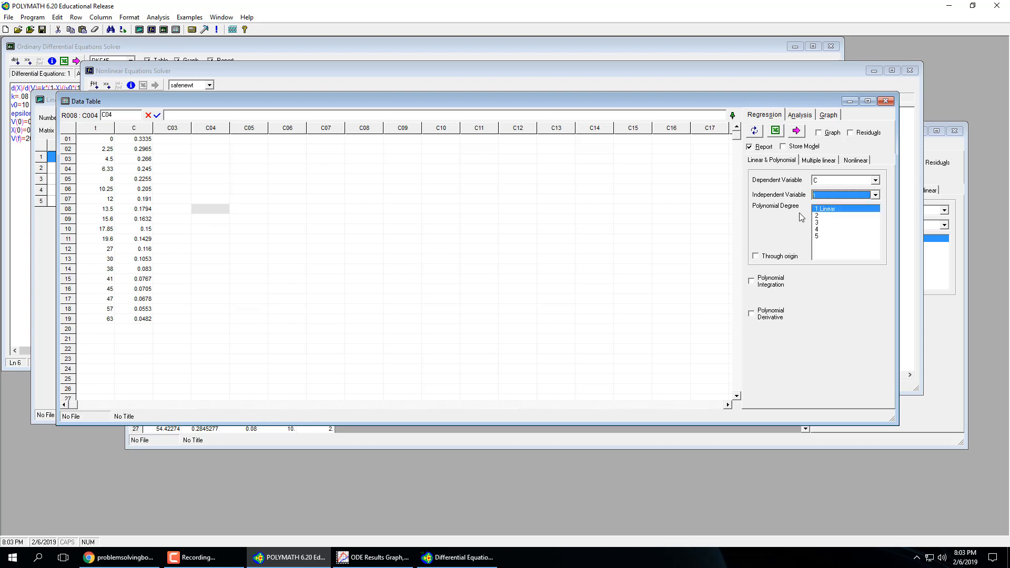
mouse_move(785, 212)
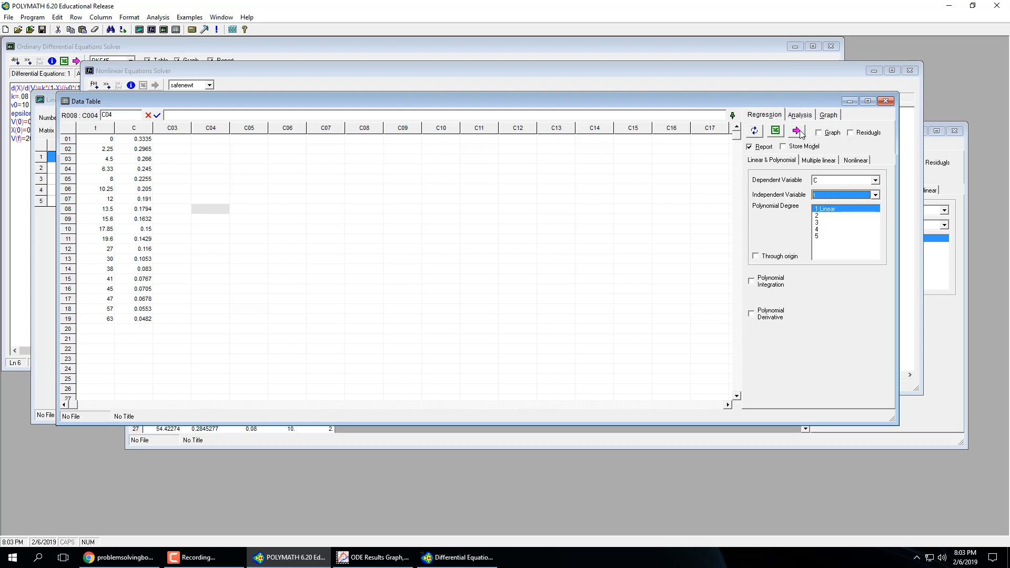
- Run a graphed linear fit of C on t (R² = 0.858), then close report and graph
click(819, 132)
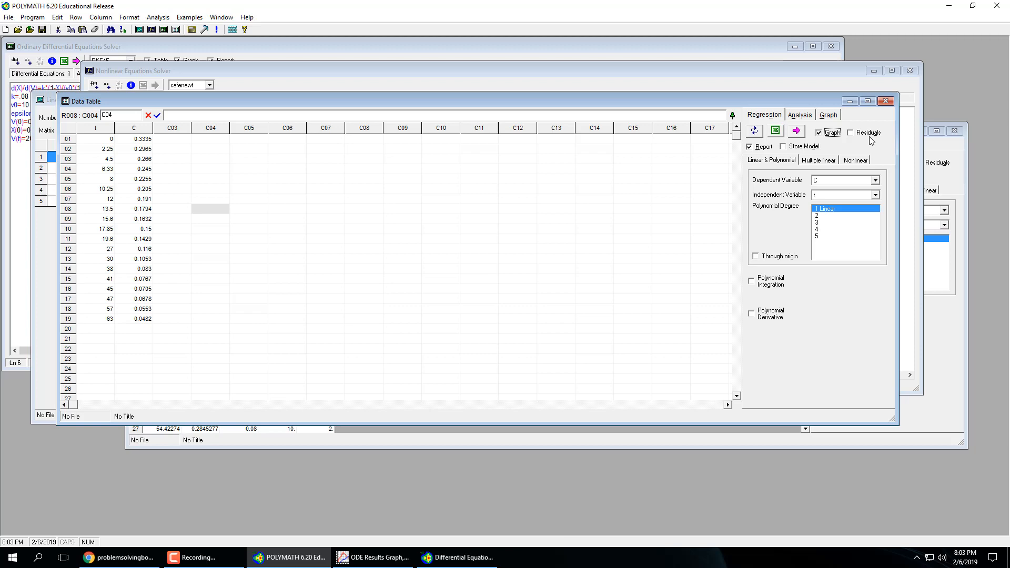
click(795, 131)
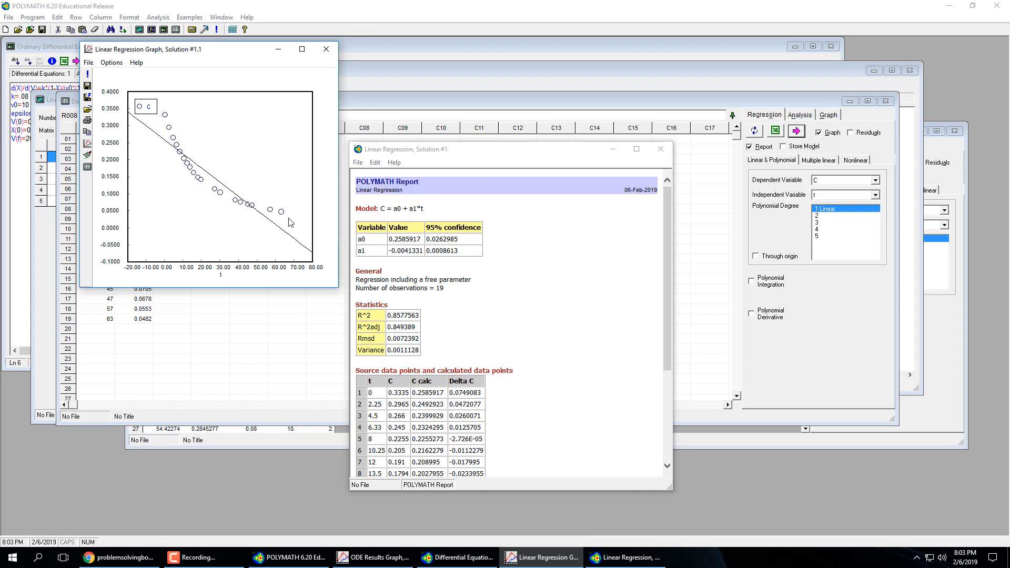
mouse_move(294, 250)
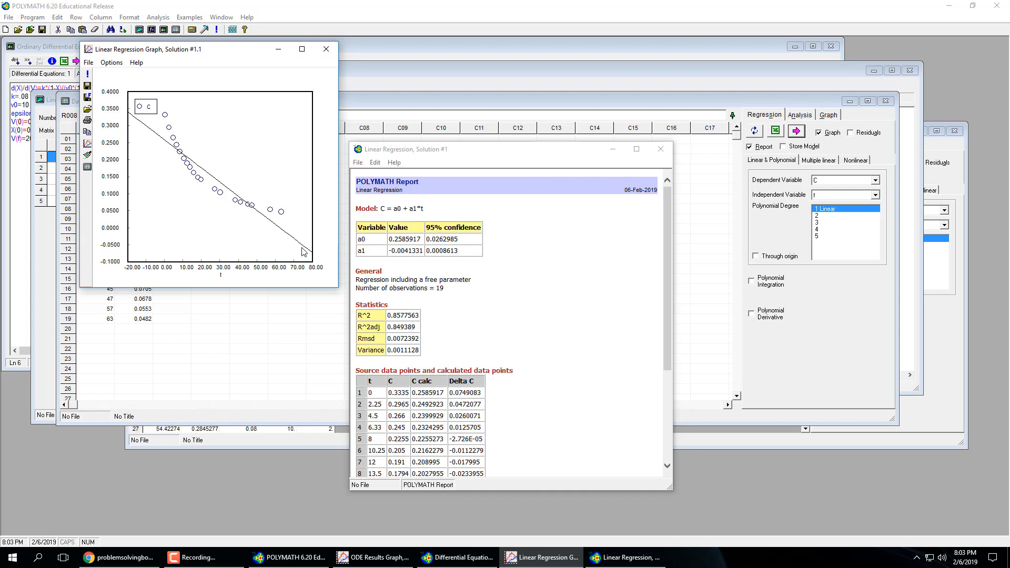
click(327, 49)
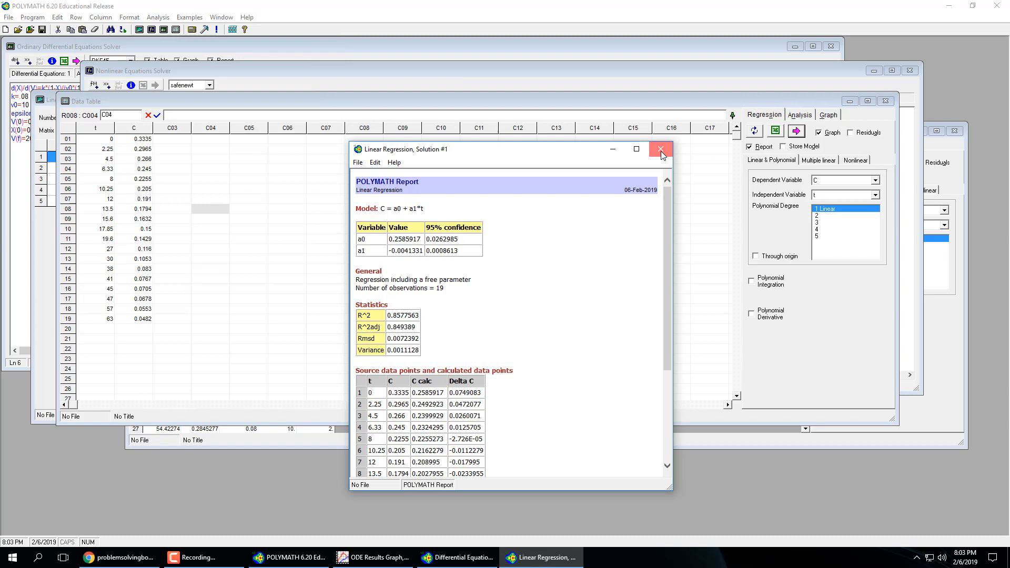
click(659, 149)
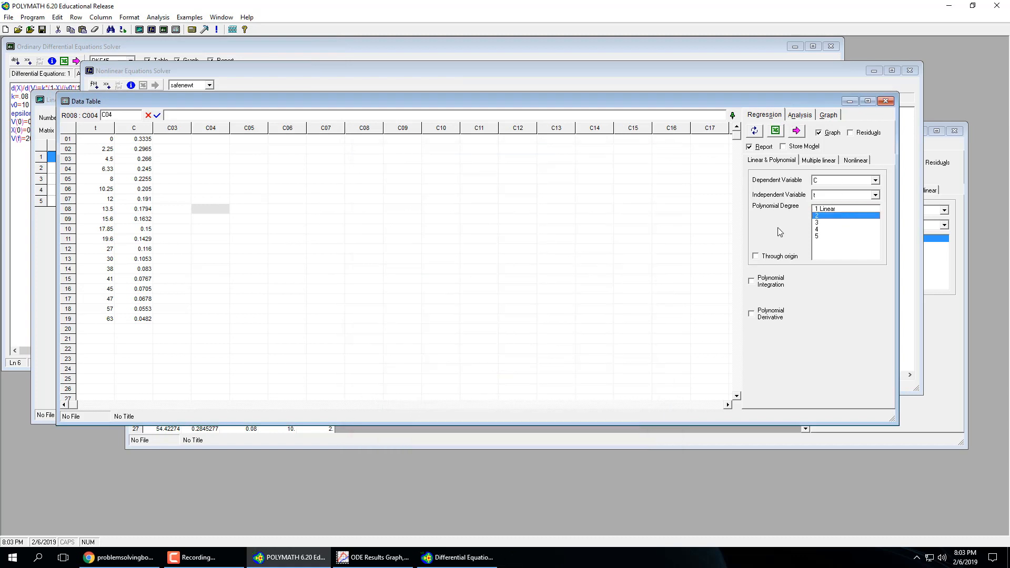
- Fit a second-degree polynomial to C versus t, giving R² = 0.979
click(796, 132)
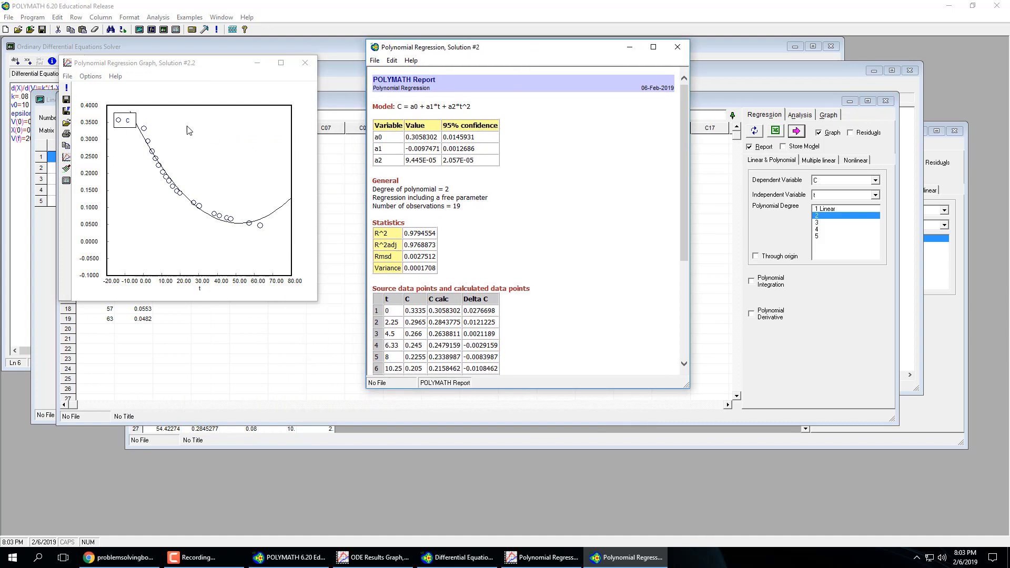
mouse_move(261, 230)
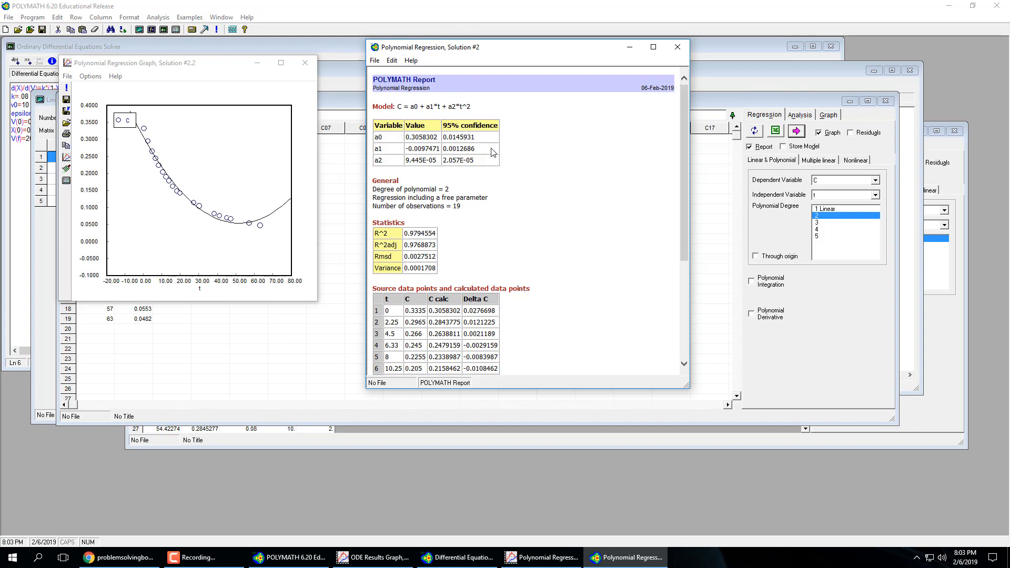
mouse_move(462, 109)
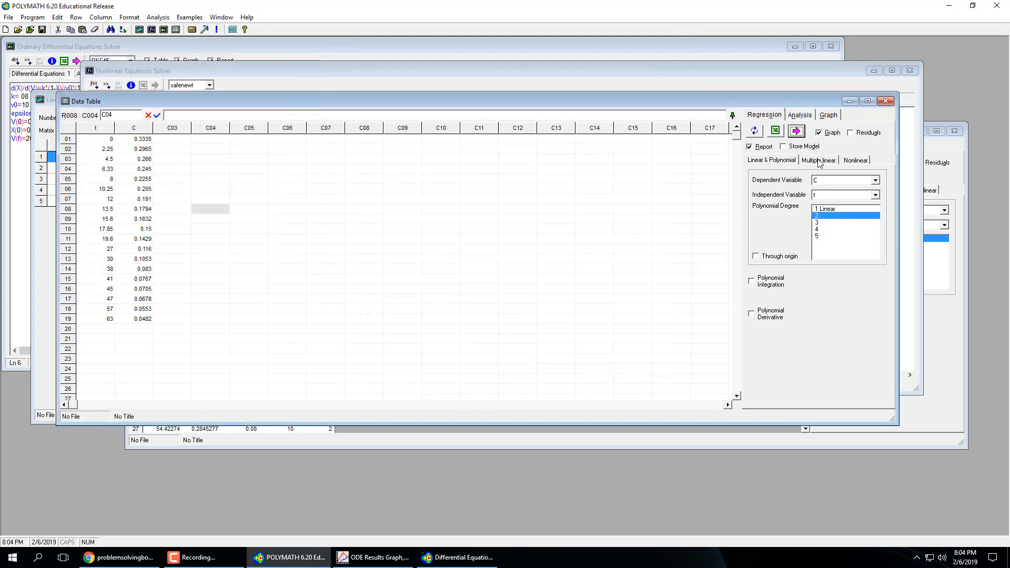
- Browse the Multiple linear and Nonlinear regression tabs, then return to the 11.7 data in Chrome
click(819, 160)
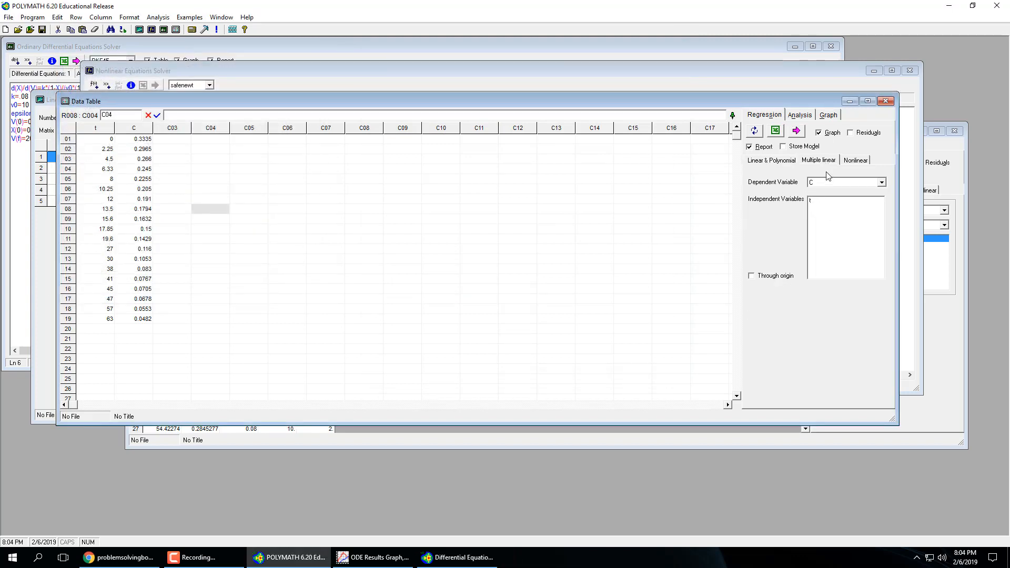
click(855, 160)
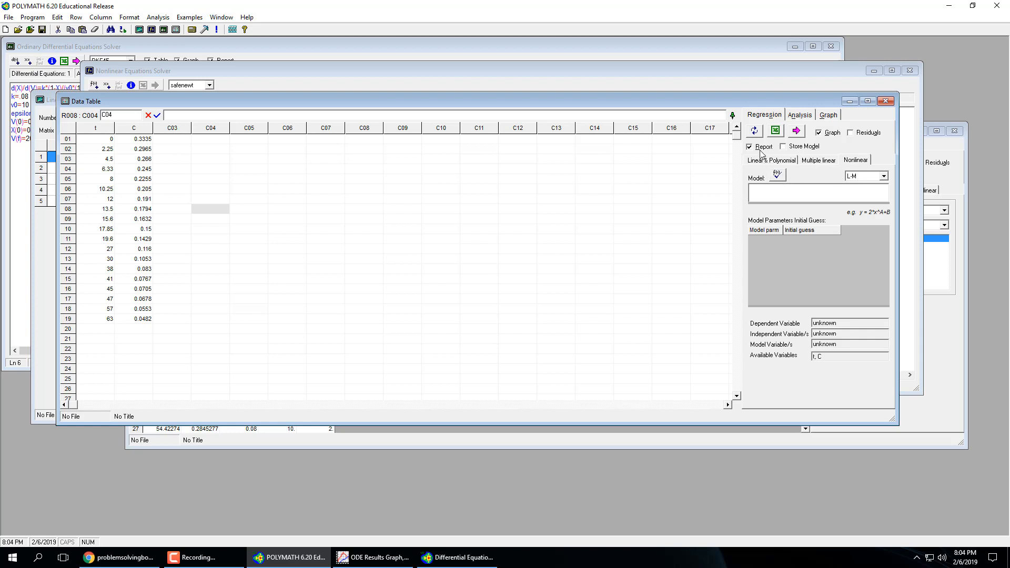
click(771, 160)
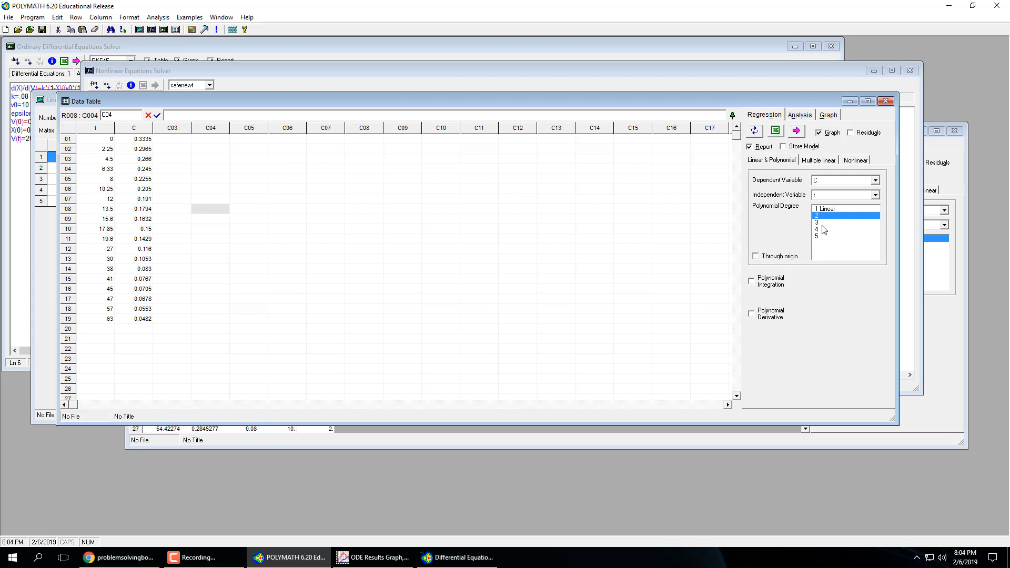
mouse_move(789, 265)
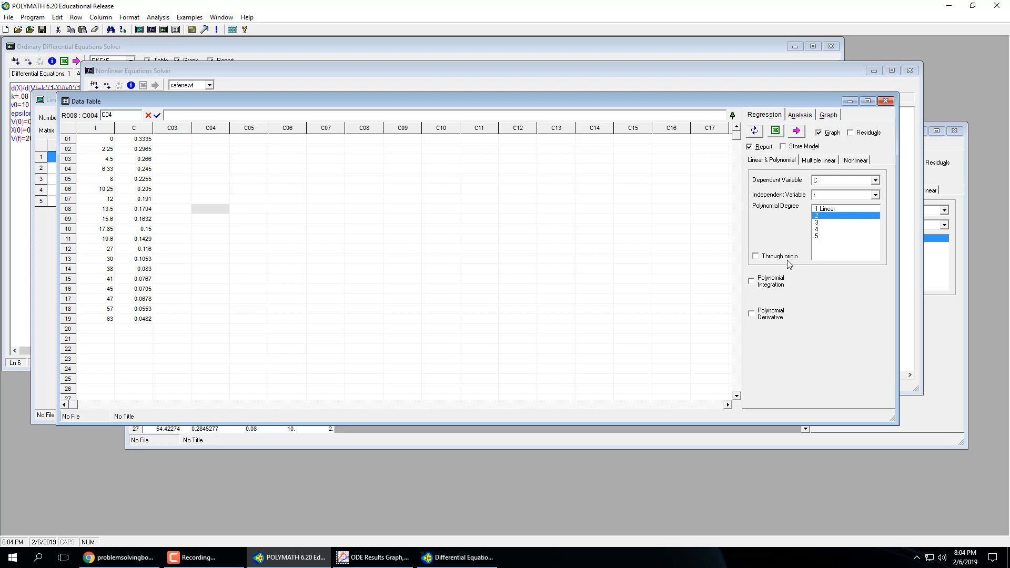
mouse_move(783, 284)
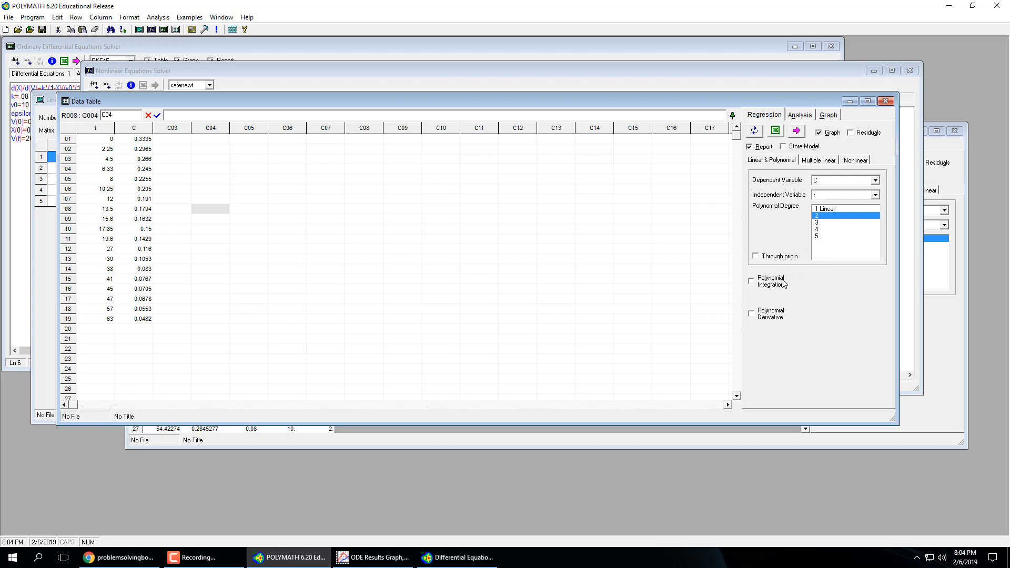
mouse_move(781, 321)
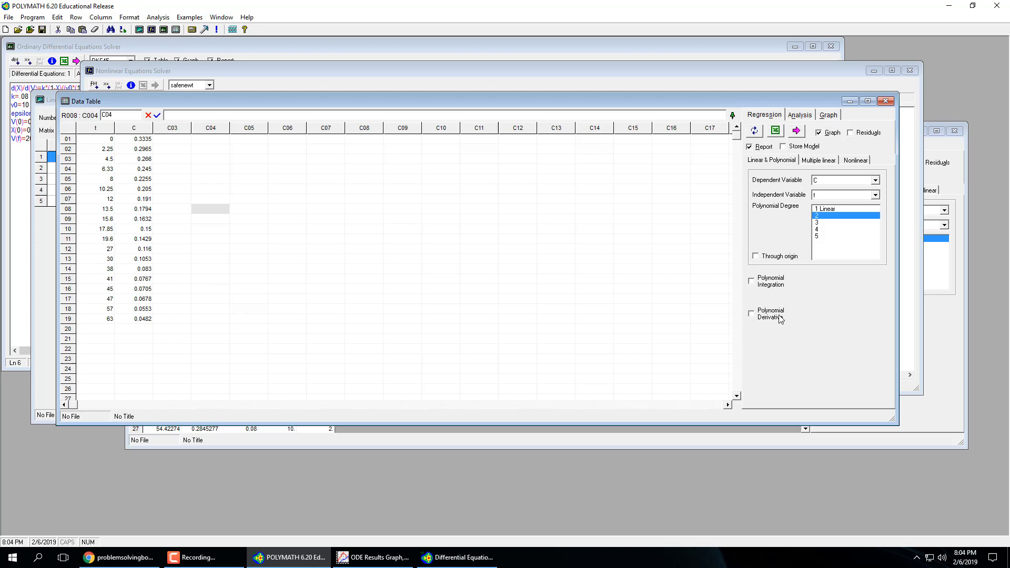
click(116, 557)
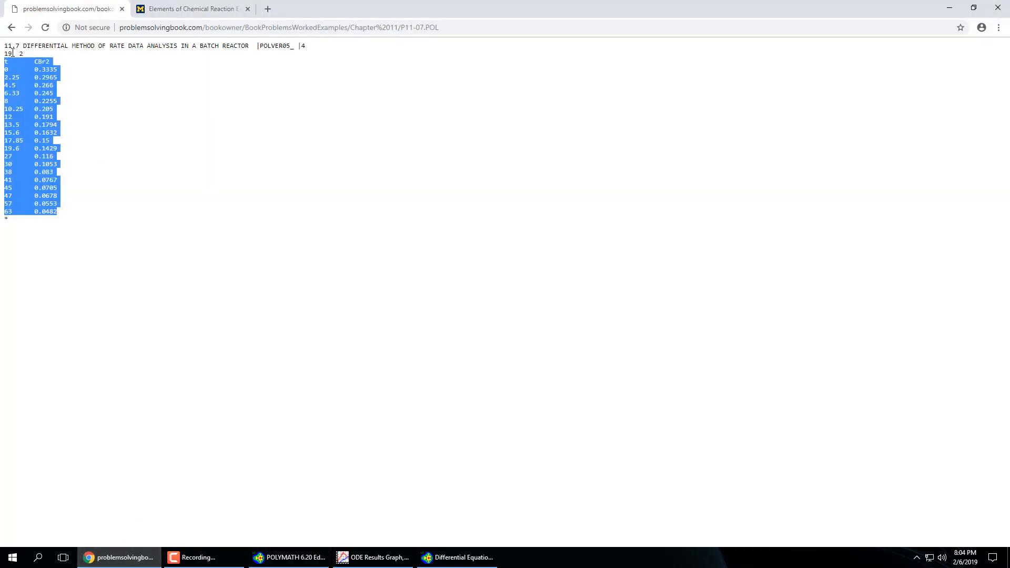
- Go back to the Chapter 11 Solved Book Problems list in Chrome
click(11, 27)
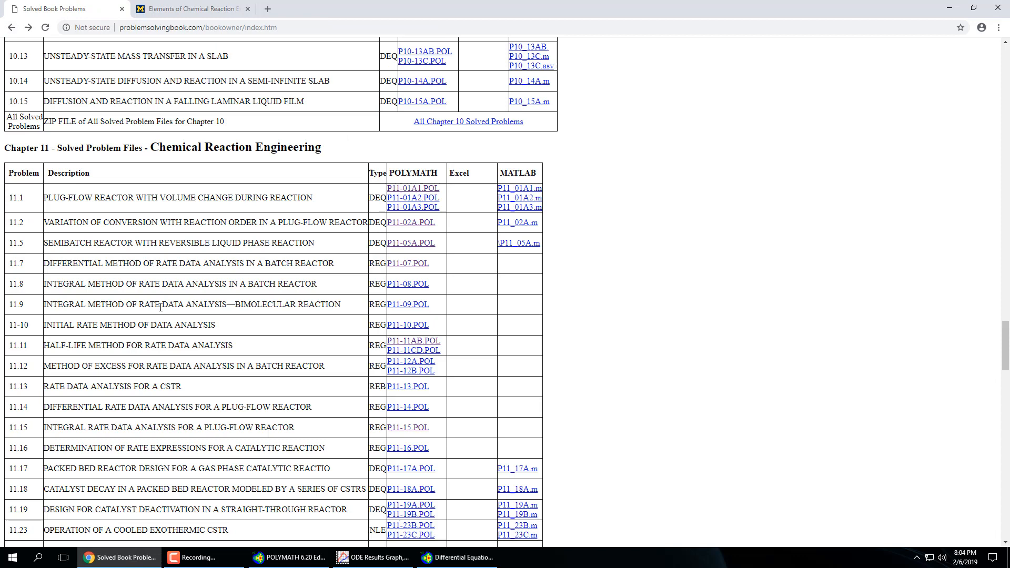
mouse_move(195, 358)
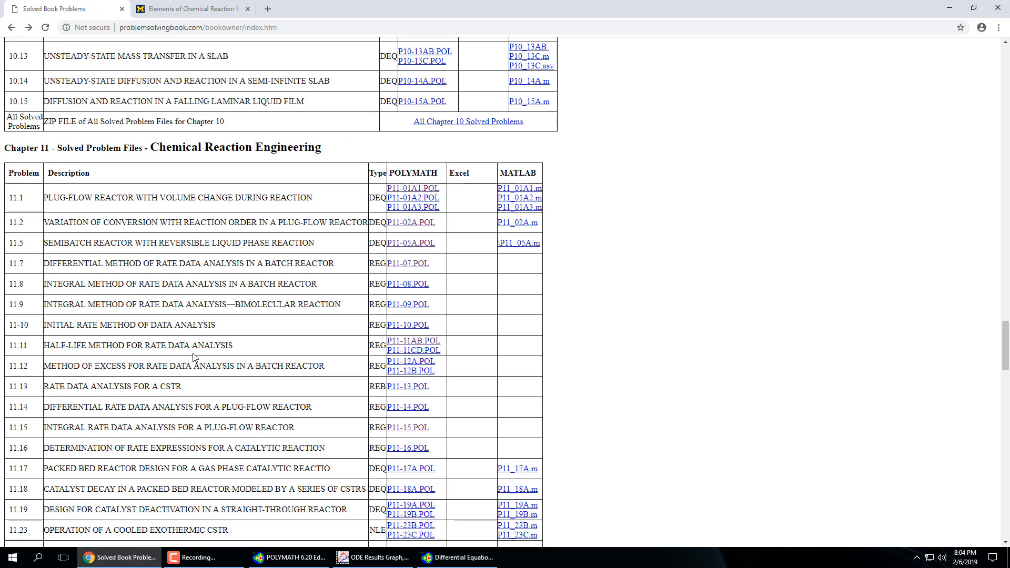
mouse_move(200, 273)
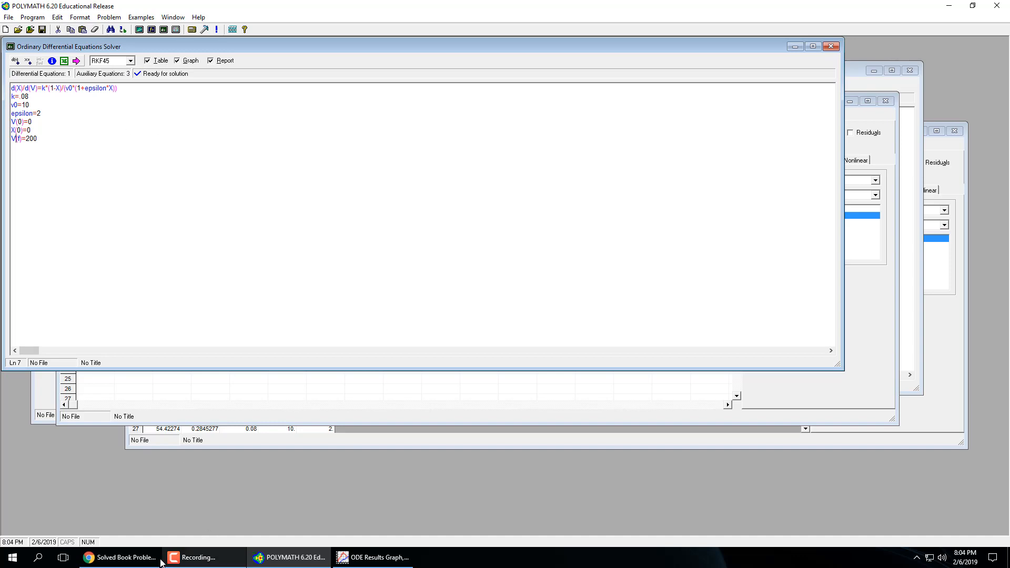
- Bring Google Chrome back to the front, showing the Chapter 11 solved problem files list
click(120, 557)
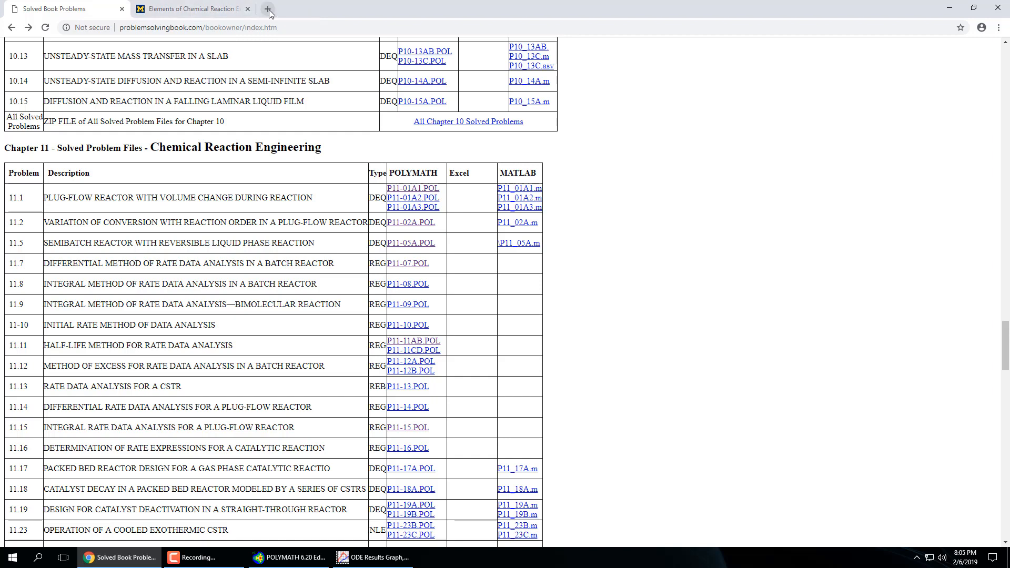
mouse_move(193, 7)
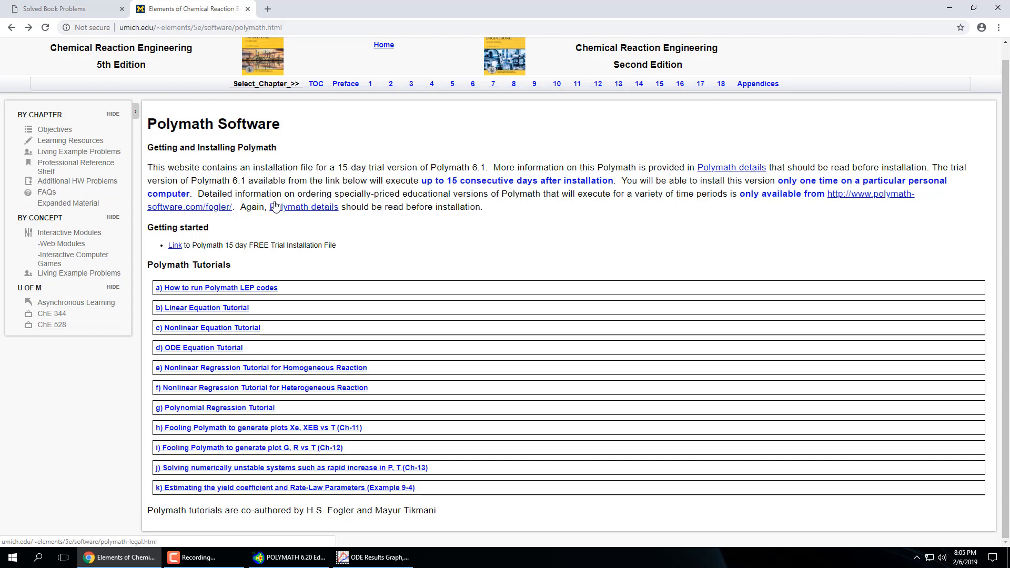
mouse_move(273, 169)
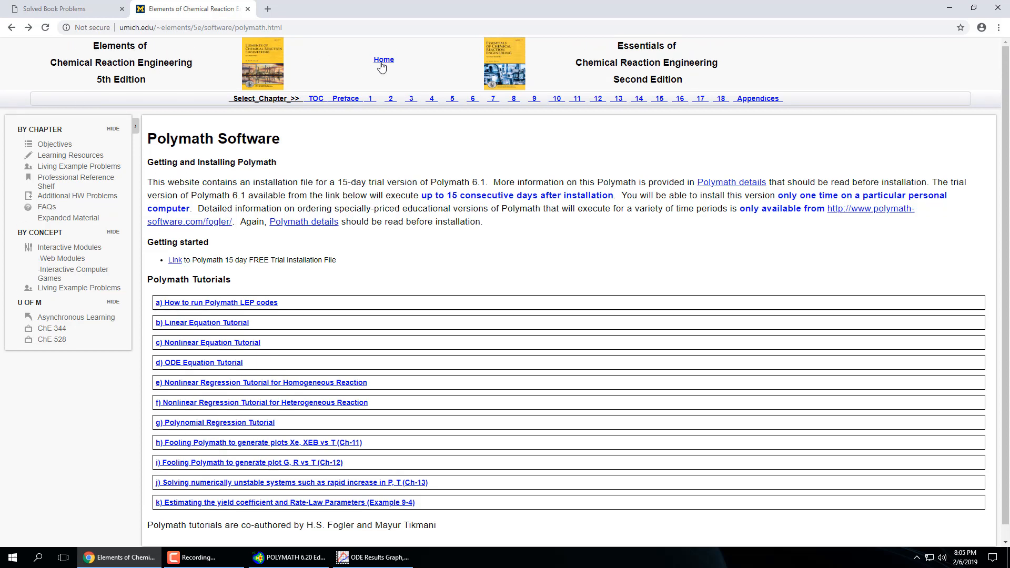
- Go to the Chemical Reaction Engineering homepage from the Polymath Software tutorials page
click(383, 59)
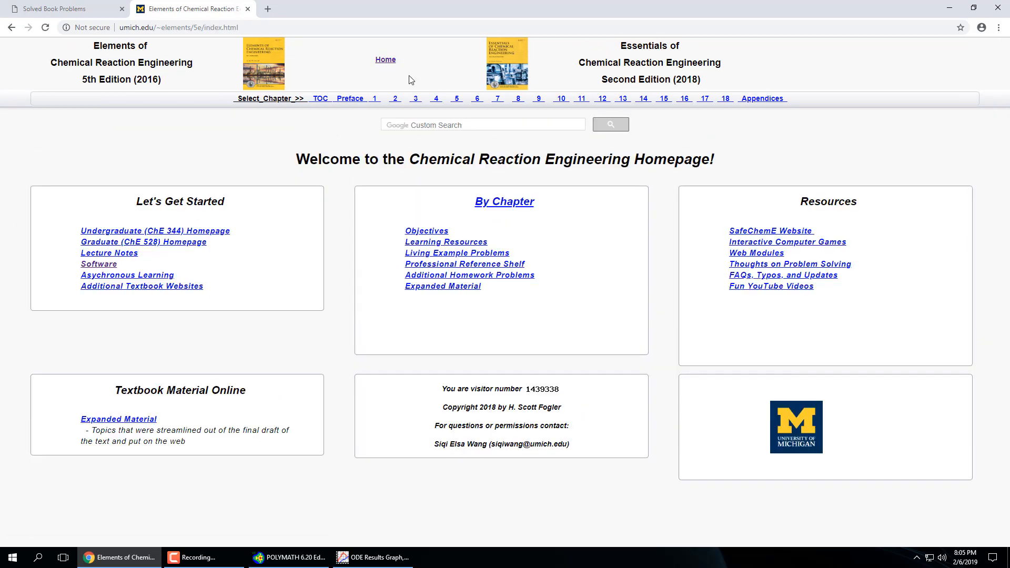
mouse_move(267, 8)
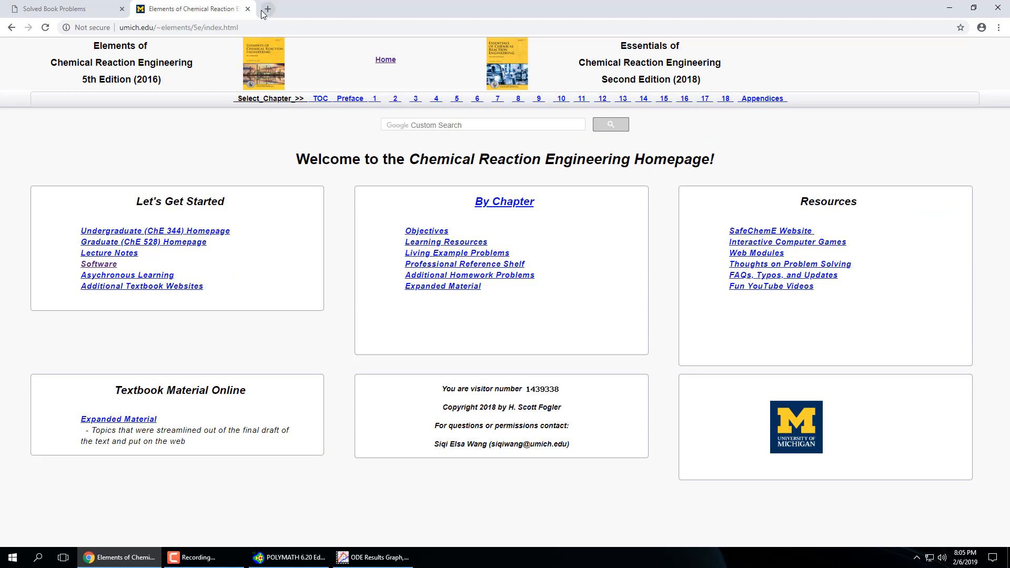
mouse_move(266, 9)
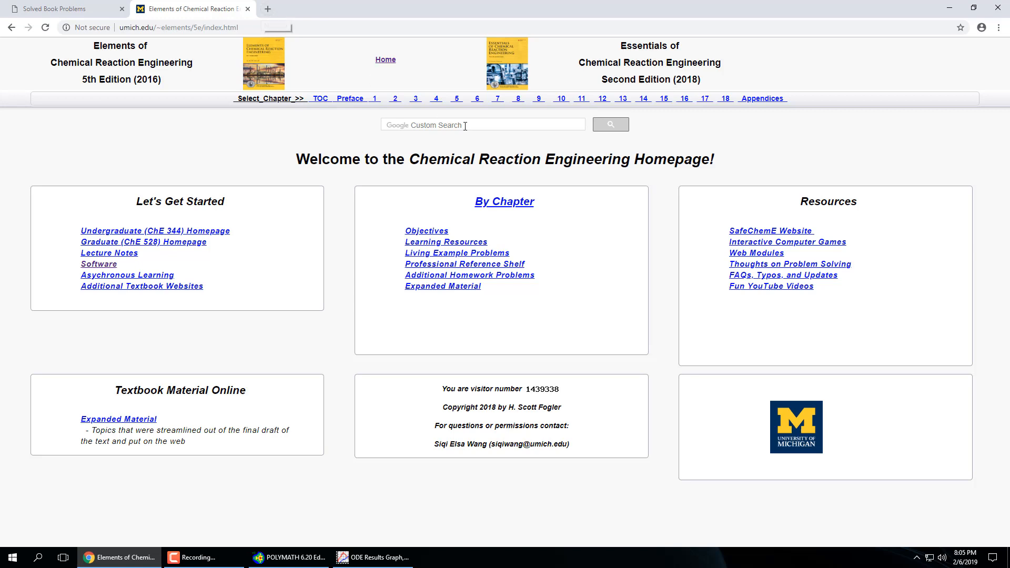
mouse_move(374, 210)
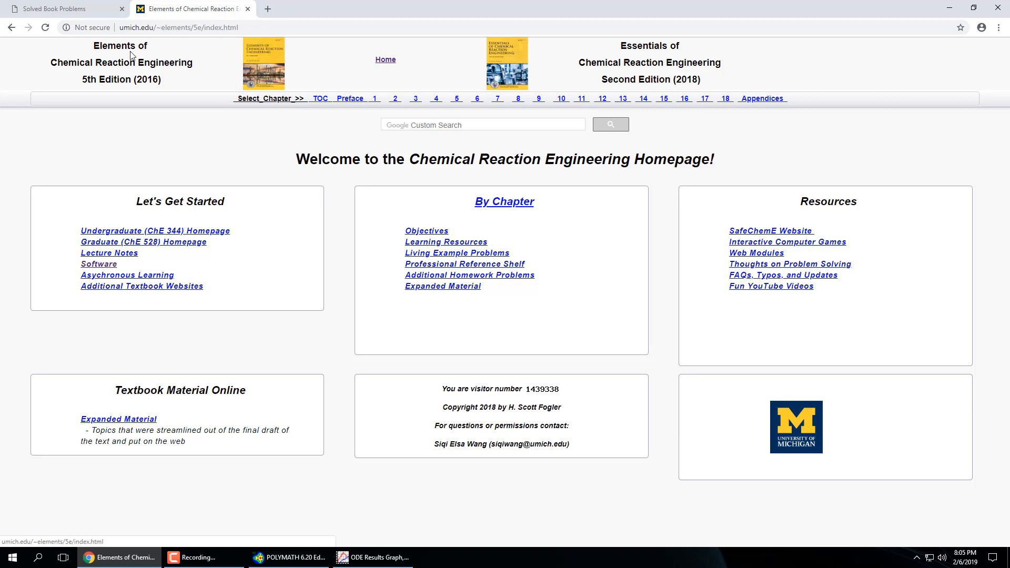
mouse_move(132, 39)
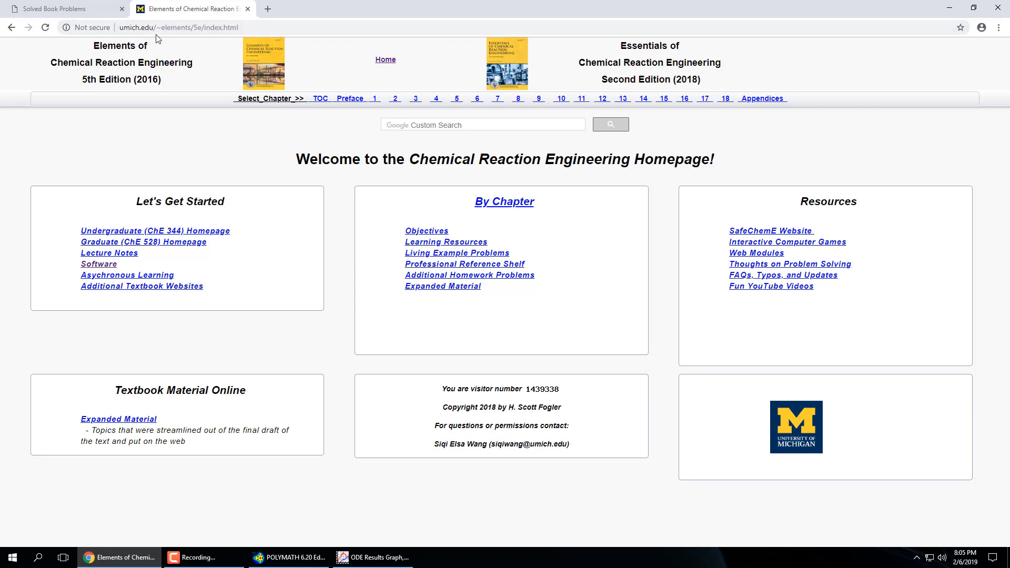
click(174, 26)
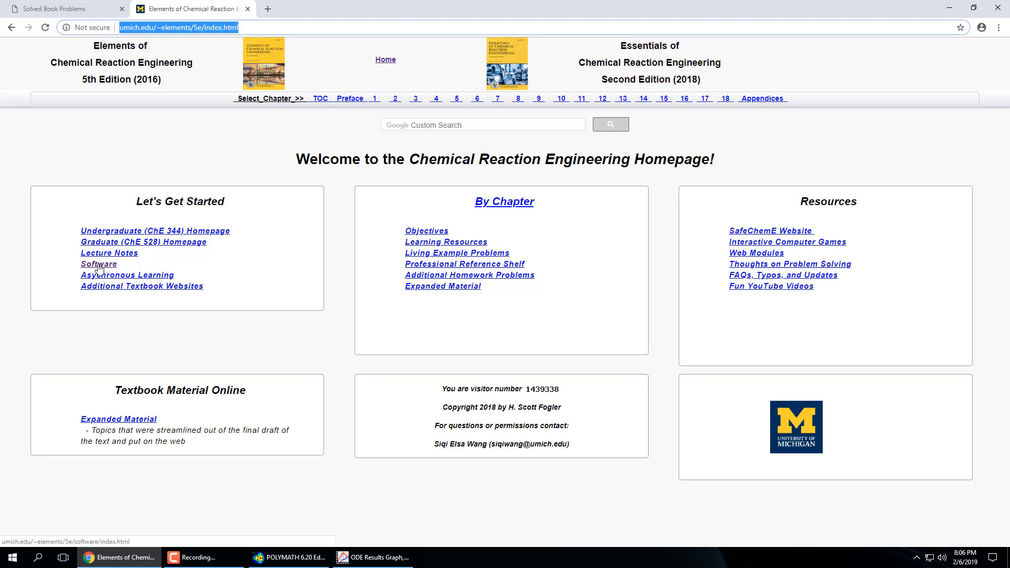
click(98, 264)
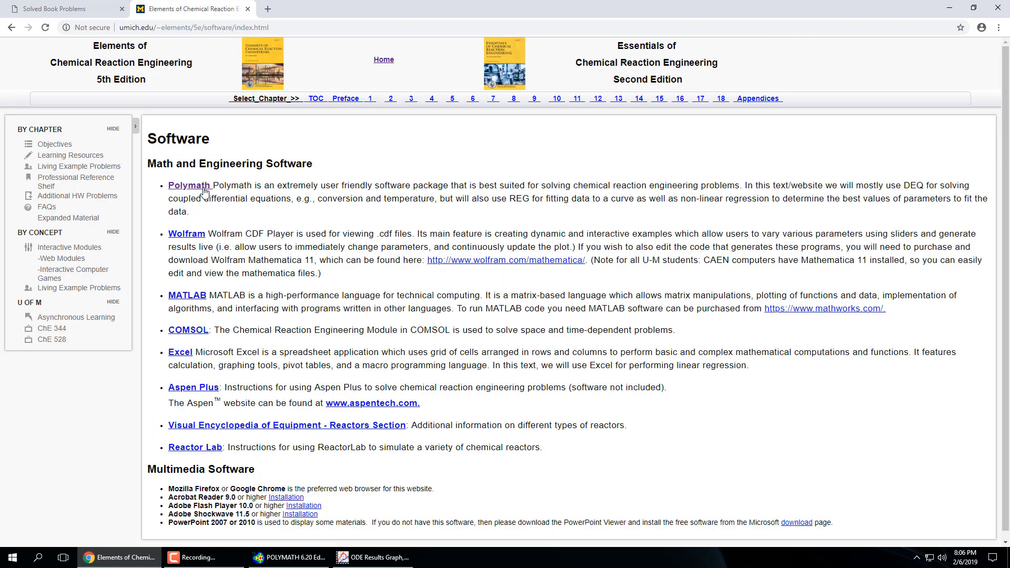
mouse_move(200, 241)
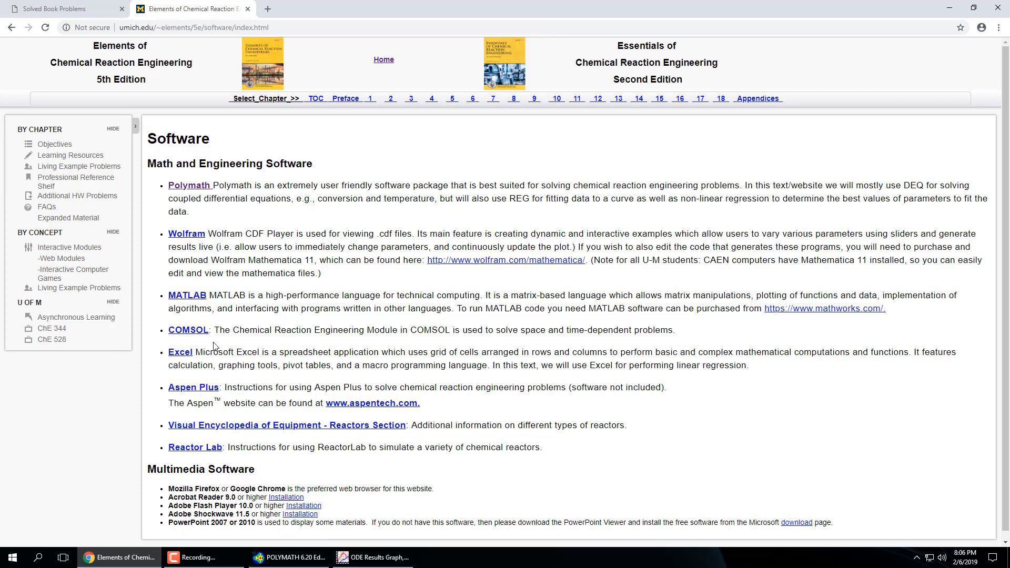
mouse_move(237, 383)
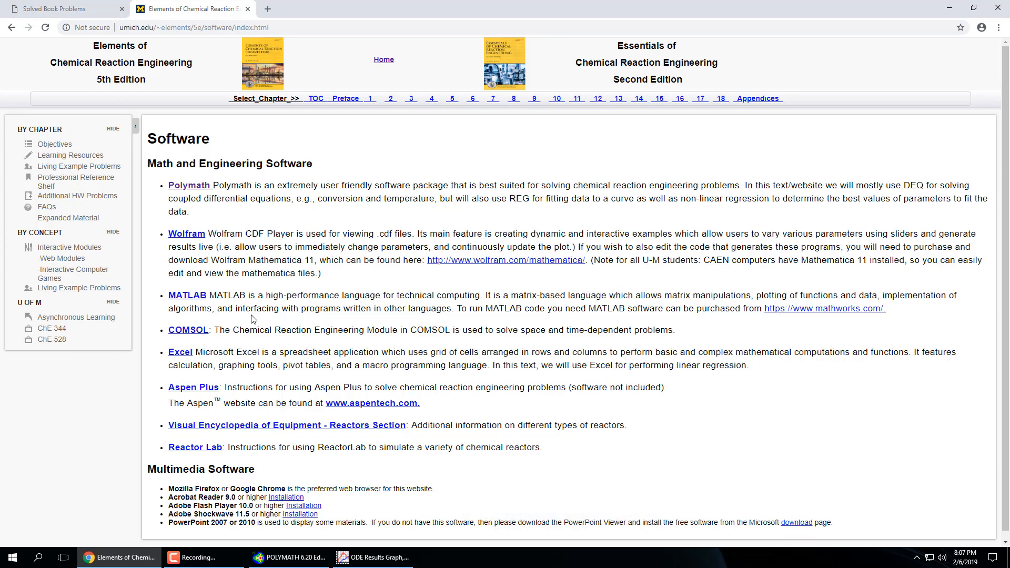
mouse_move(212, 295)
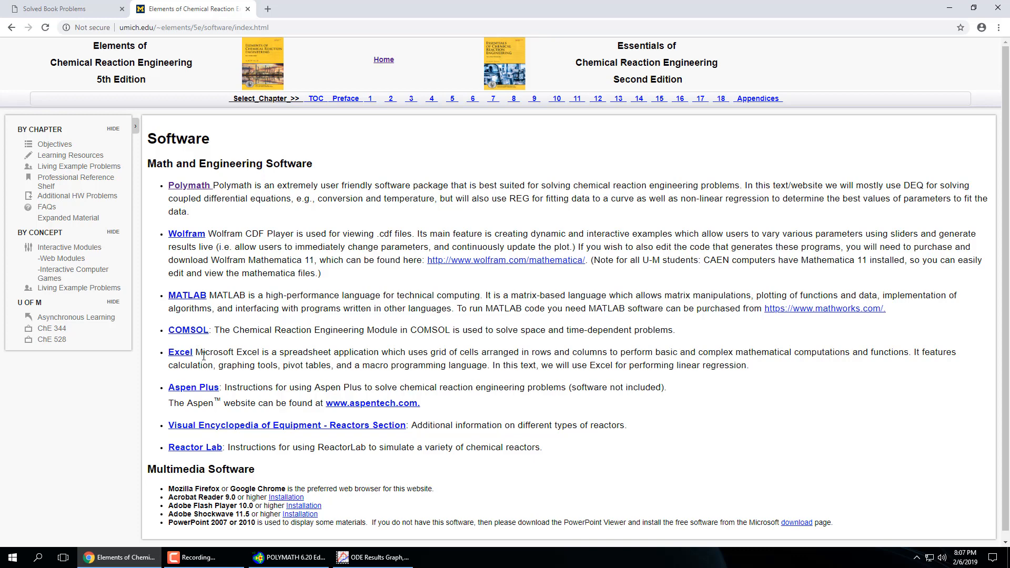
mouse_move(207, 326)
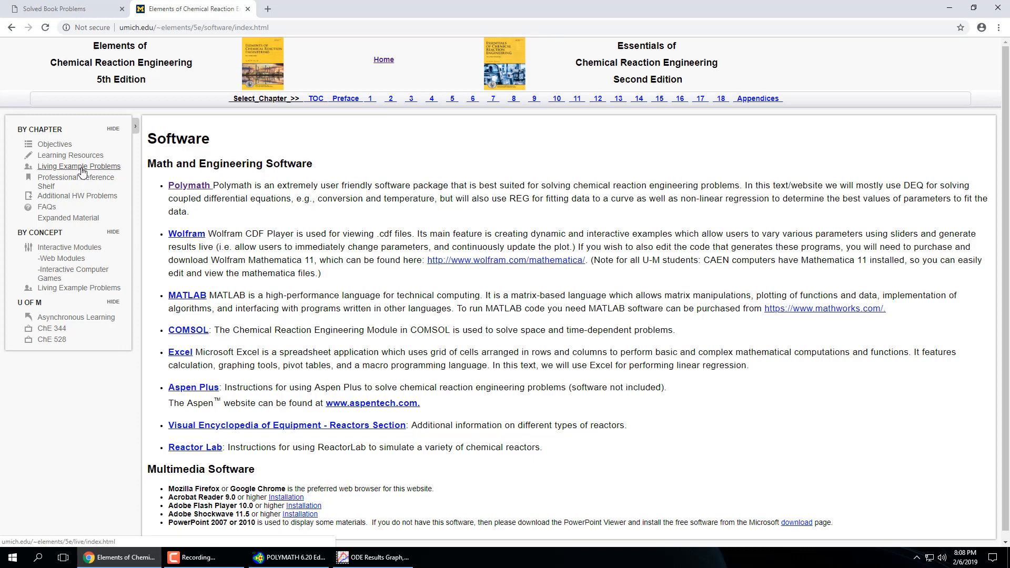
- Show the Professional Reference Shelf page and its chapter links 1 through 18
click(75, 181)
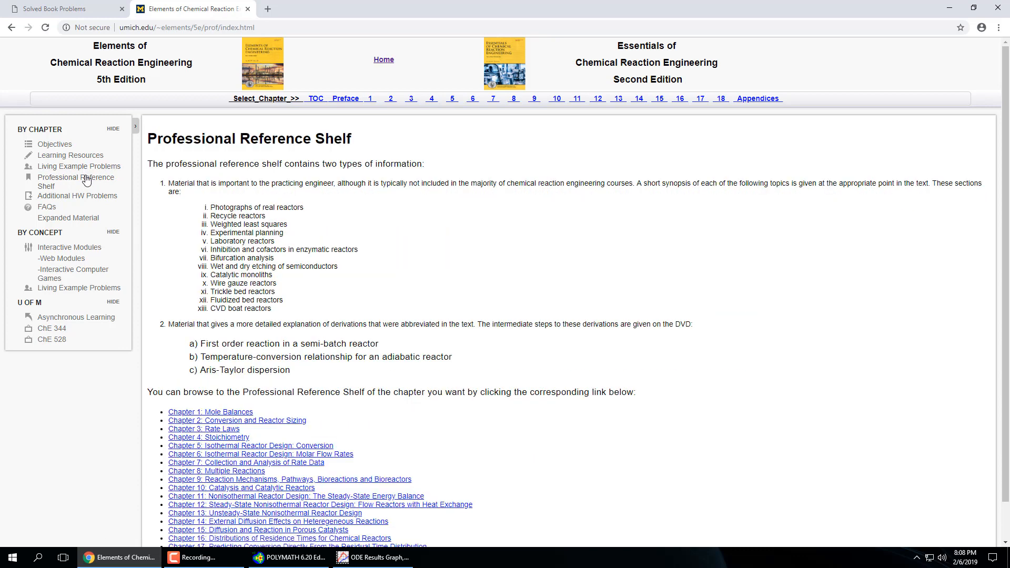
mouse_move(351, 241)
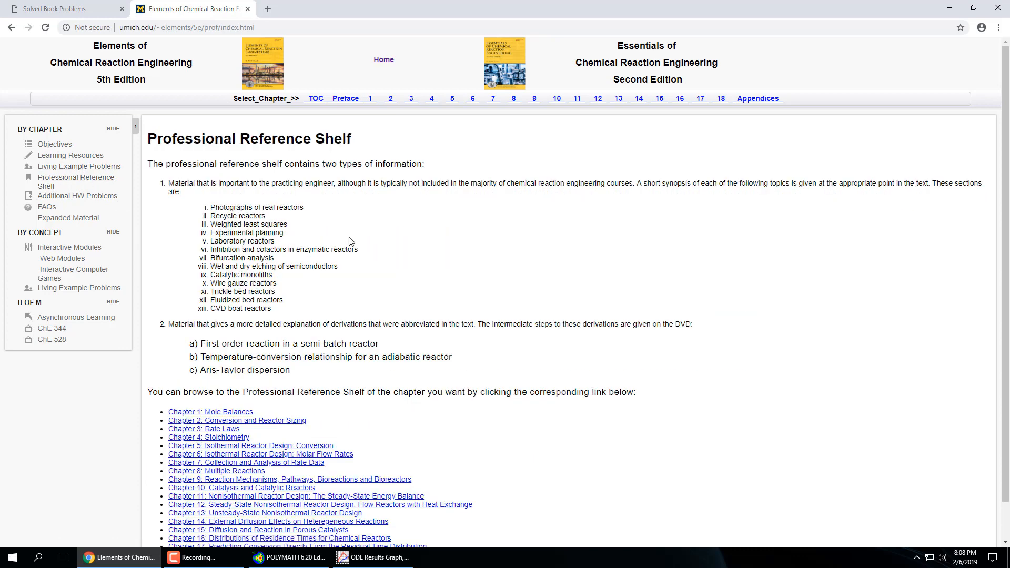
scroll(down, 3)
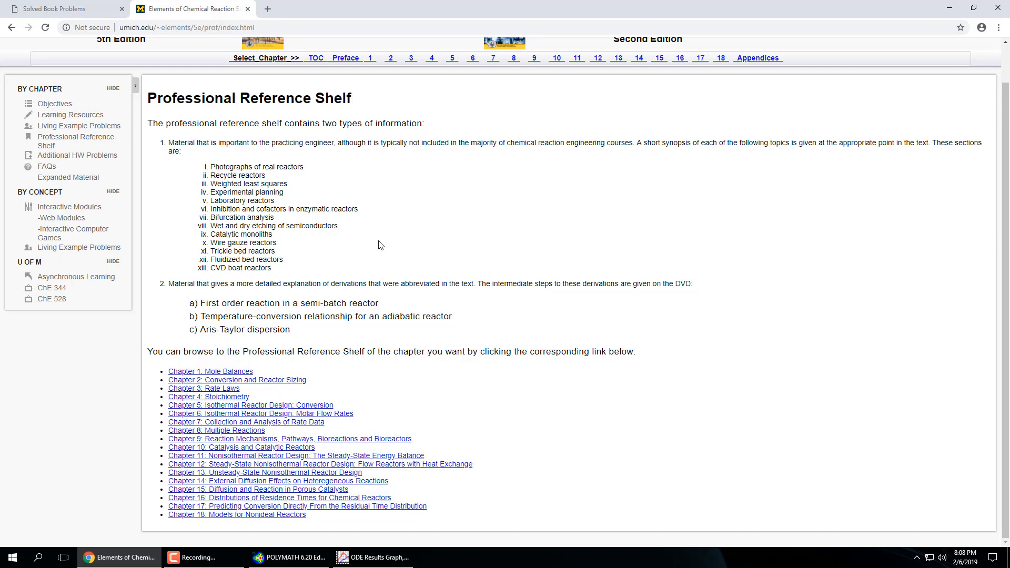
mouse_move(506, 425)
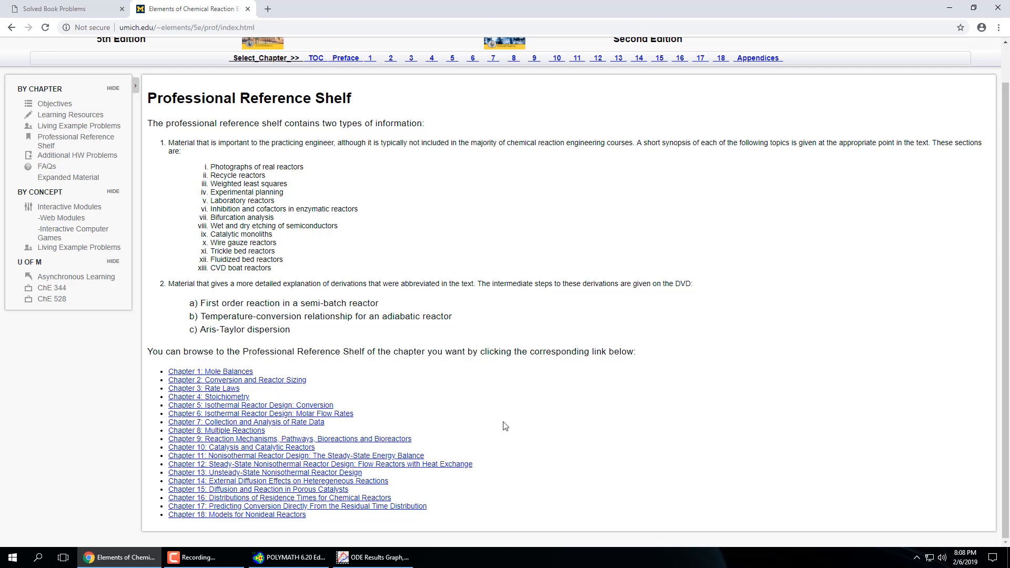
mouse_move(191, 195)
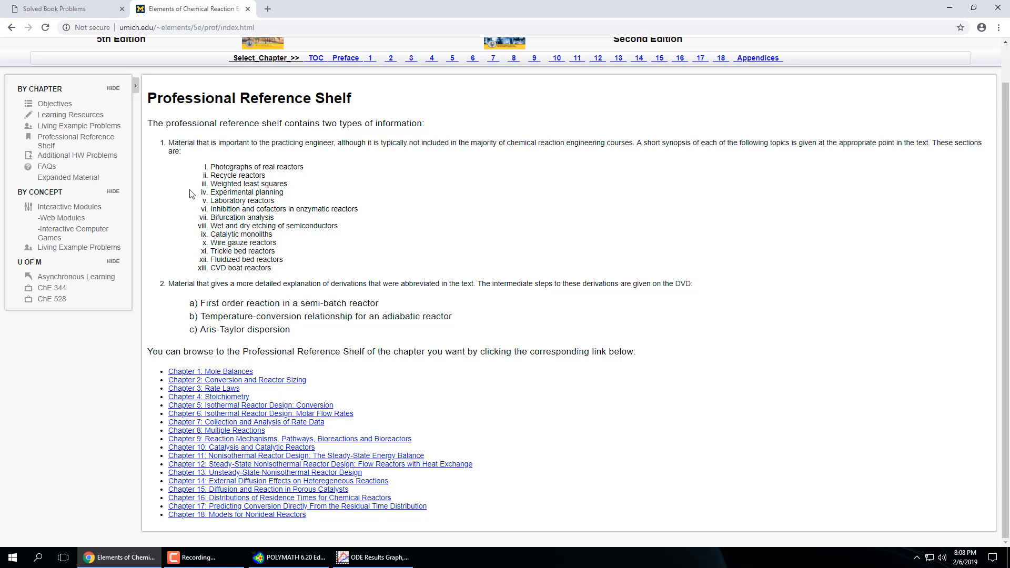
- Go to the Living Example Problems page describing Polymath, Matlab, Wolfram CDF Player and AspenPlus
click(80, 166)
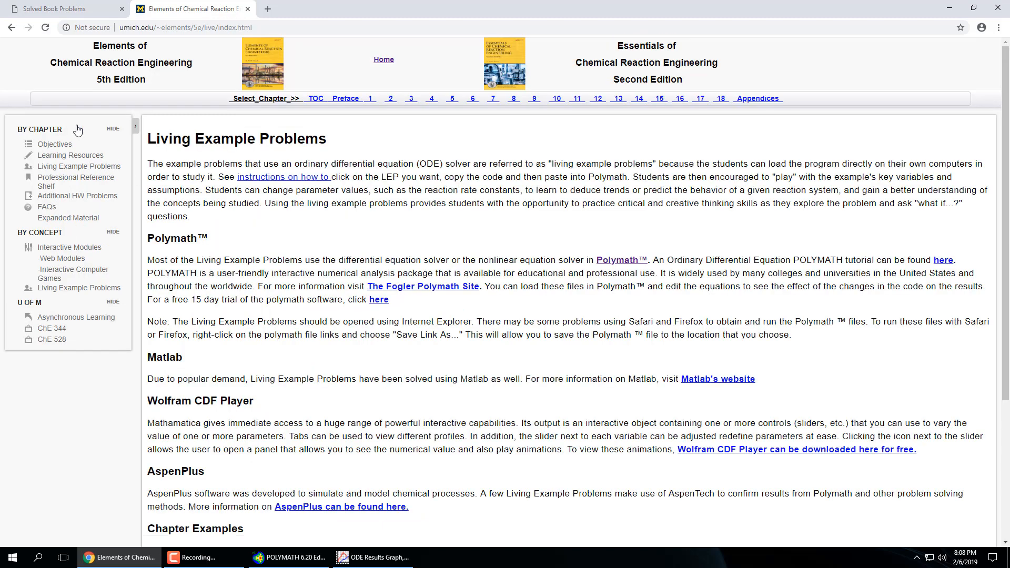
mouse_move(146, 171)
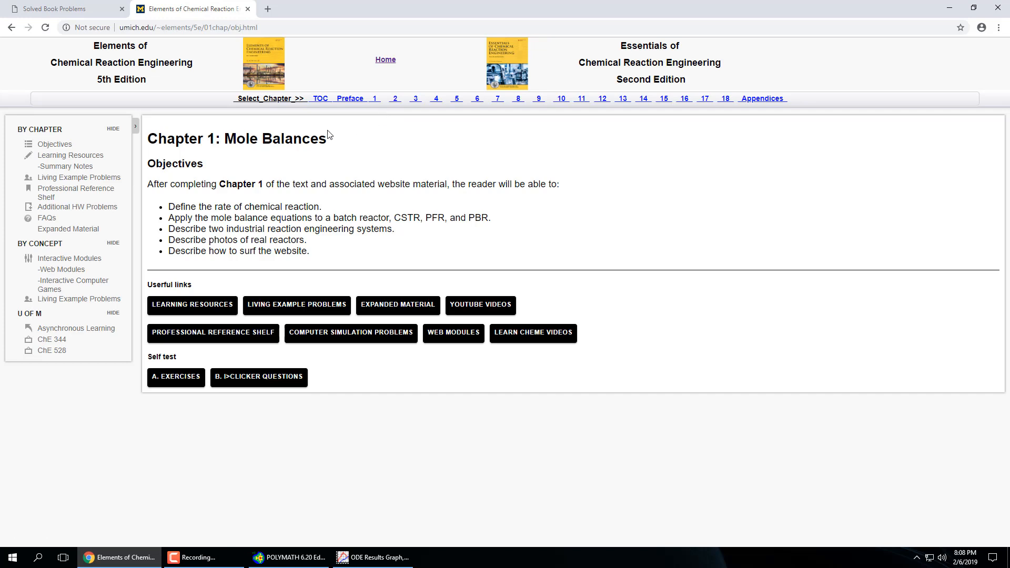
mouse_move(55, 144)
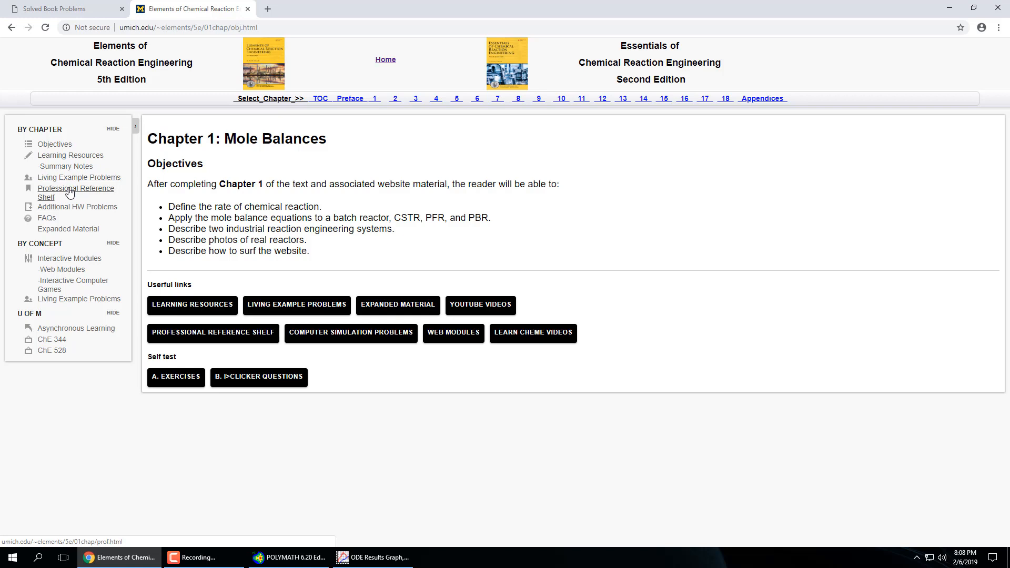
mouse_move(370, 135)
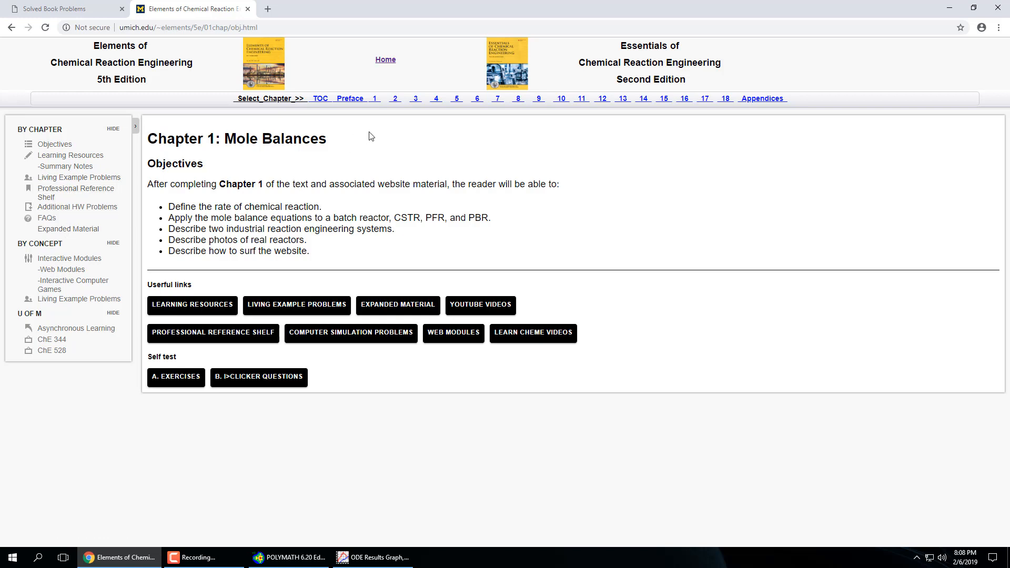
mouse_move(435, 98)
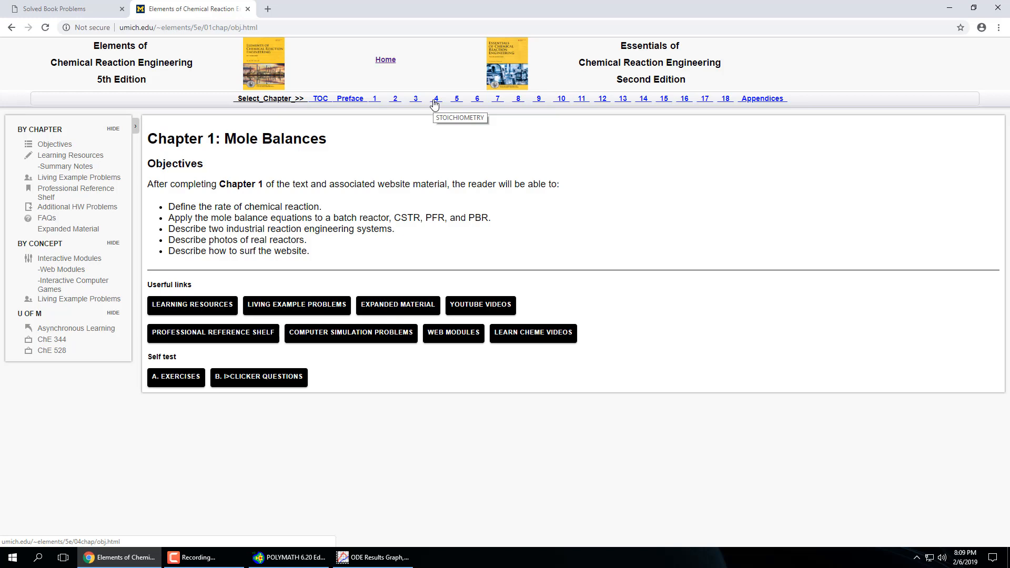
- Go to Chapter 4 Stoichiometry, then its Professional Reference Shelf with two topic links
click(436, 100)
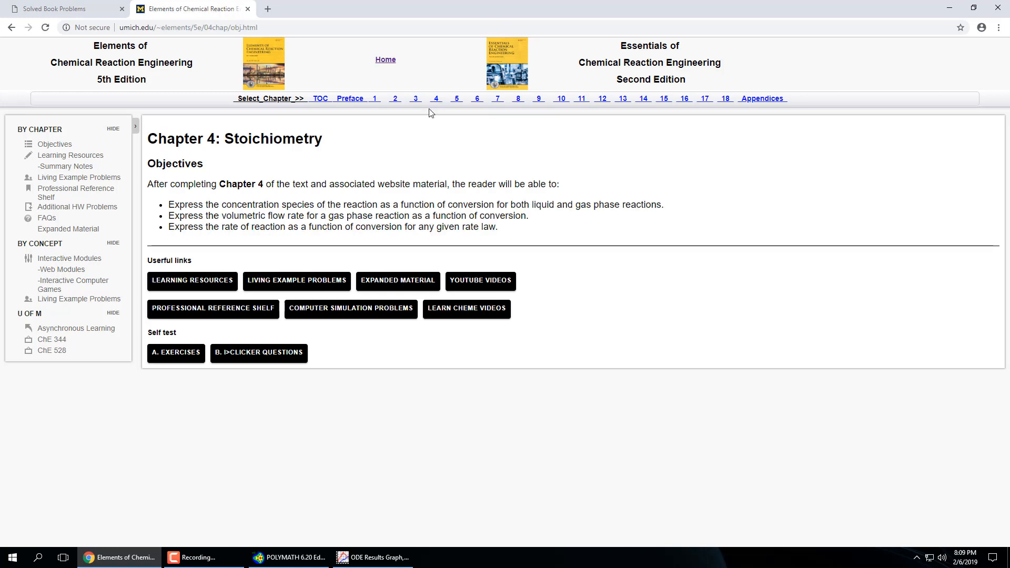
mouse_move(259, 166)
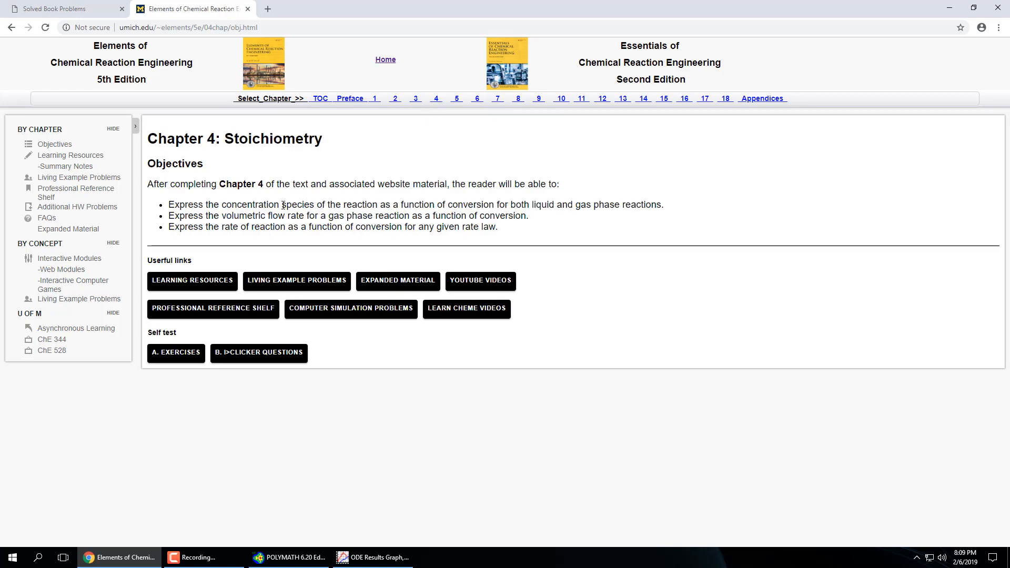
mouse_move(215, 296)
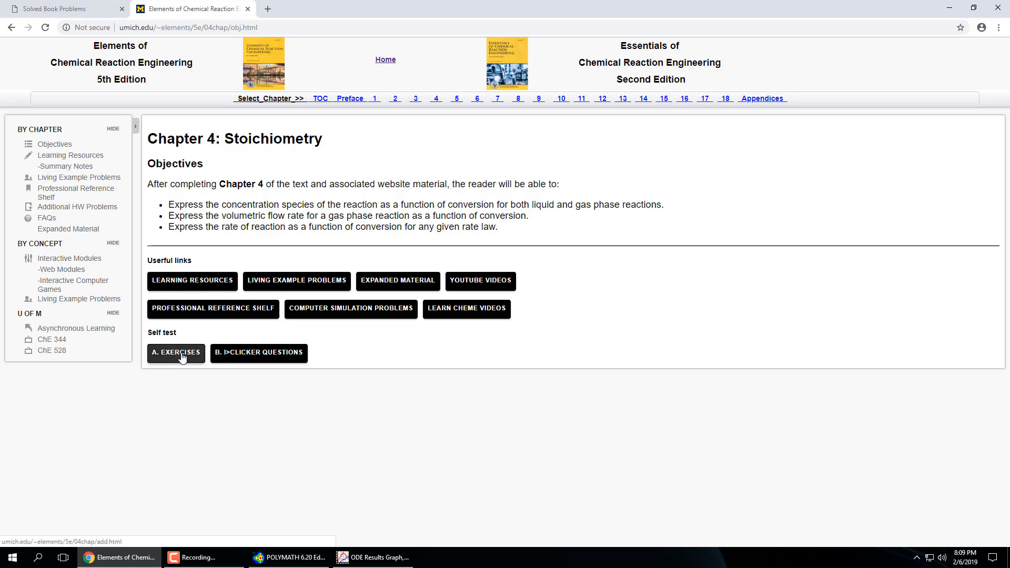
mouse_move(212, 309)
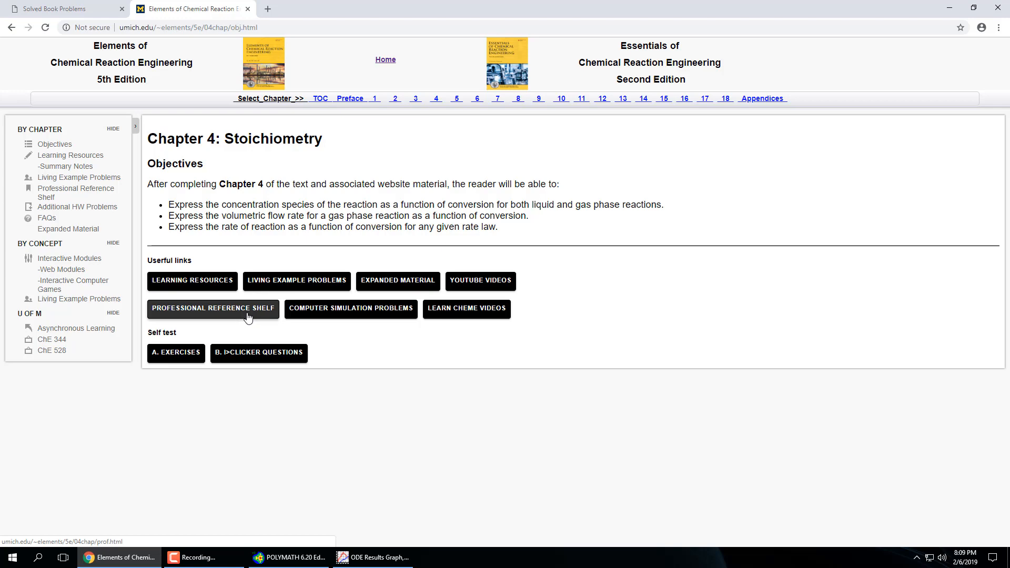
click(213, 308)
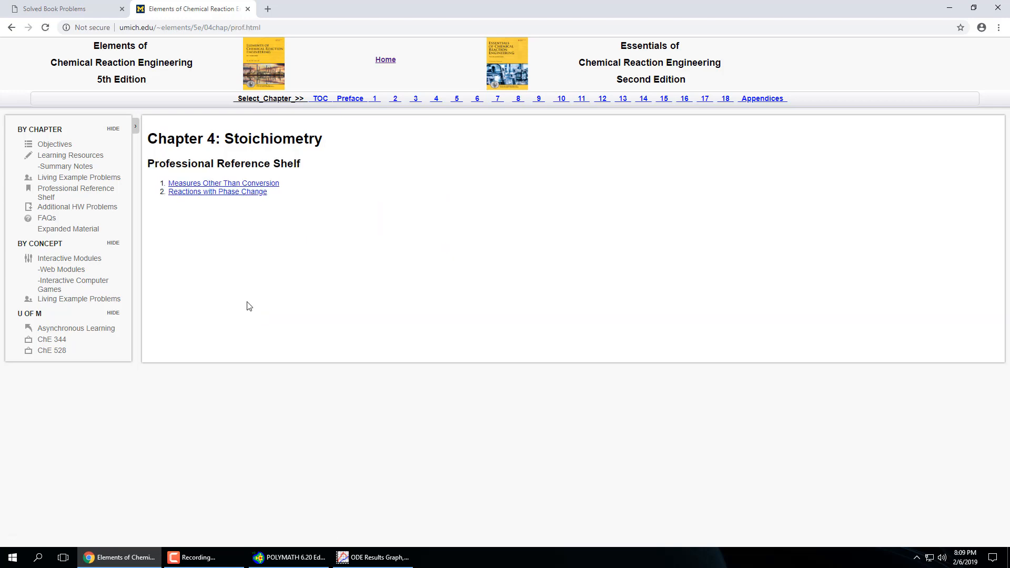
click(217, 191)
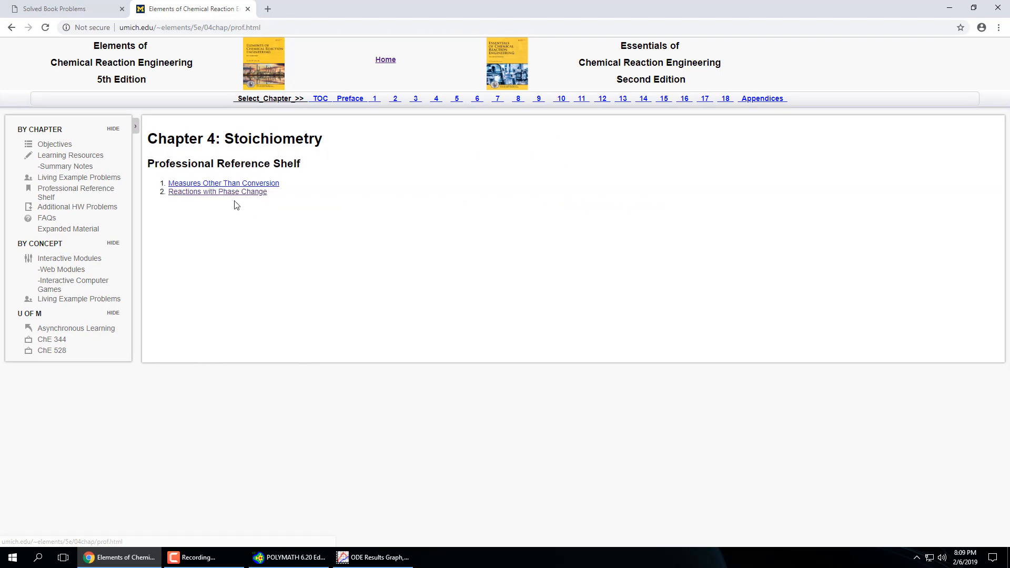
- View section R4.1 Measures Other Than Conversion with its molar flow rate concentration equations
click(223, 183)
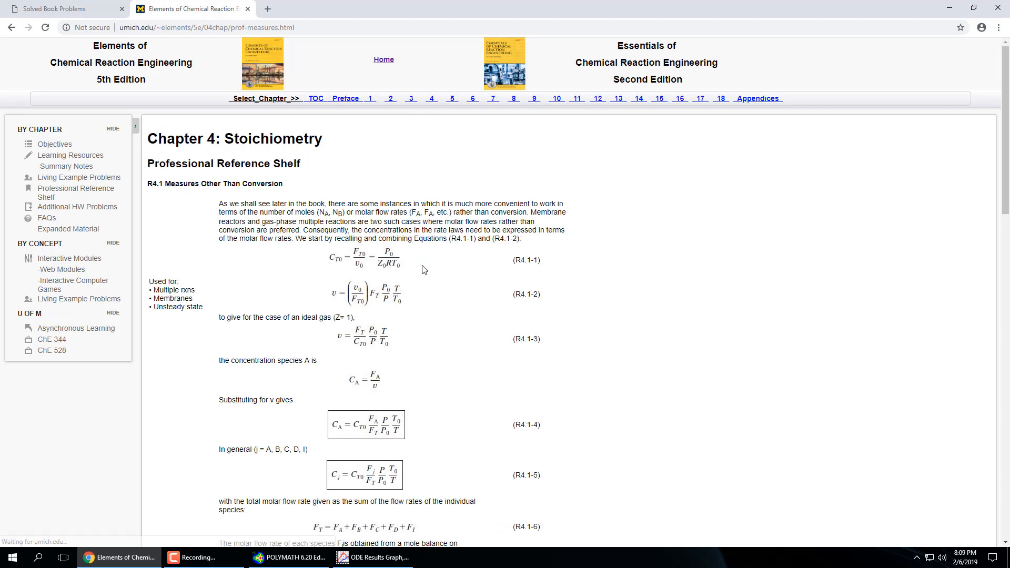
mouse_move(556, 284)
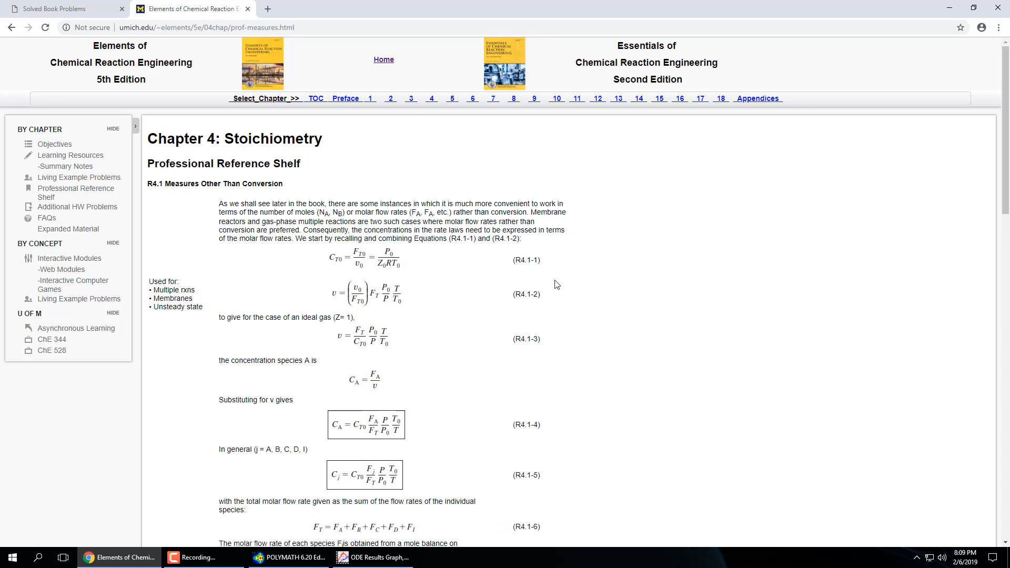
mouse_move(557, 284)
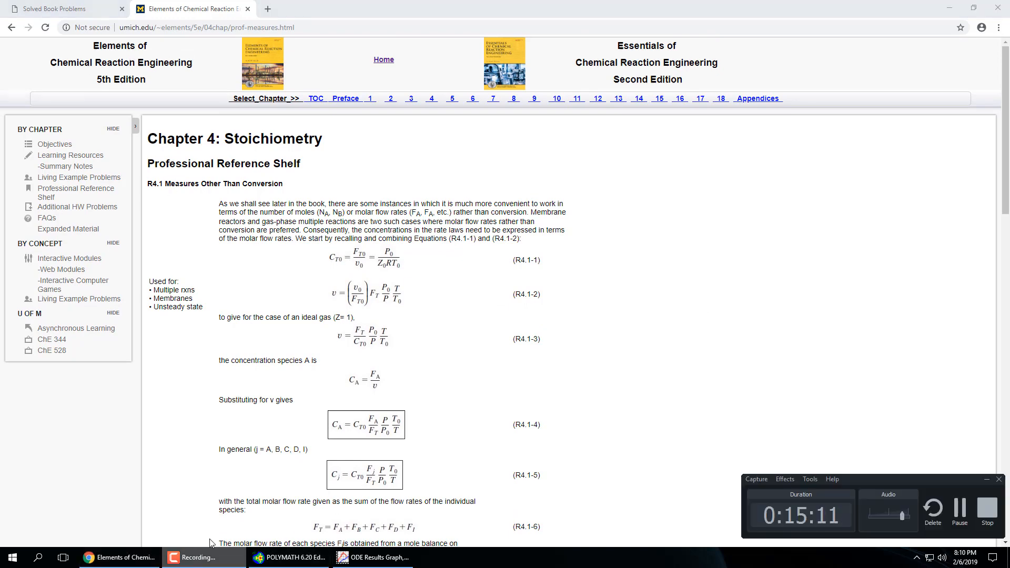
- Bring back Polymath's ODE solver holding the 11.1(a) conversion model with V(f) = 200
click(61, 8)
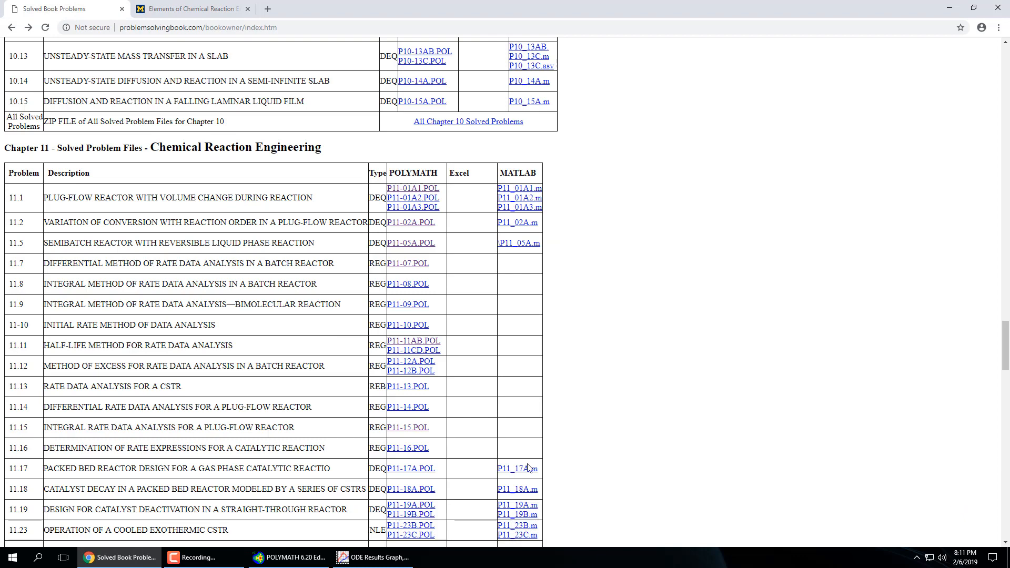
click(288, 557)
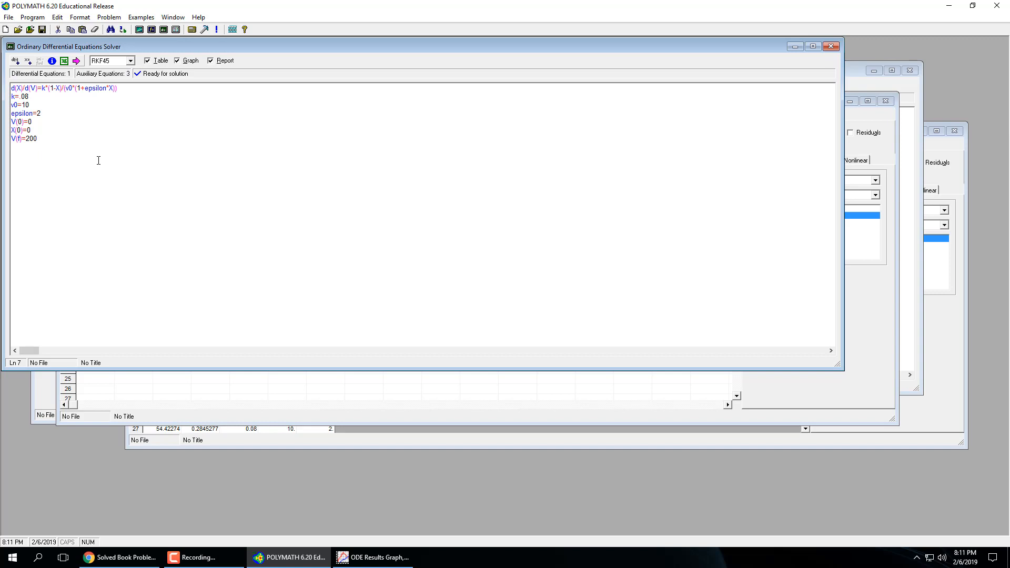
mouse_move(94, 142)
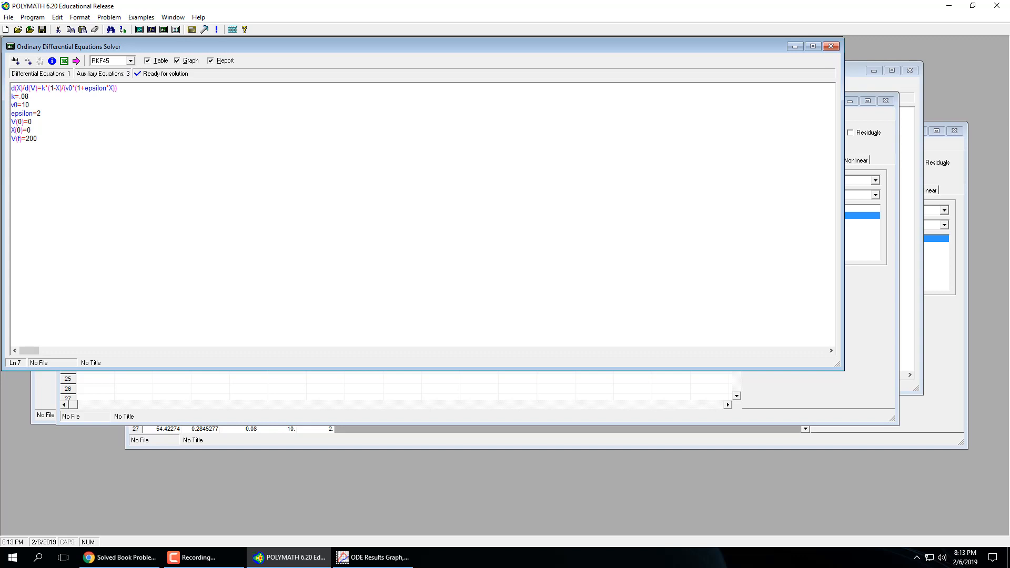
- Start COMSOL Multiphysics 5.3 from the taskbar shortcut so its splash screen loads
click(12, 557)
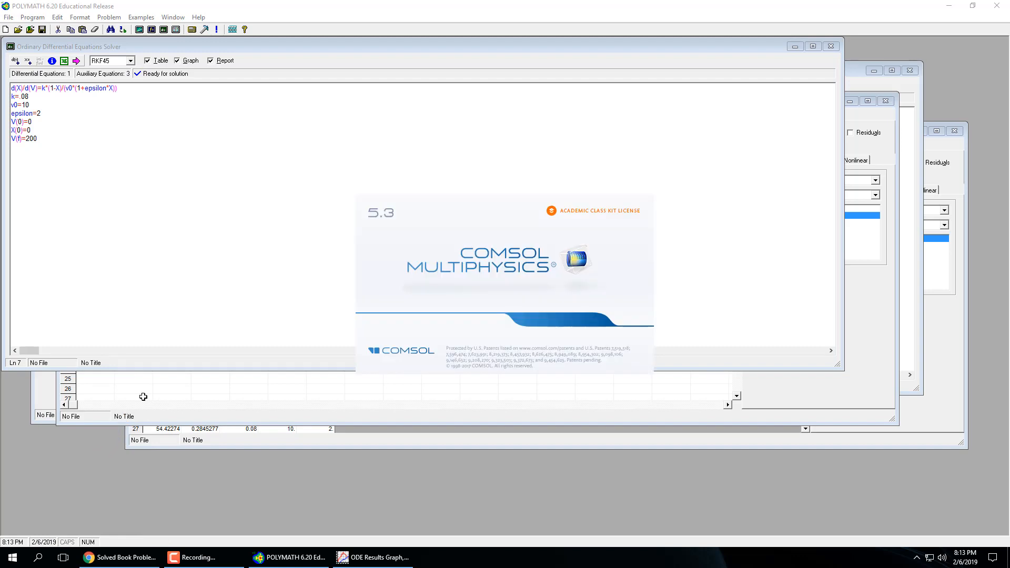
mouse_move(178, 376)
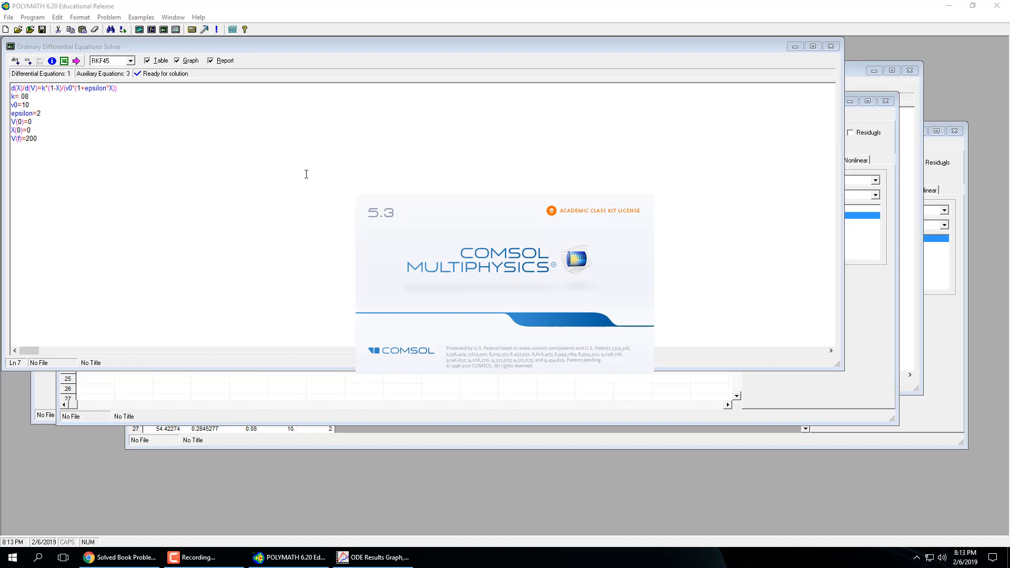
mouse_move(307, 173)
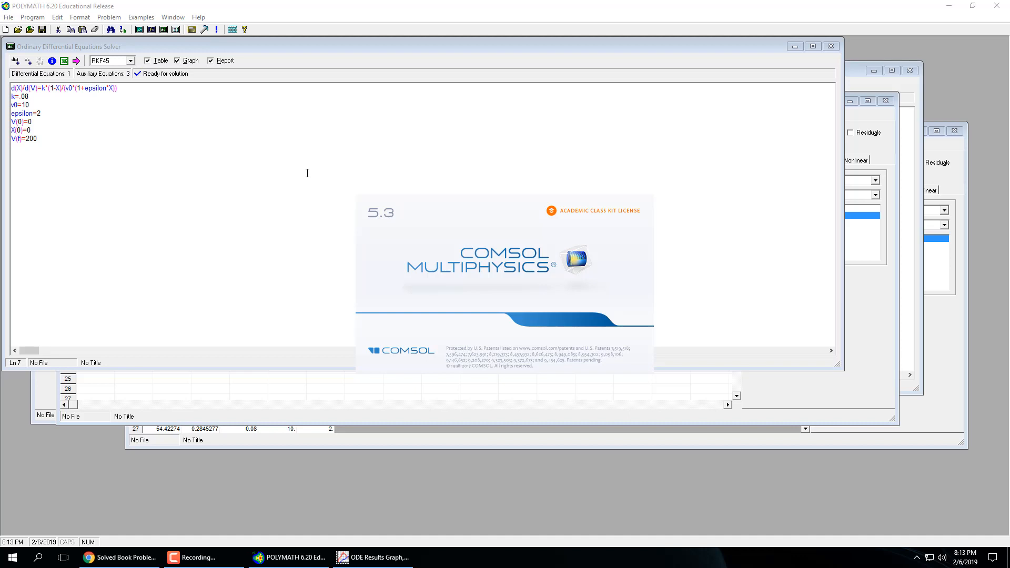